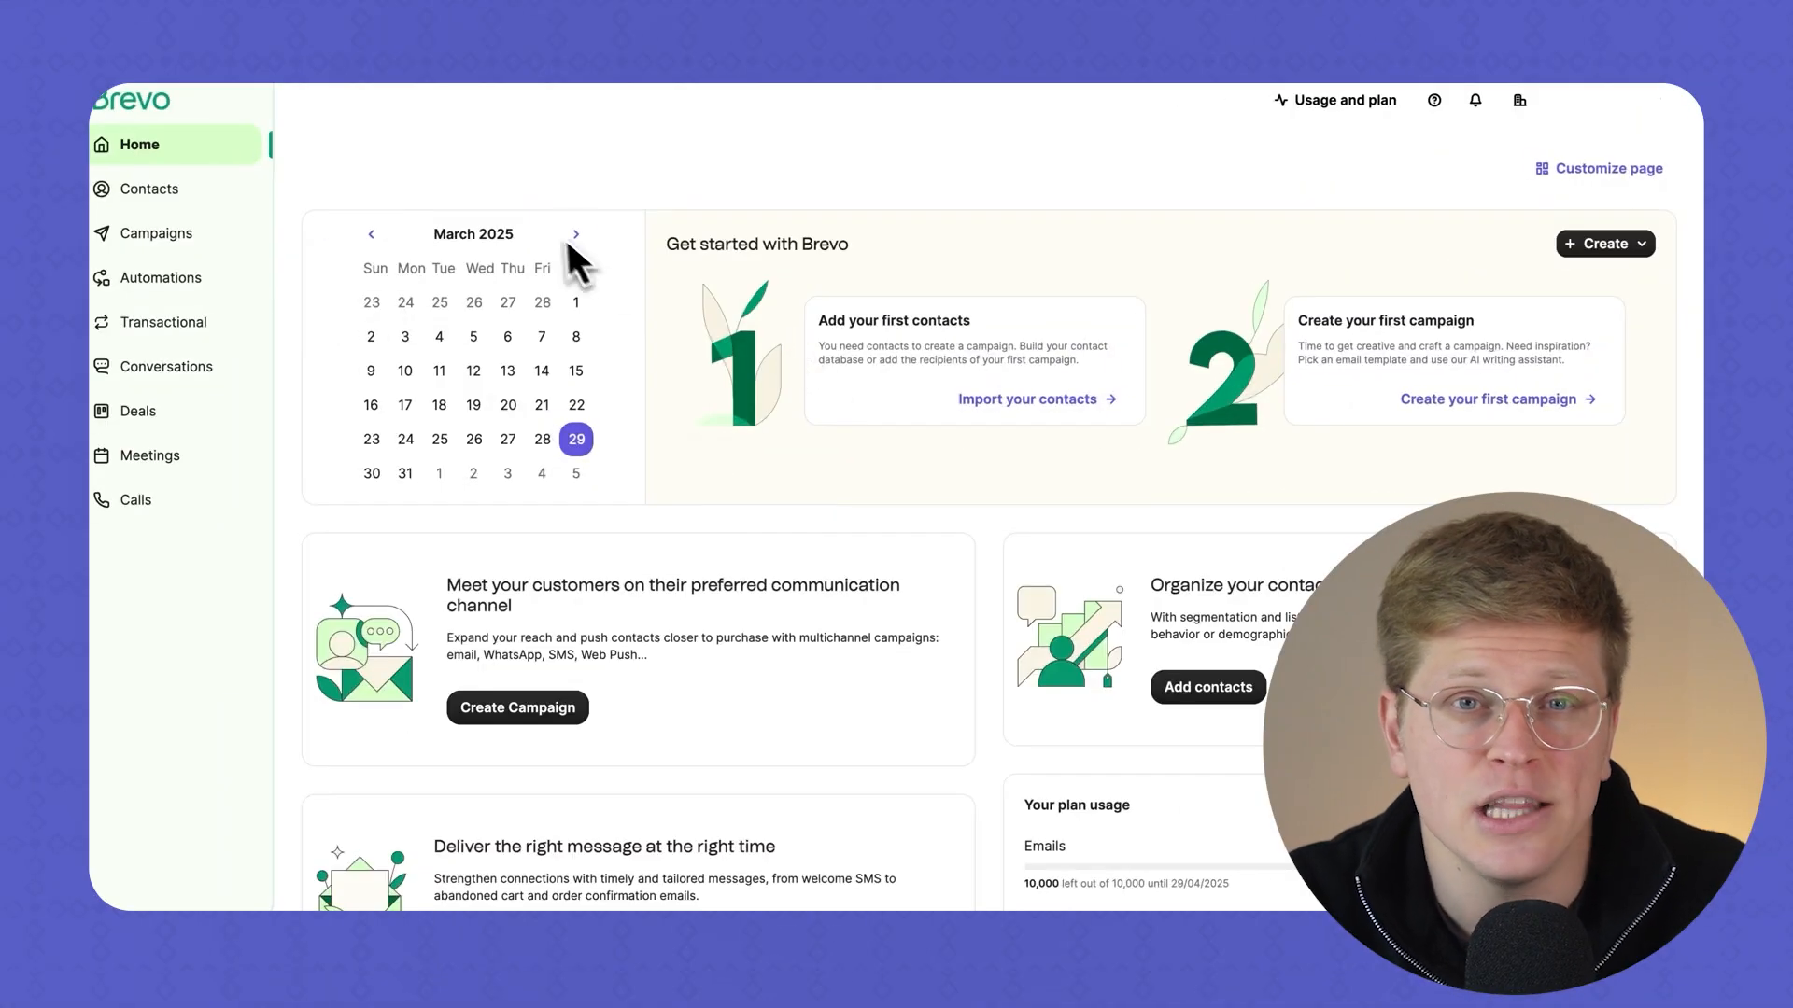
{"action": "mouse_move", "coordinate": [718, 377]}
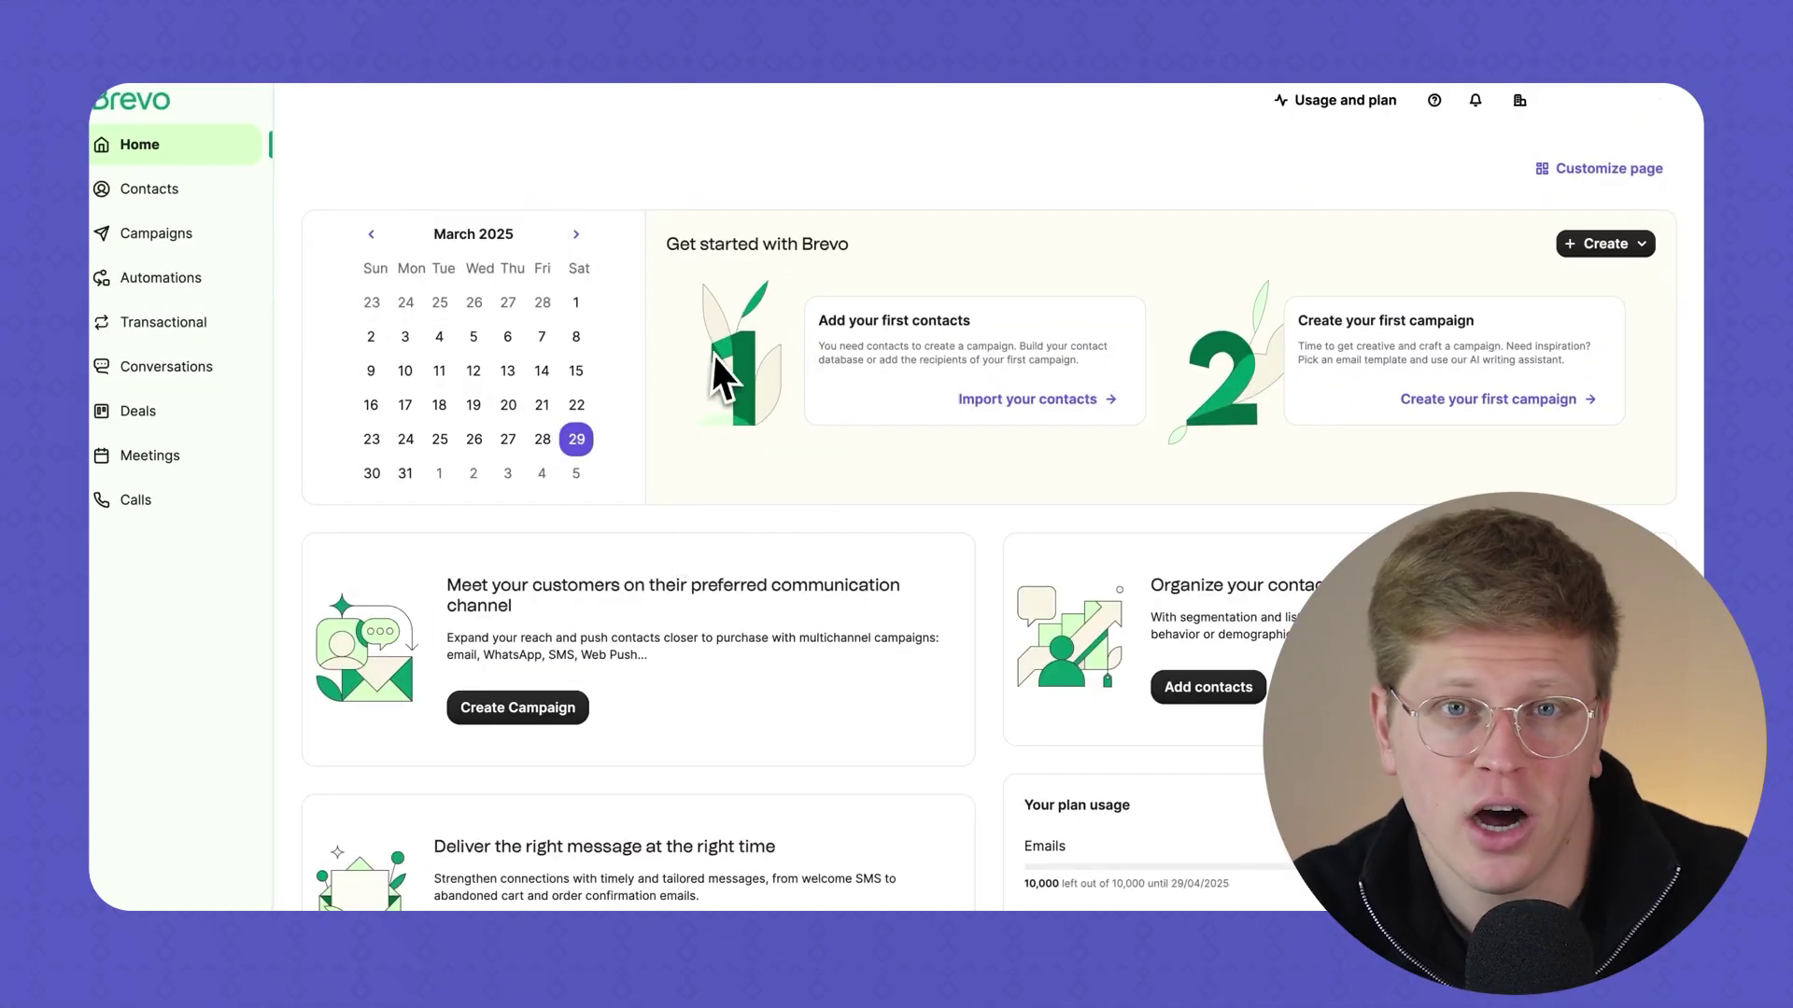
{"action": "mouse_move", "coordinate": [134, 526]}
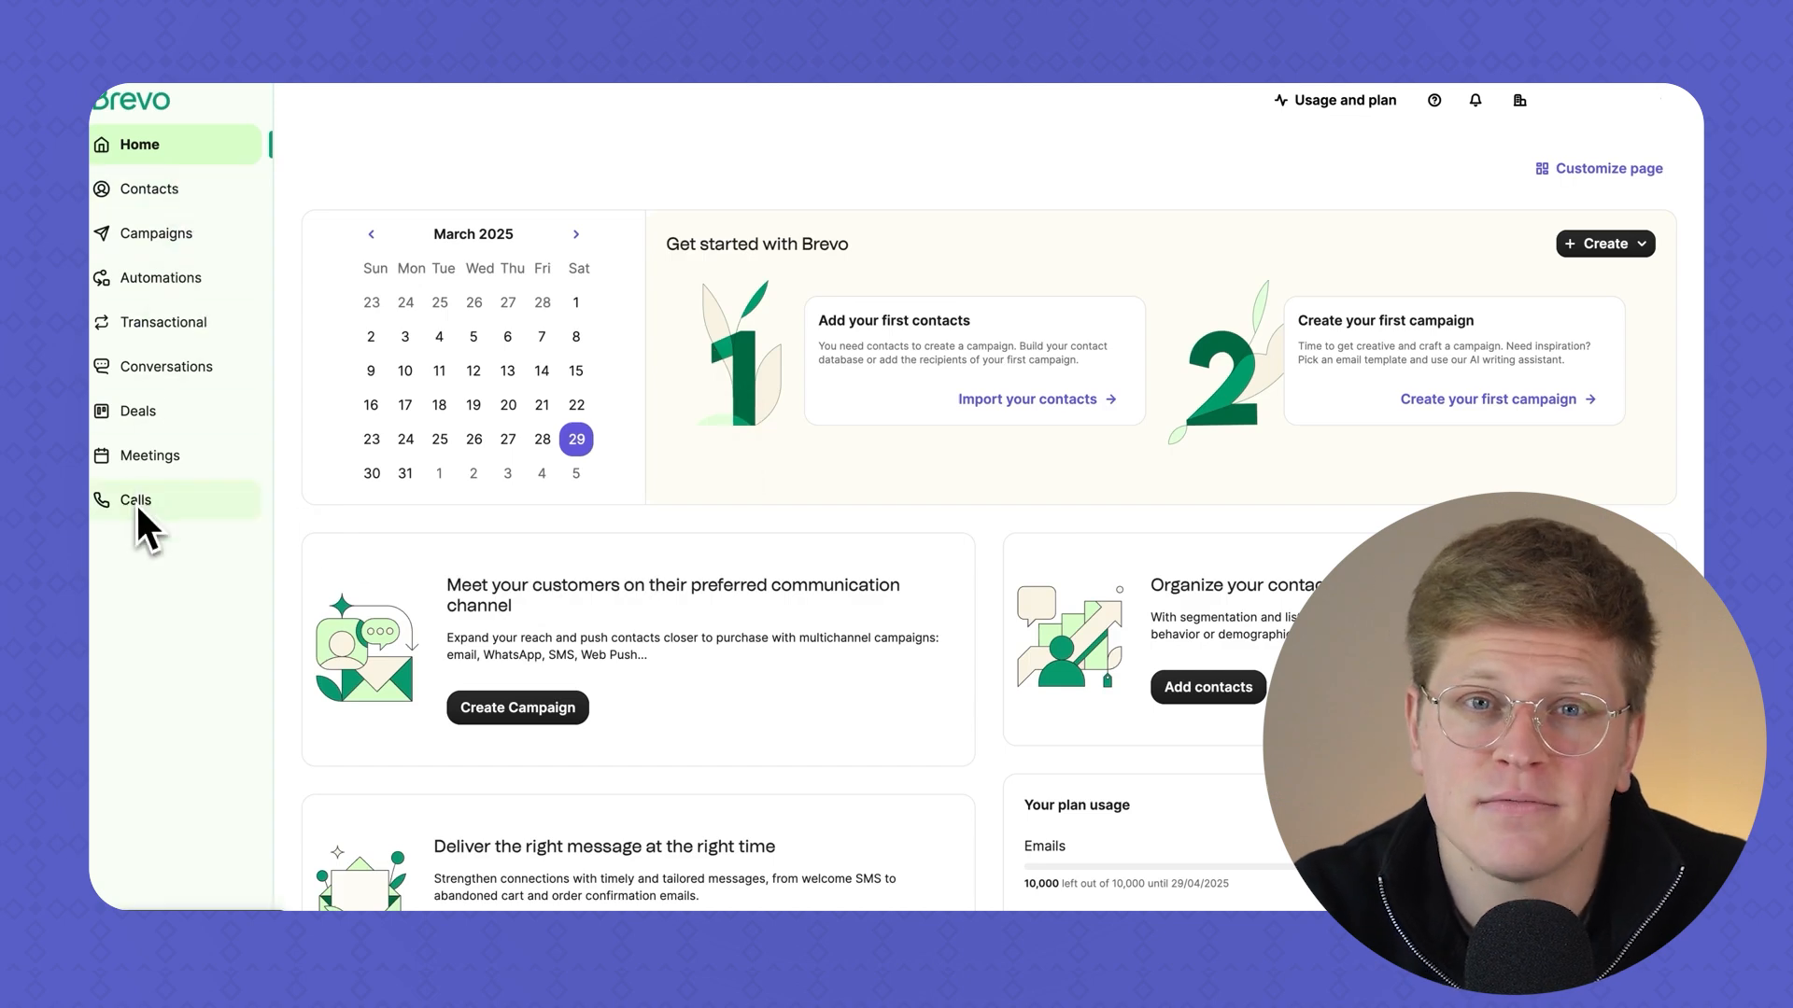
{"action": "mouse_move", "coordinate": [148, 455]}
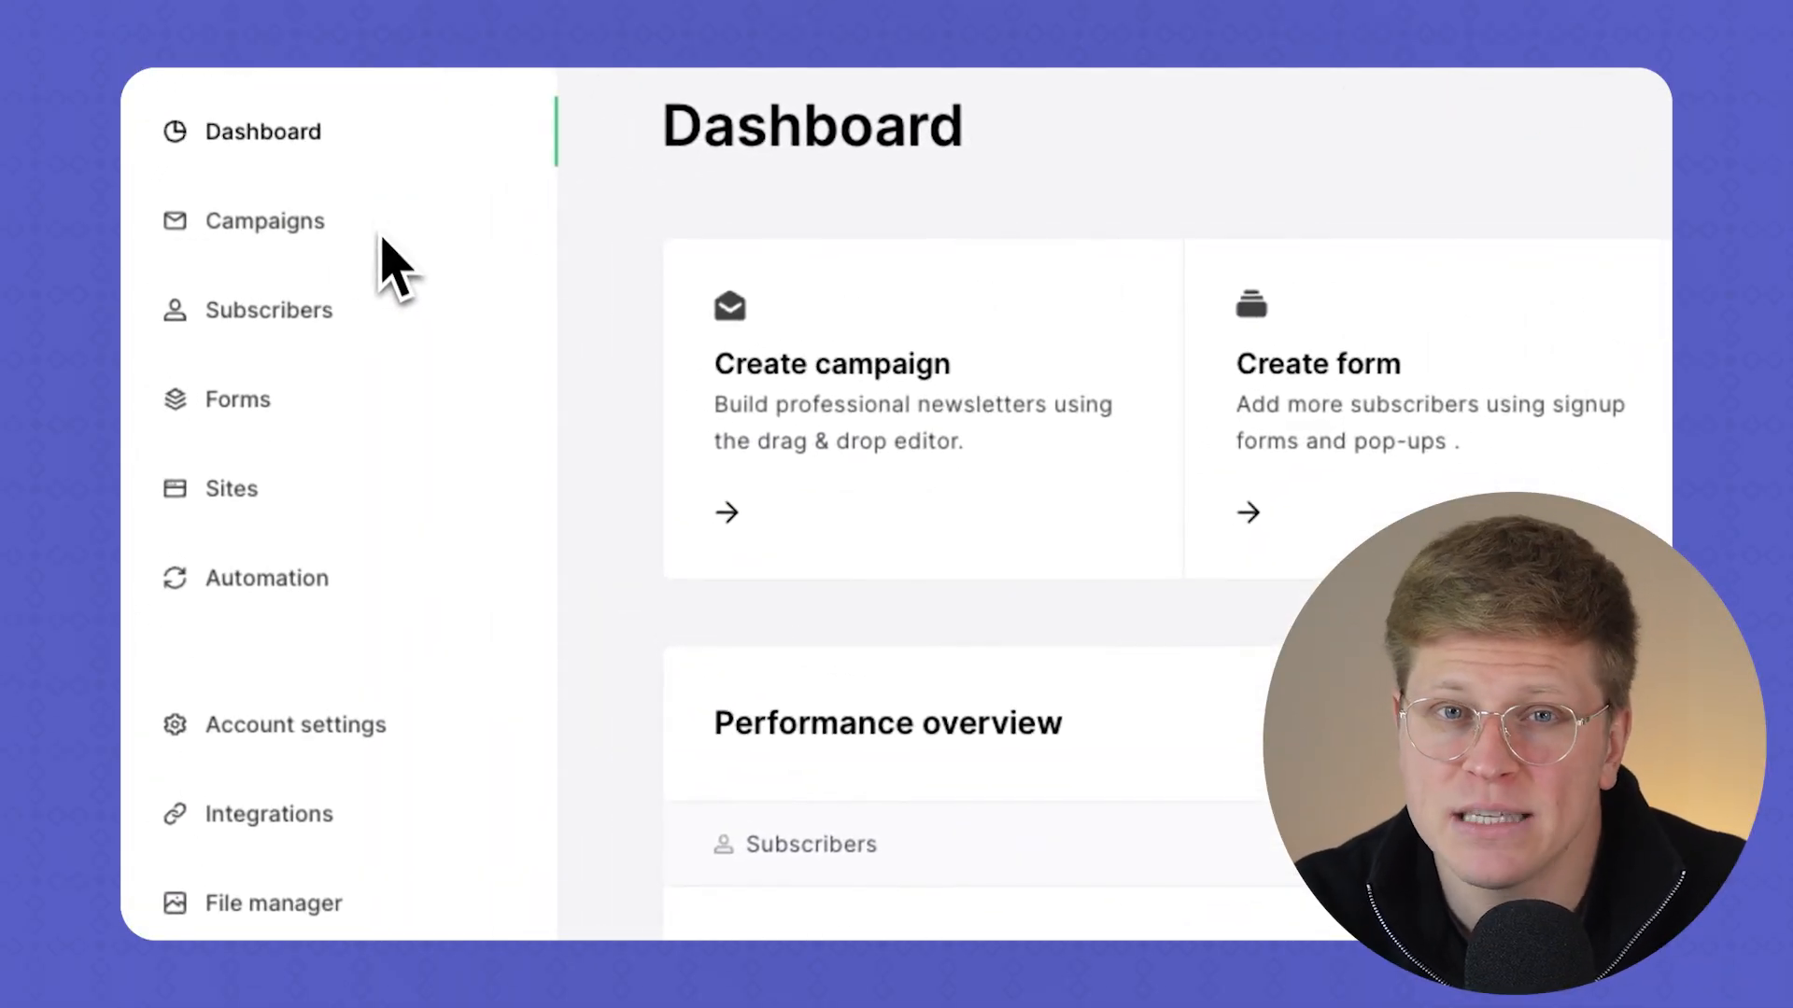
{"action": "mouse_move", "coordinate": [389, 428]}
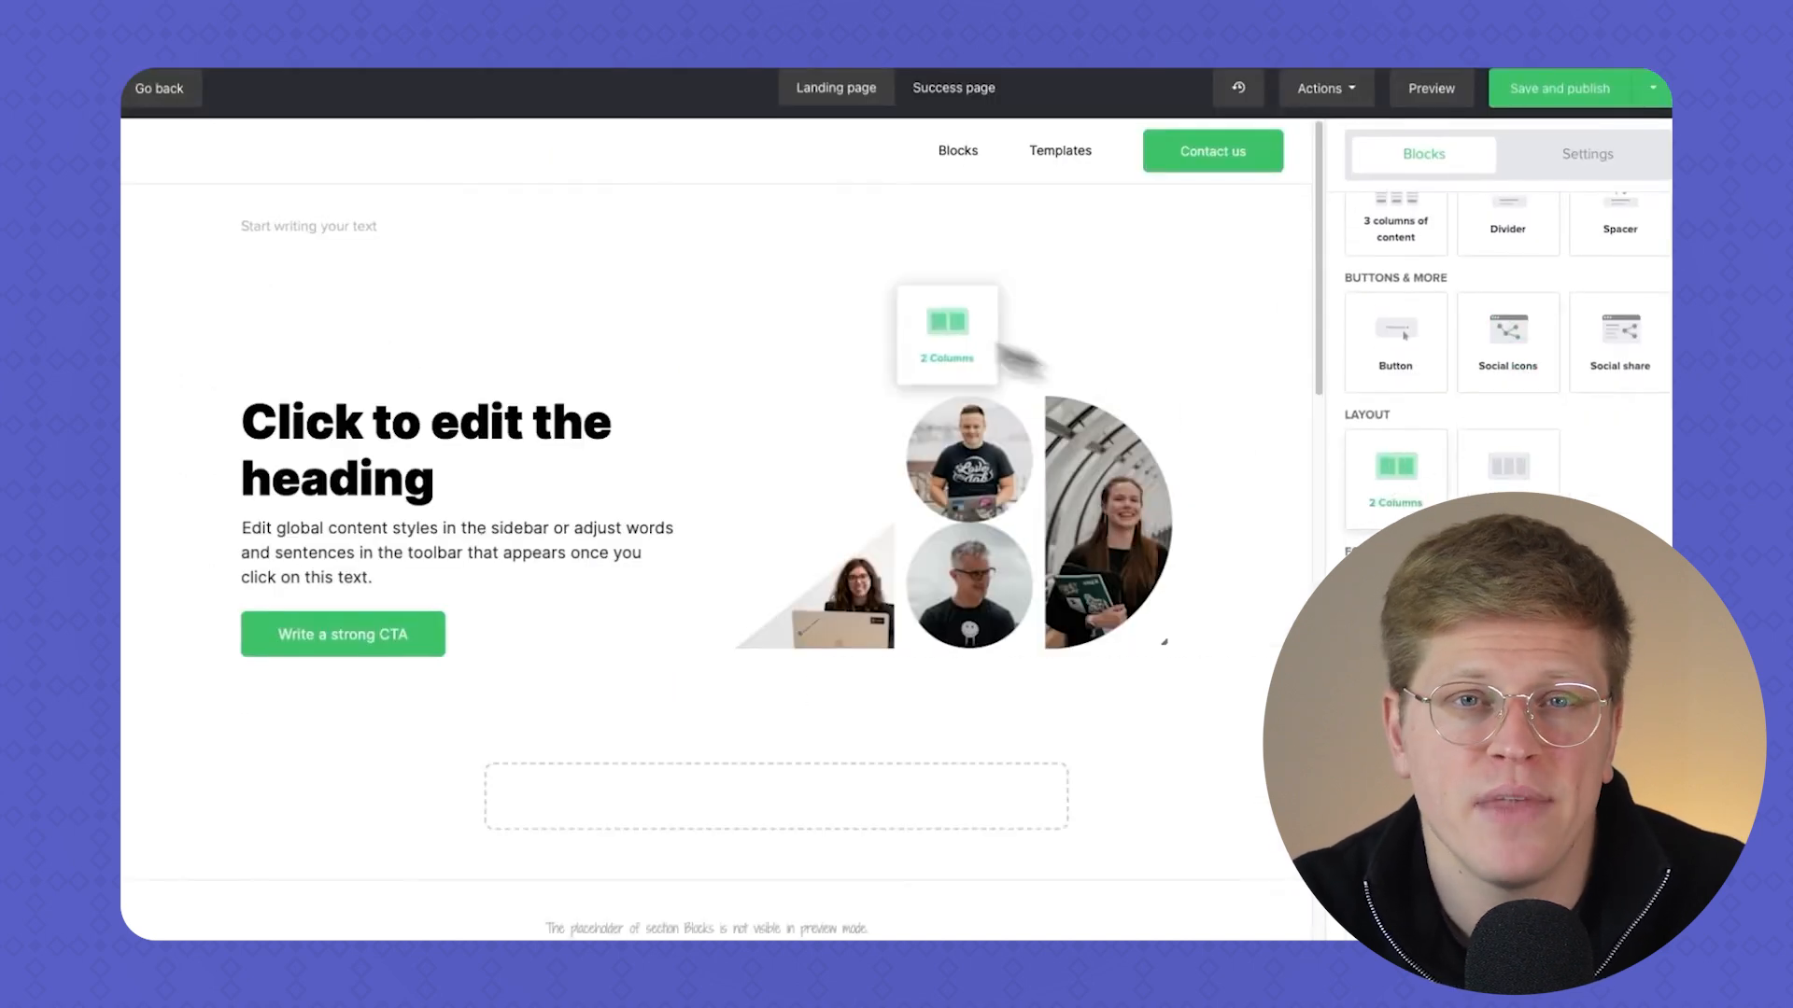
Launch MailerLite's landing page editor from Sites, with the Blocks panel showing
{"action": "left_click", "coordinate": [1059, 149]}
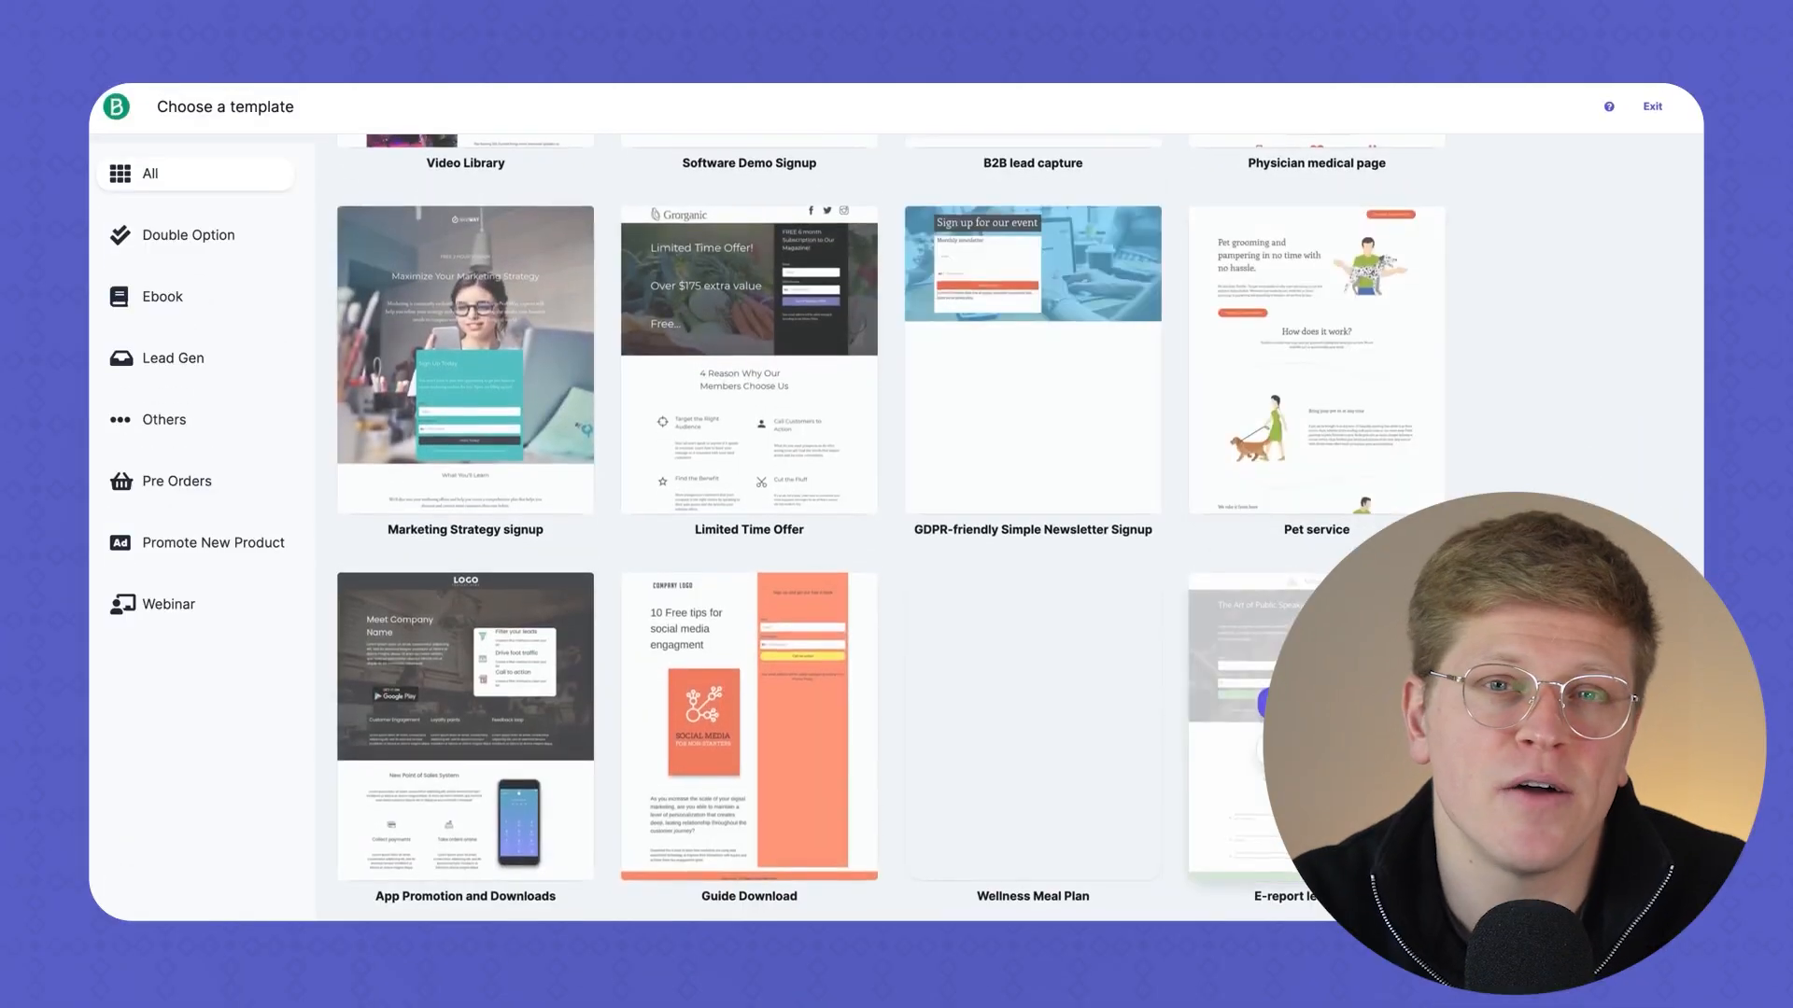
Scroll through Brevo's landing page templates such as Wellness Meal Plan and Rewards program
{"action": "scroll", "scroll_direction": "down", "scroll_amount": 3}
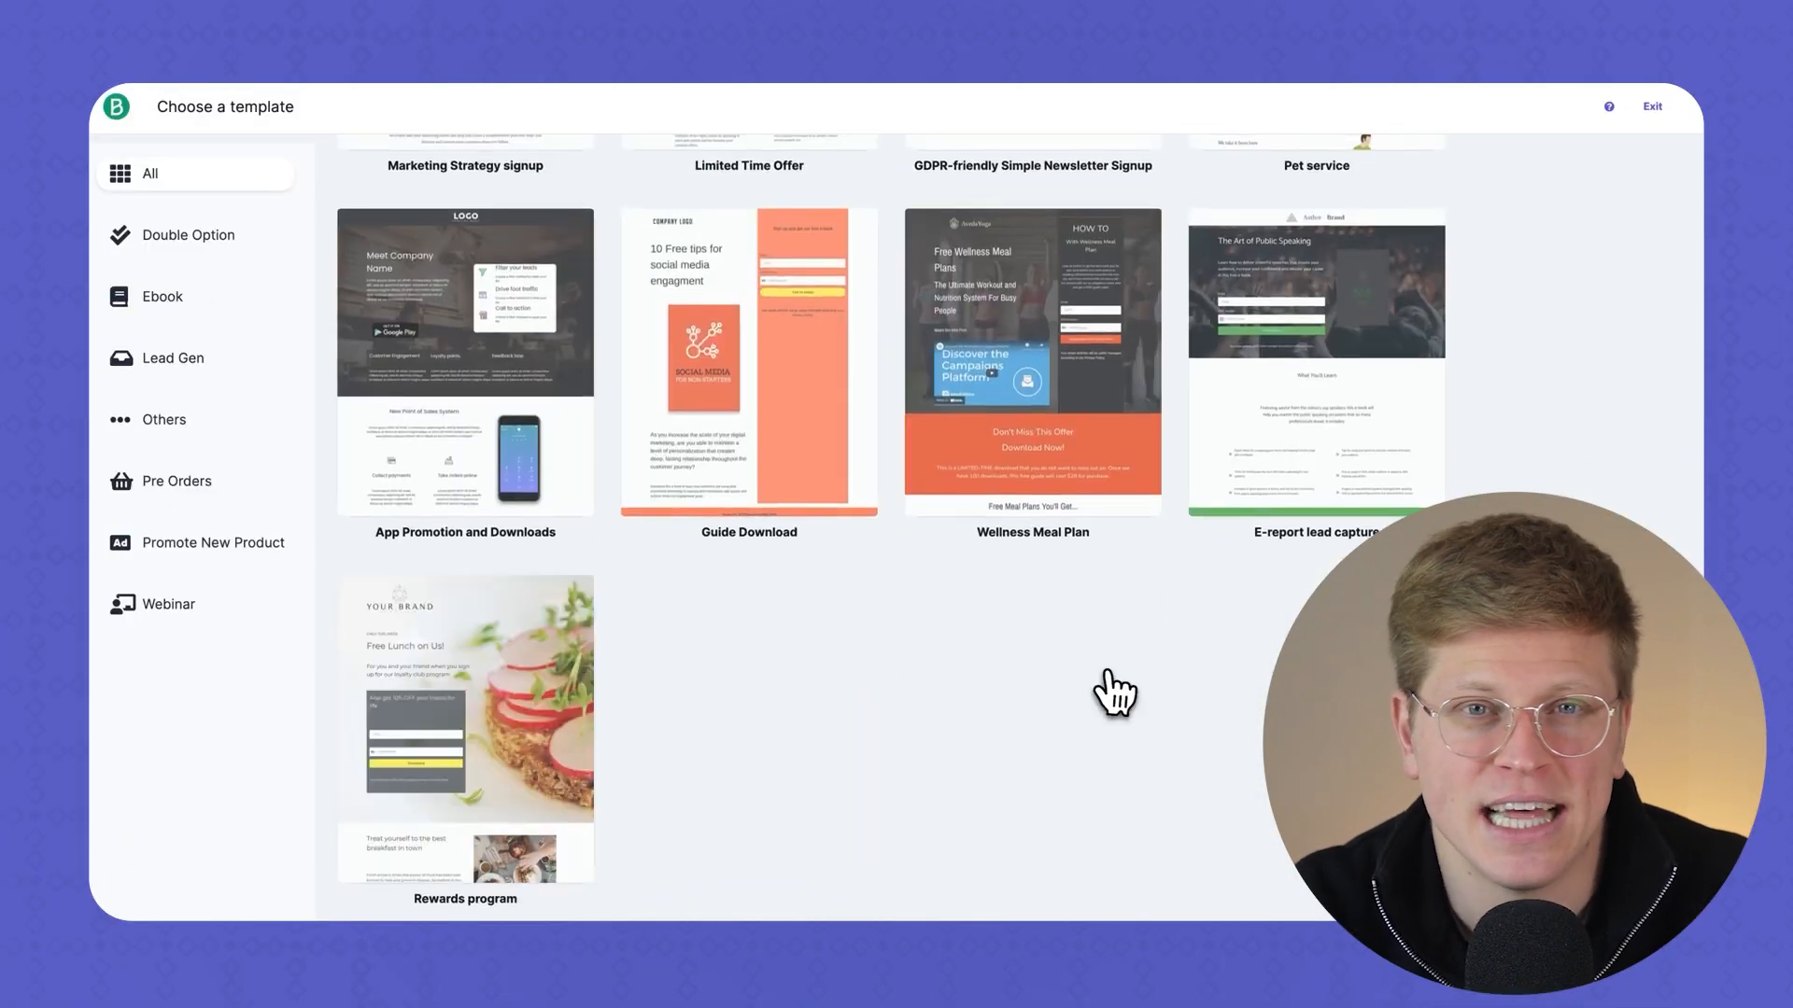
{"action": "scroll", "scroll_direction": "up", "scroll_amount": 3}
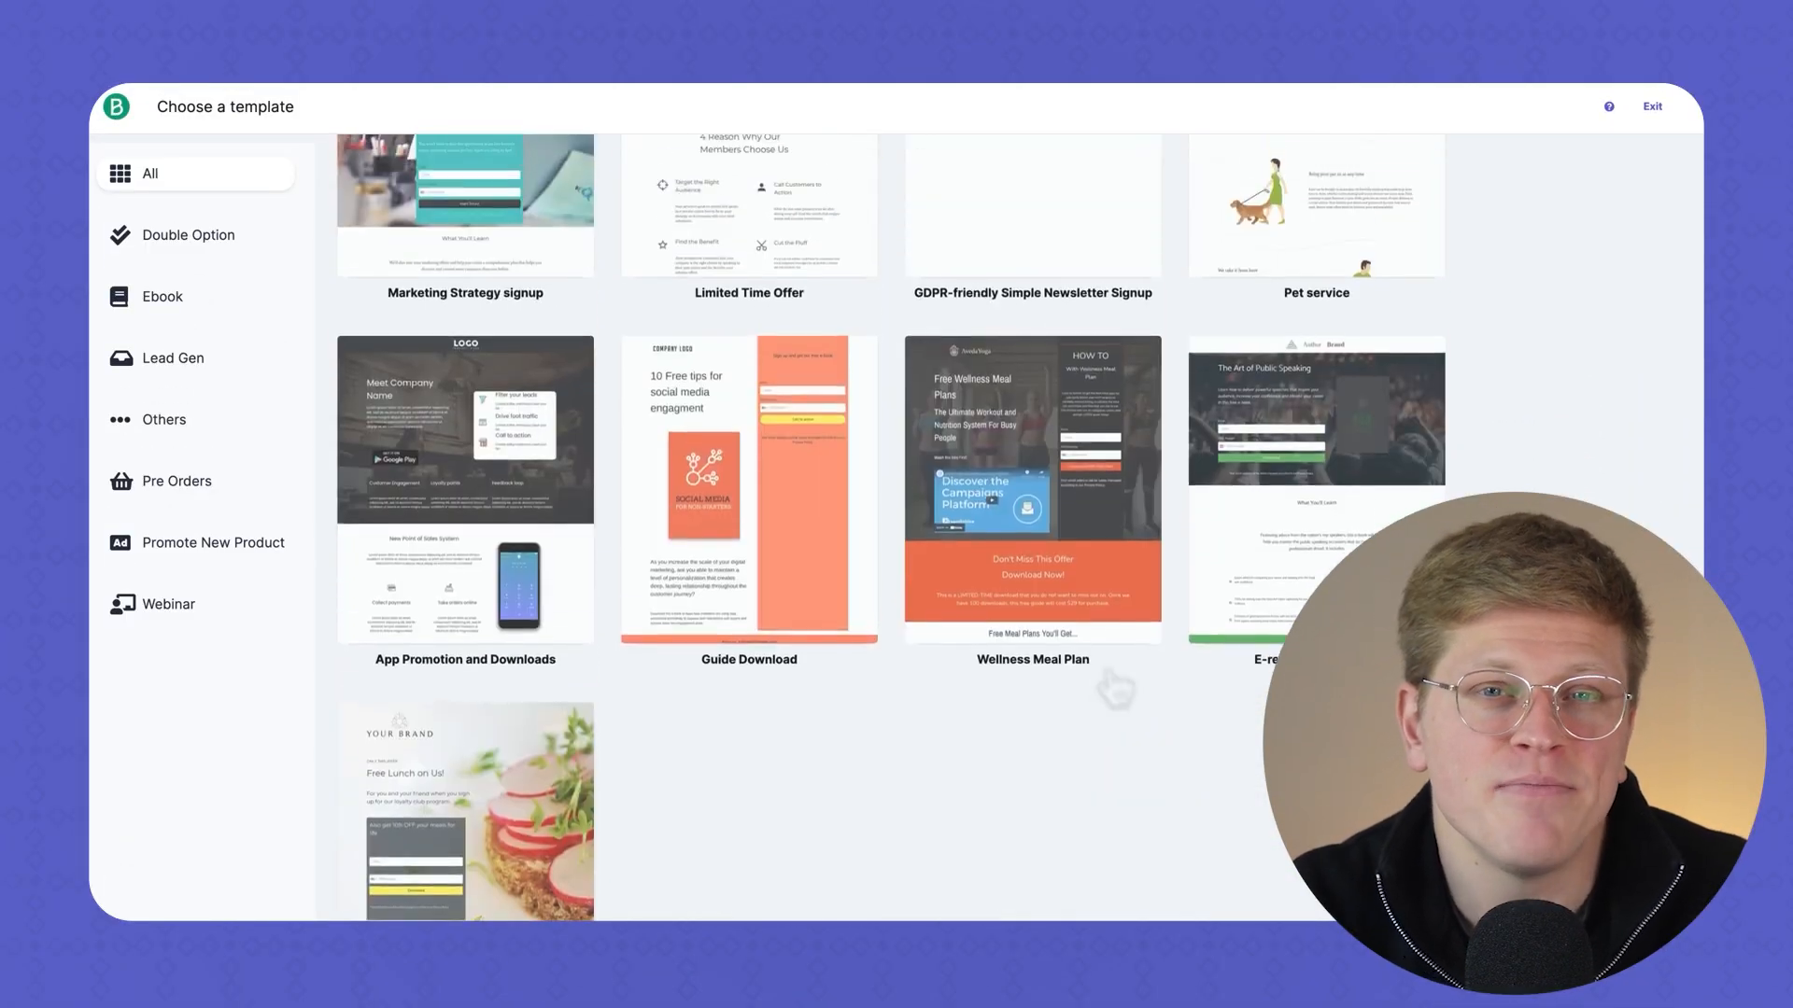
{"action": "scroll", "scroll_direction": "up", "scroll_amount": 3}
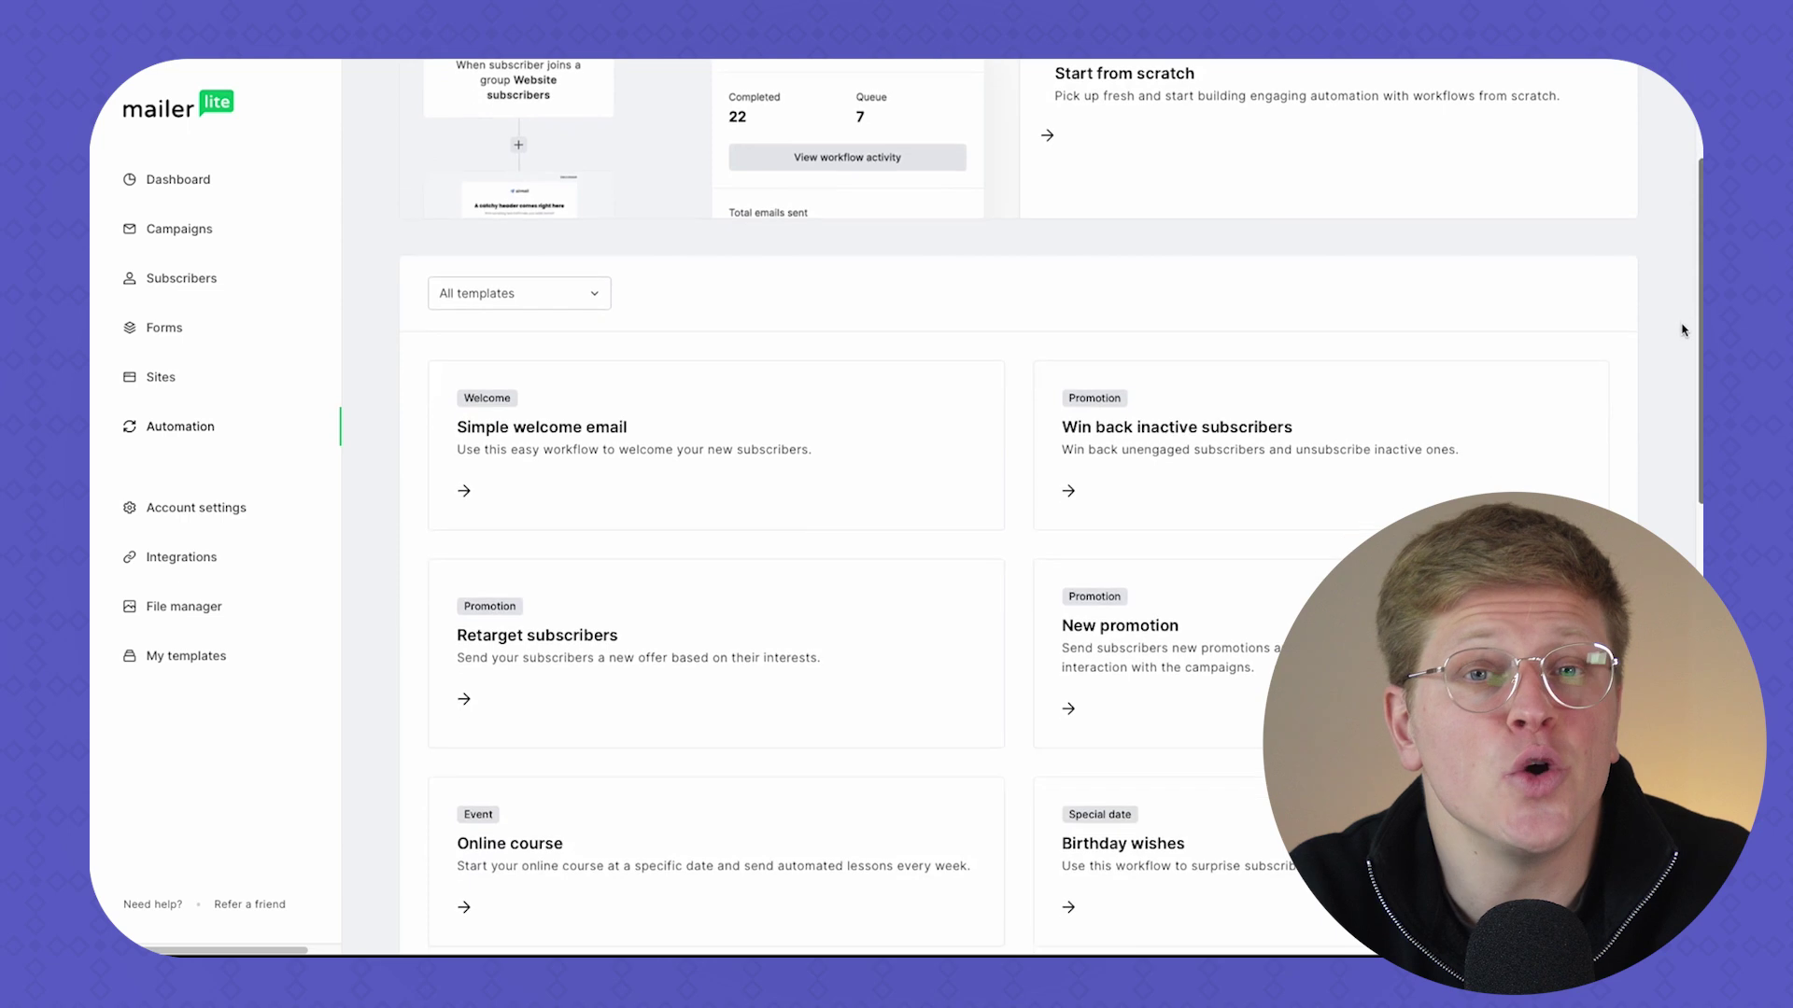
Scroll to the All templates list showing Simple welcome email, Retarget subscribers and Birthday wishes
{"action": "scroll", "scroll_direction": "down", "scroll_amount": 3}
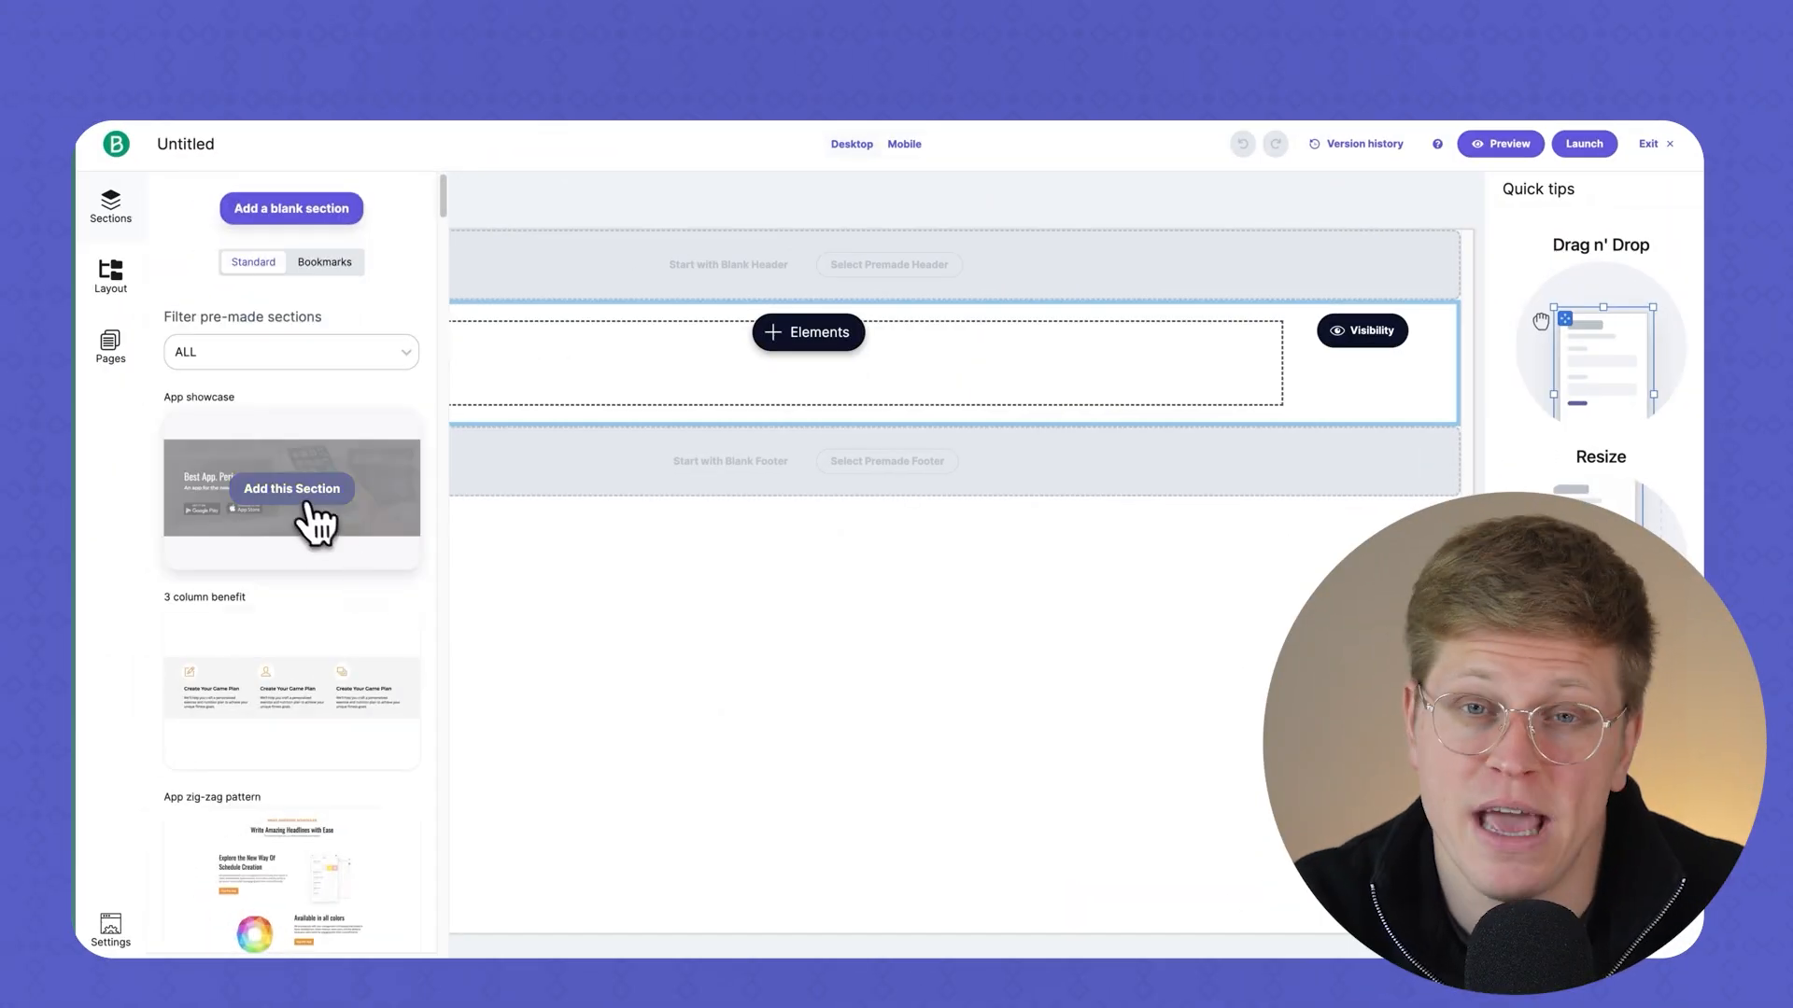
Start a blank Brevo landing page and browse pre-made sections like Class times
{"action": "scroll", "scroll_direction": "down", "scroll_amount": 3}
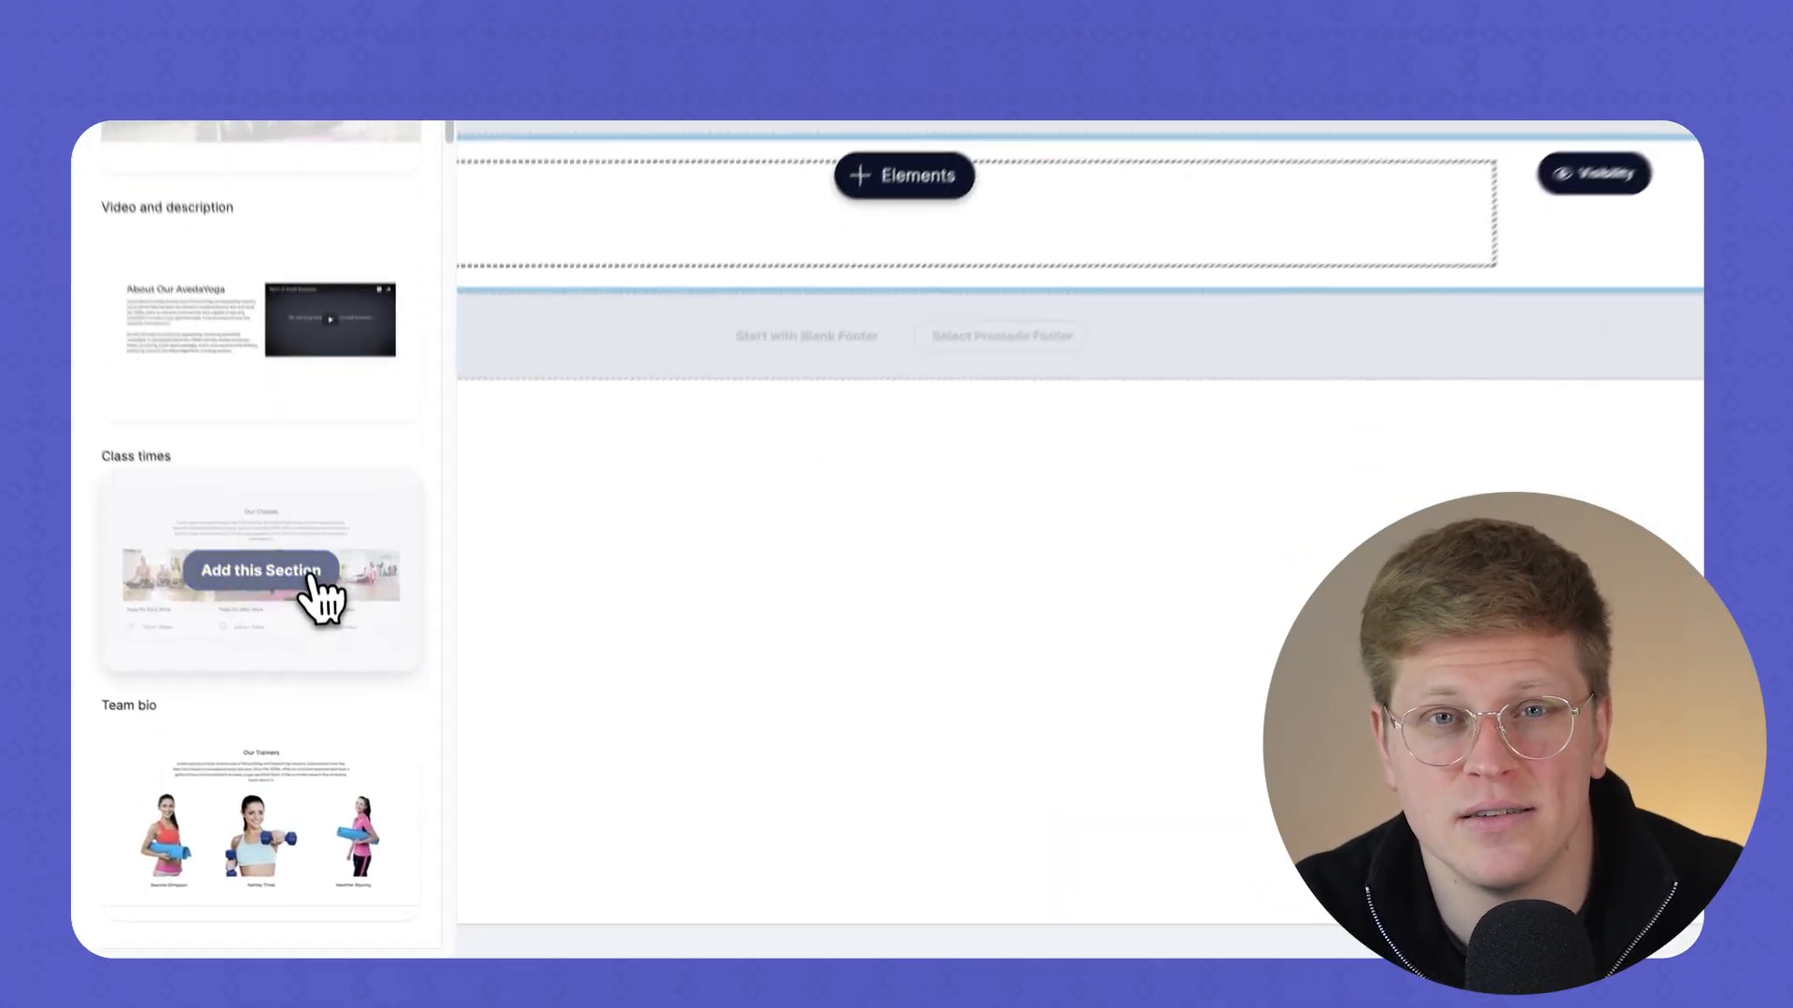
{"action": "left_click", "coordinate": [261, 569]}
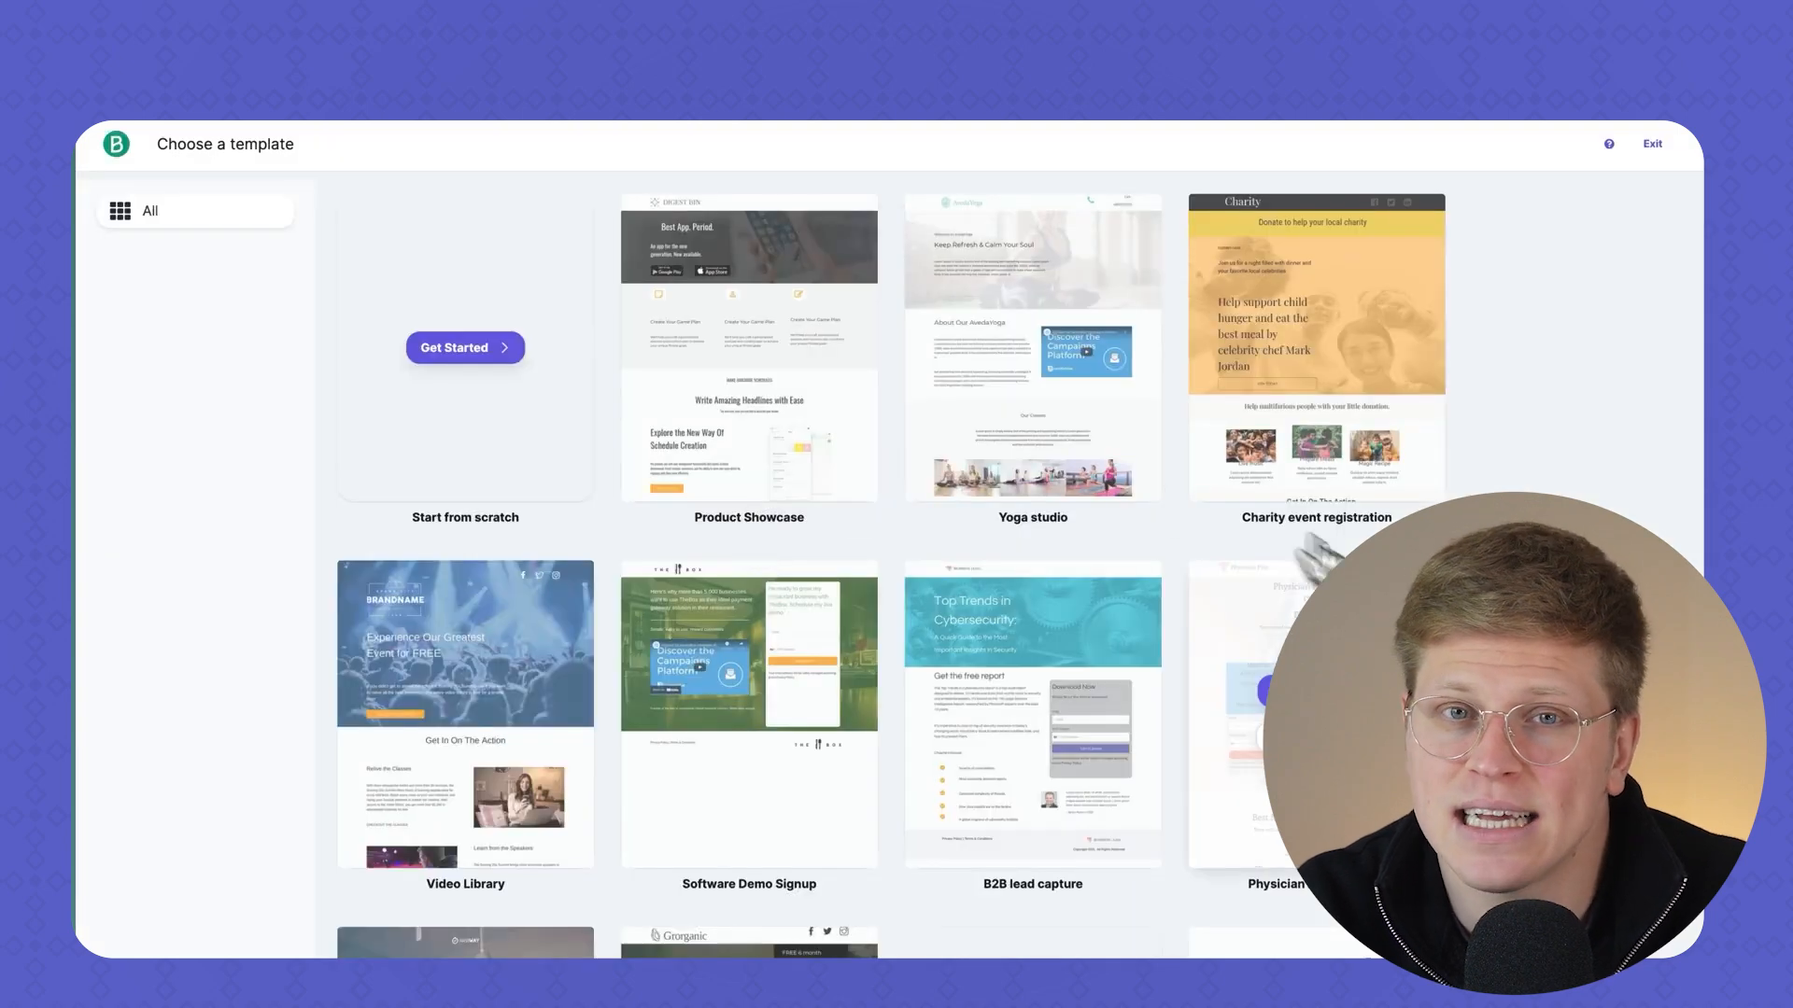
{"action": "scroll", "scroll_direction": "down", "scroll_amount": 3}
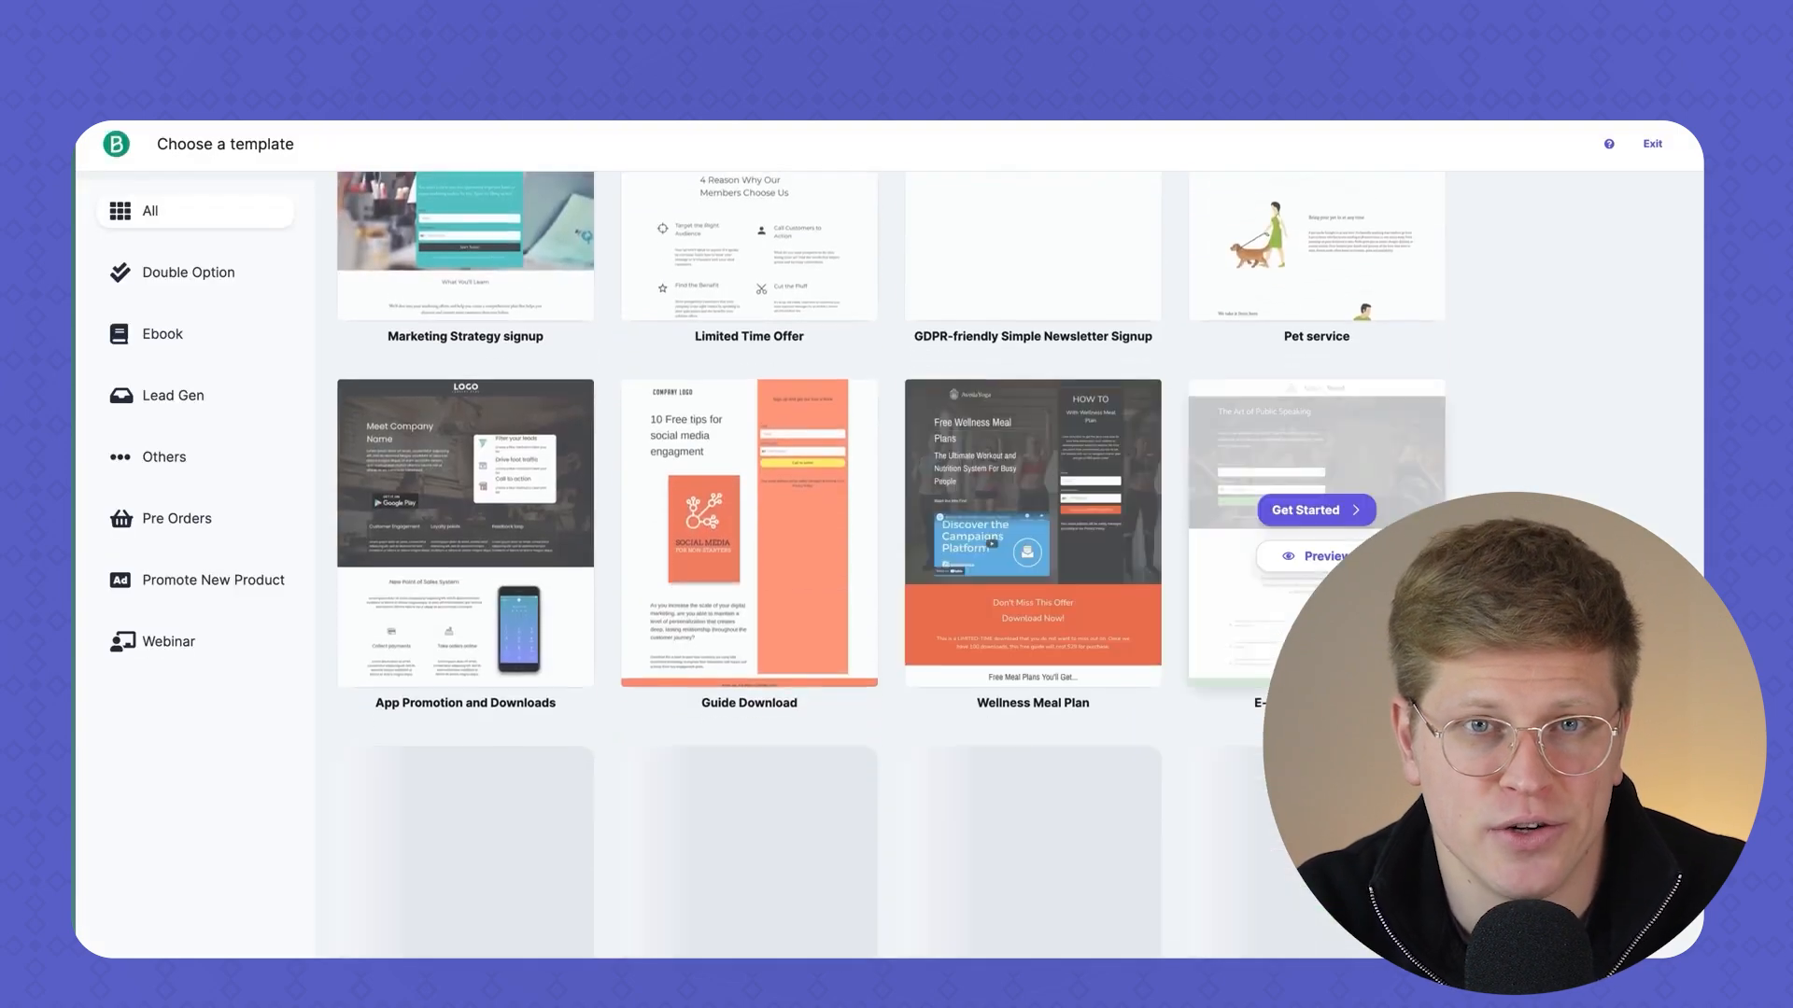
{"action": "scroll", "scroll_direction": "down", "scroll_amount": 3}
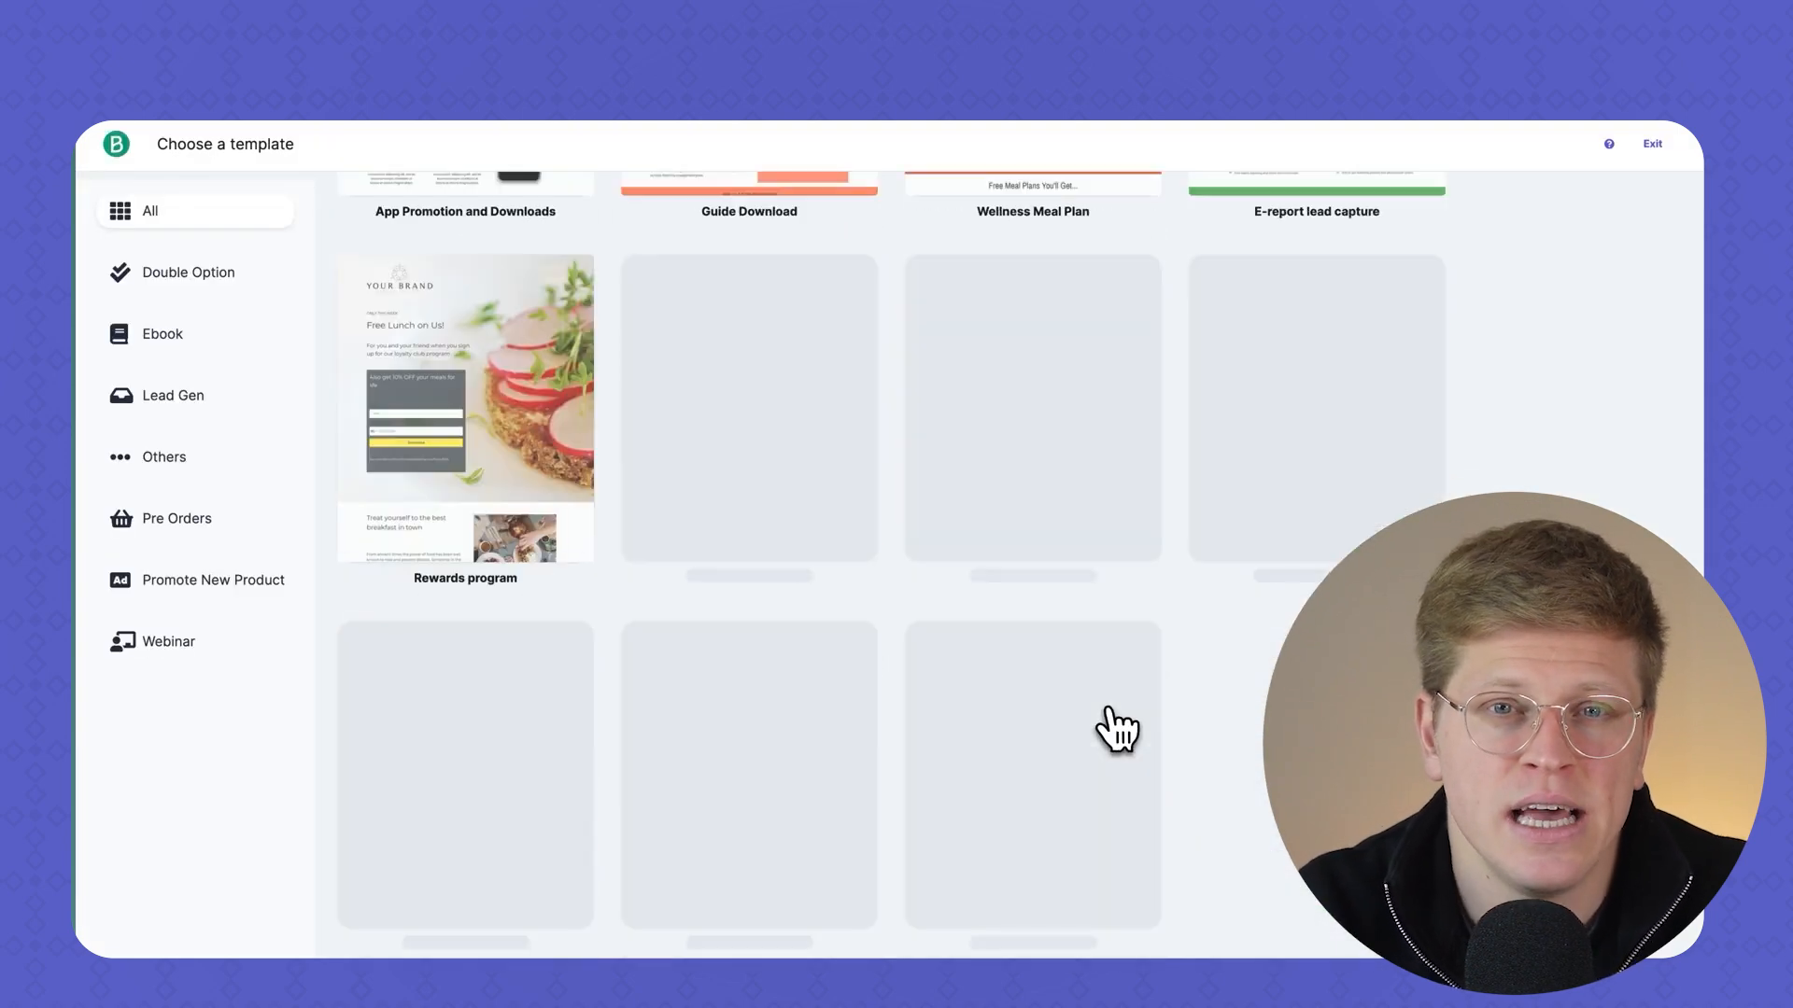
{"action": "scroll", "scroll_direction": "up", "scroll_amount": 3}
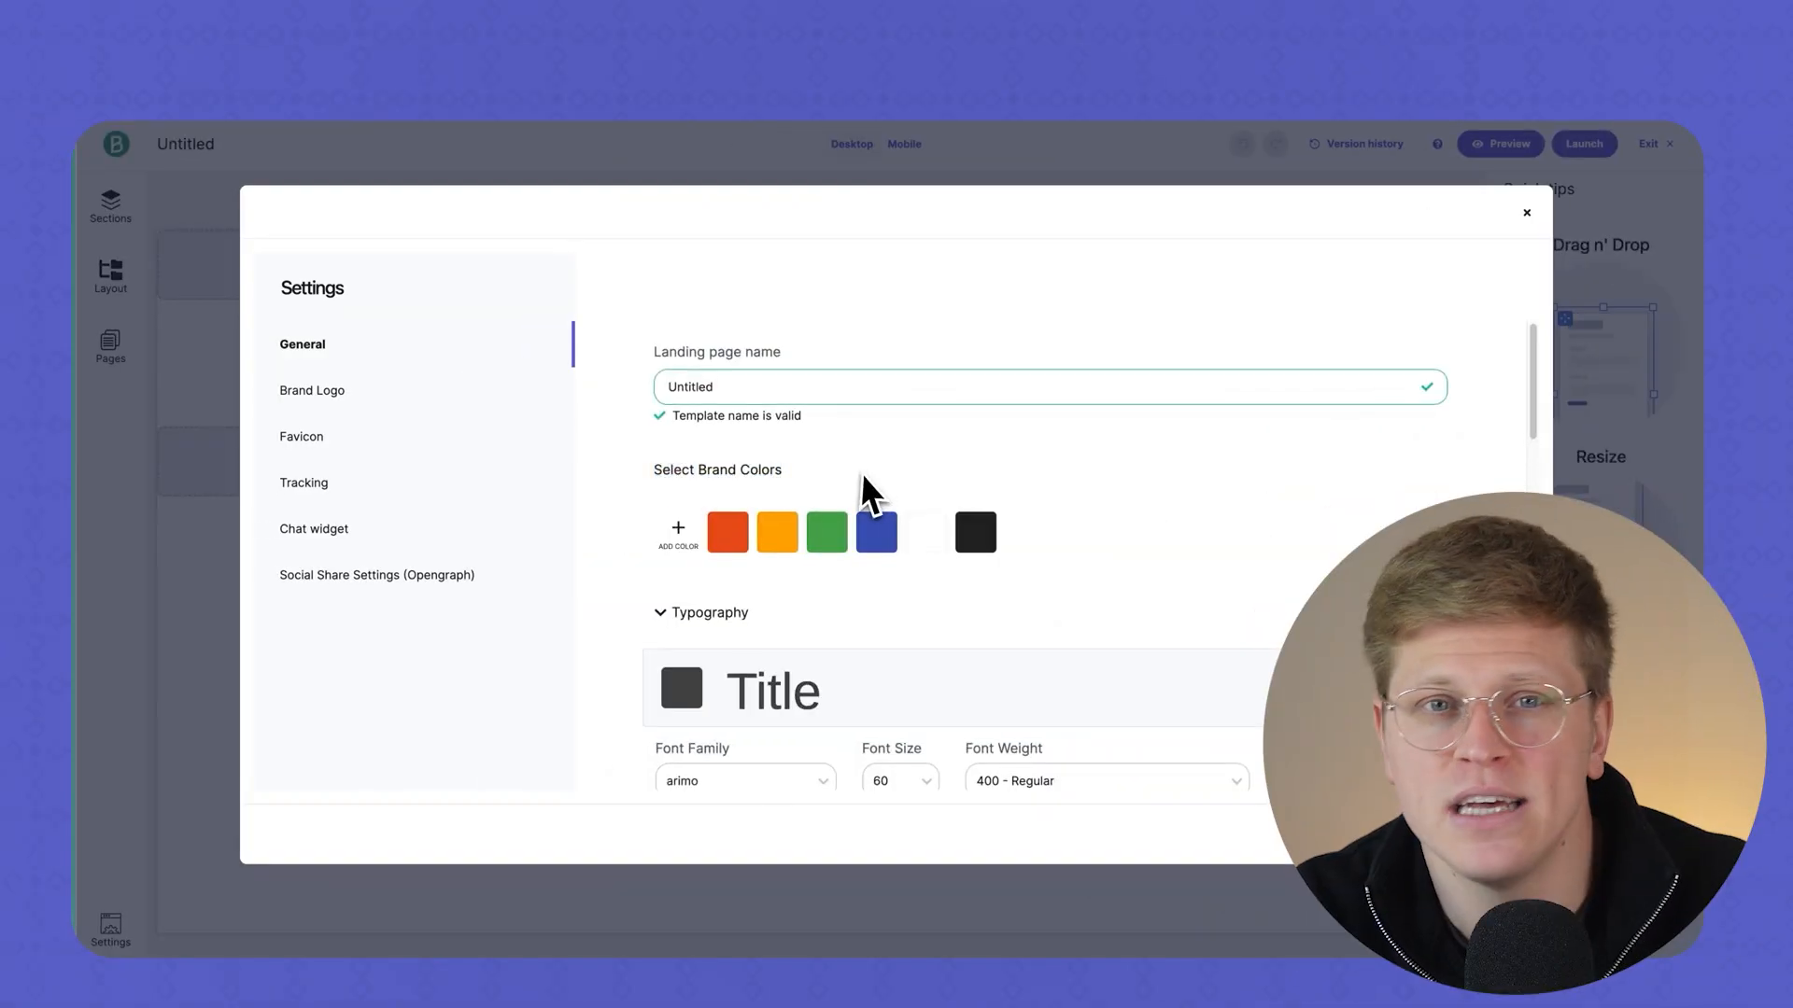
View the Brand Logo upload options, then the General typography and button settings
{"action": "left_click", "coordinate": [312, 390]}
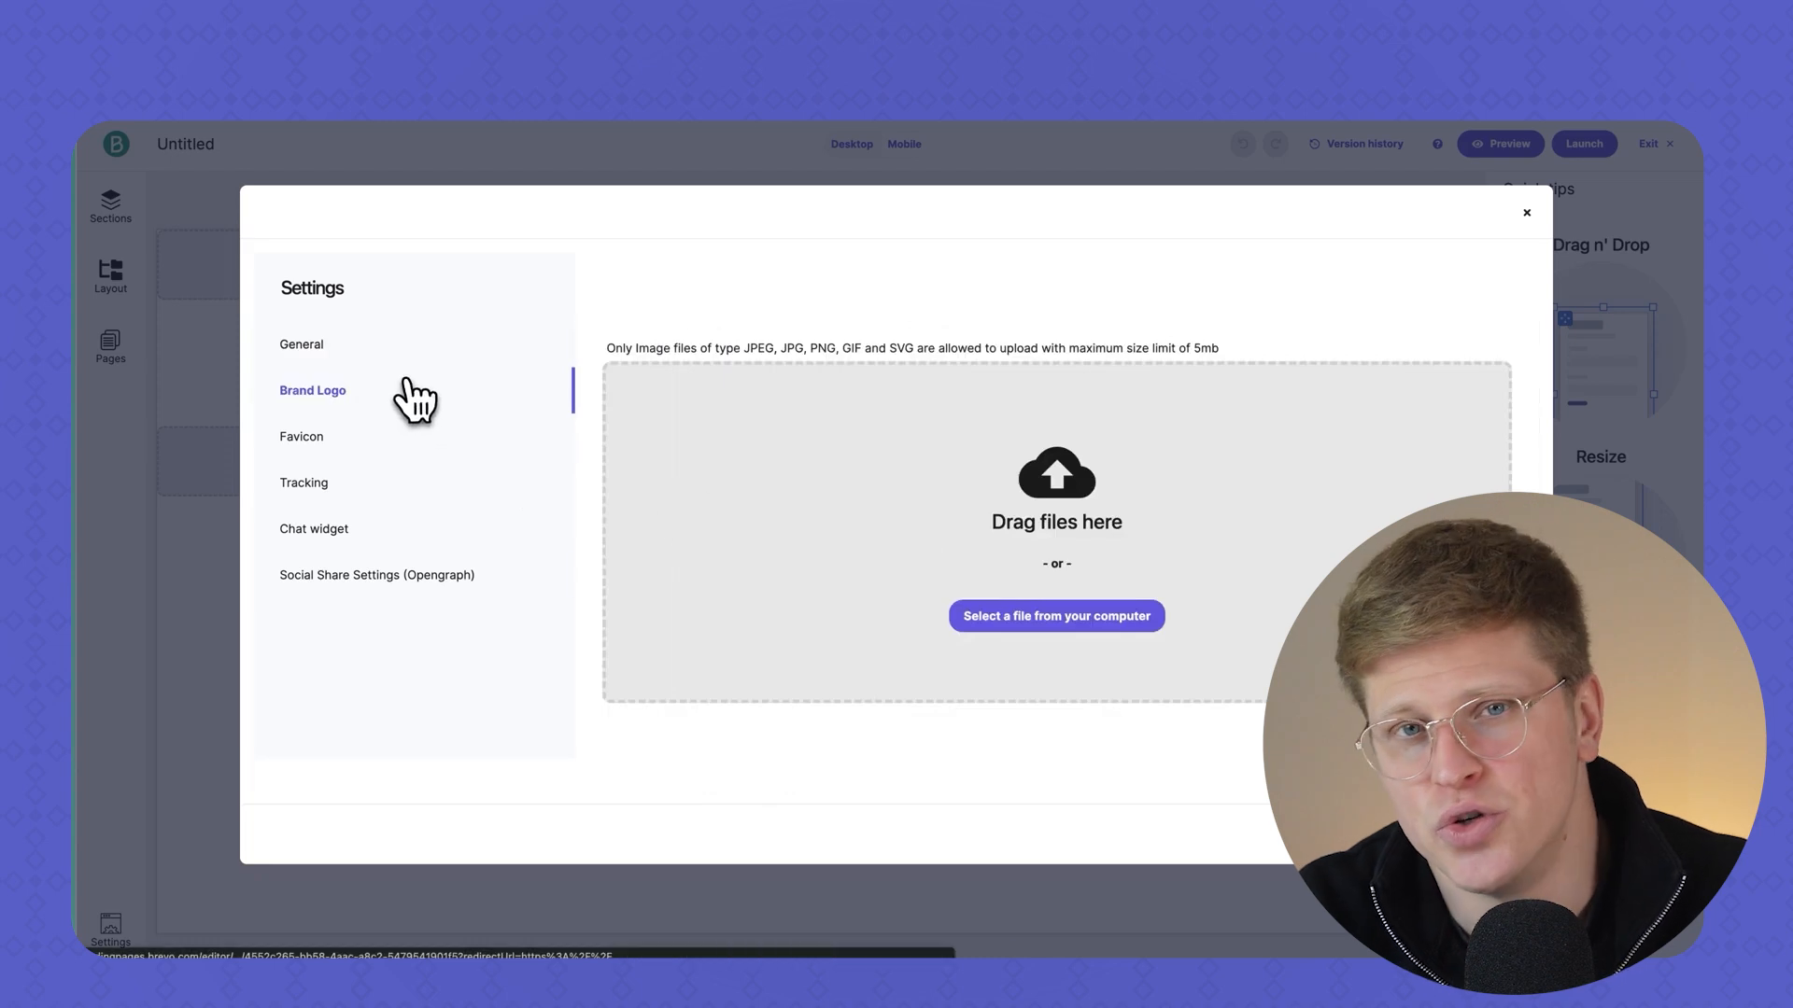
{"action": "left_click", "coordinate": [301, 345]}
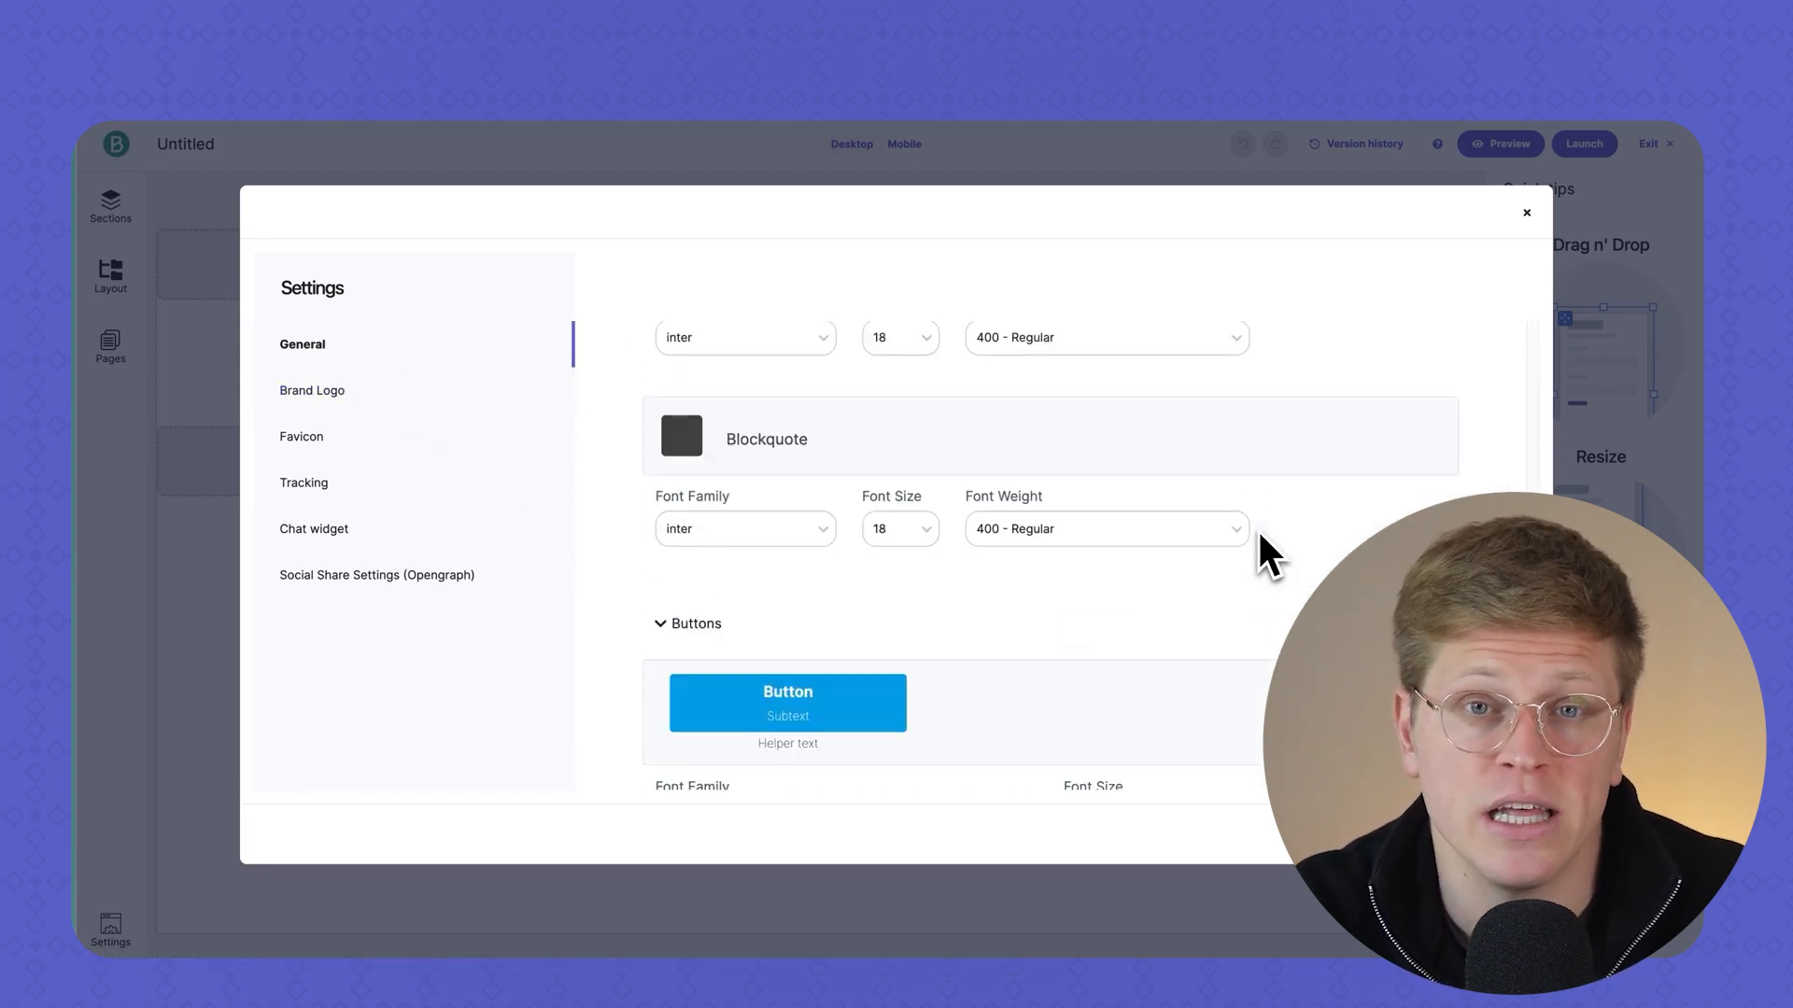
{"action": "left_click", "coordinate": [1525, 213]}
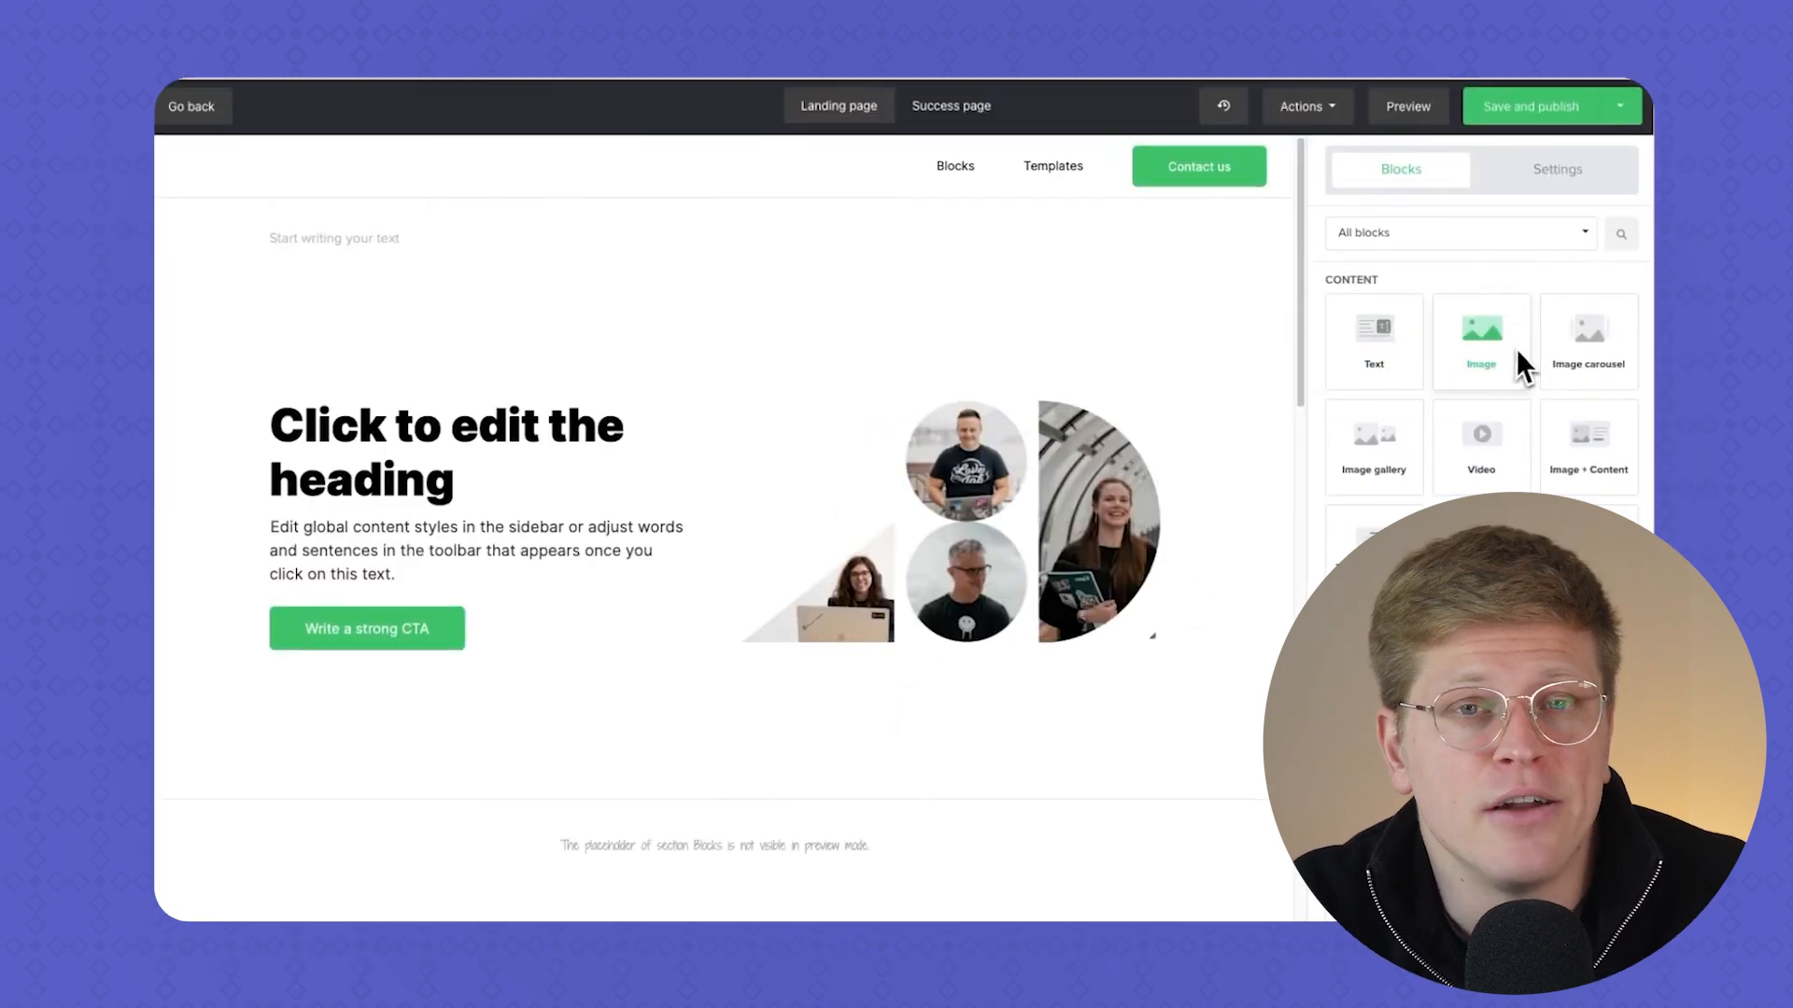
Add a two-column layout above the heading and list its available content blocks
{"action": "scroll", "scroll_direction": "down", "scroll_amount": 3}
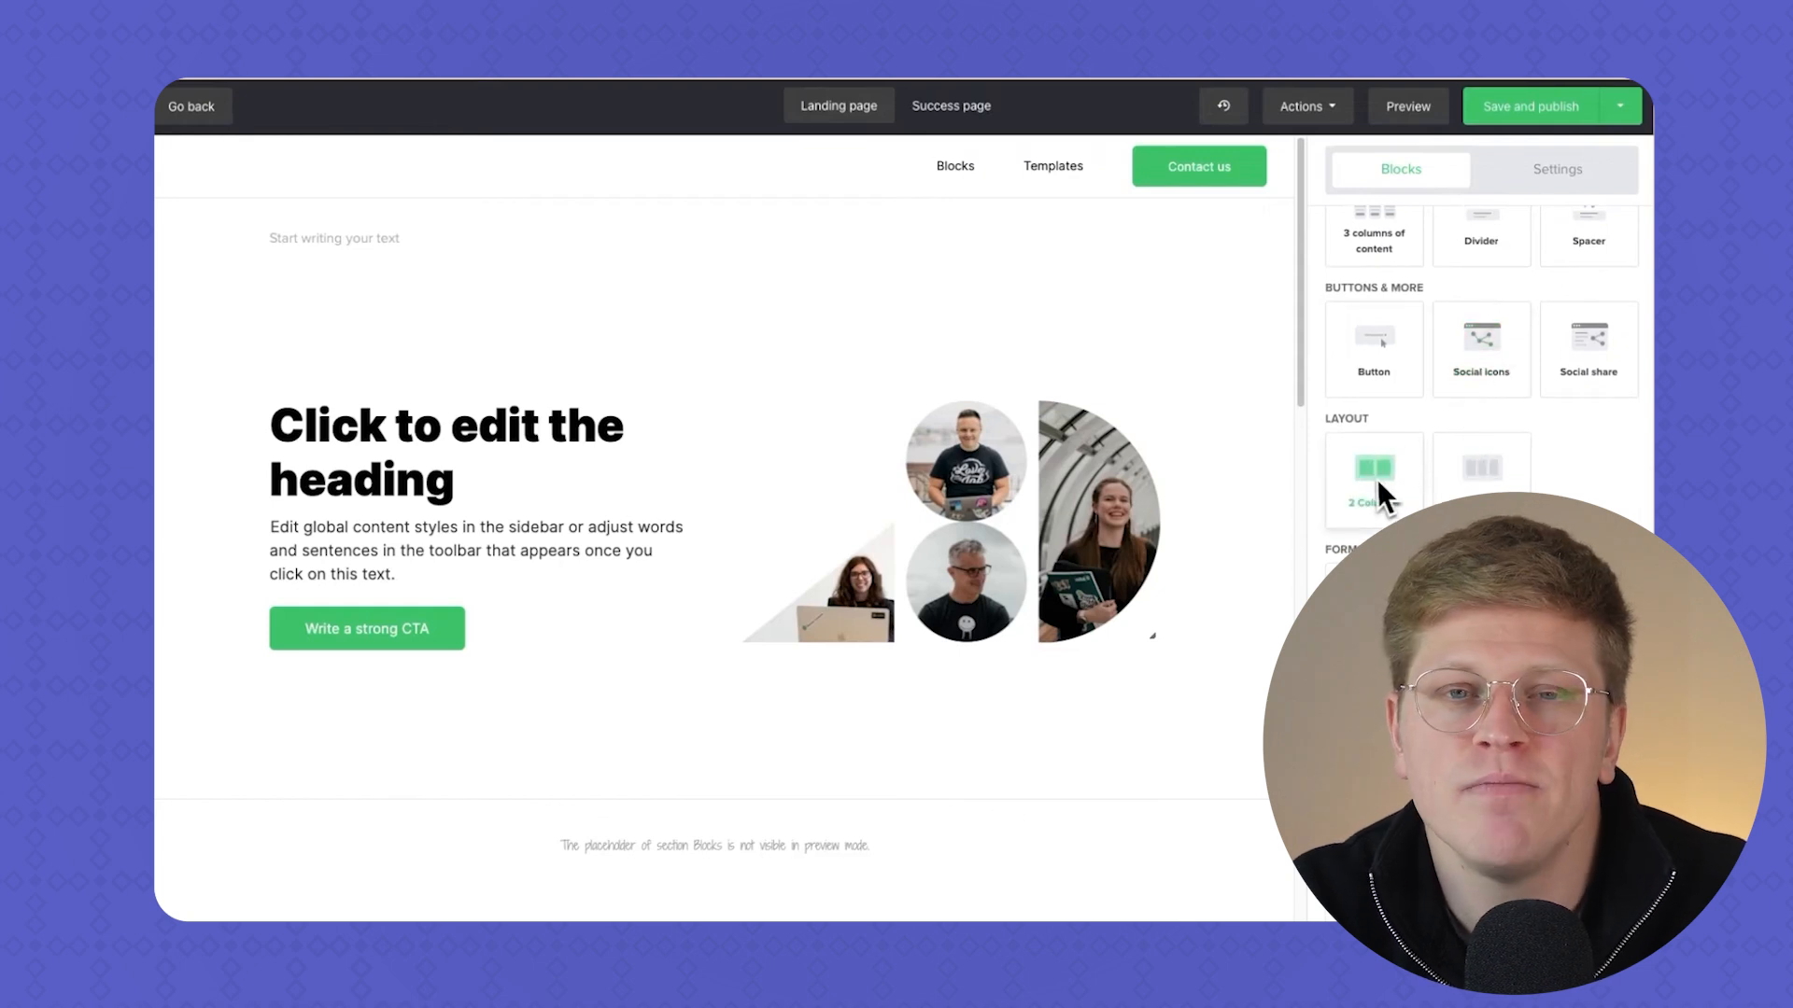
{"action": "left_click", "coordinate": [1373, 478]}
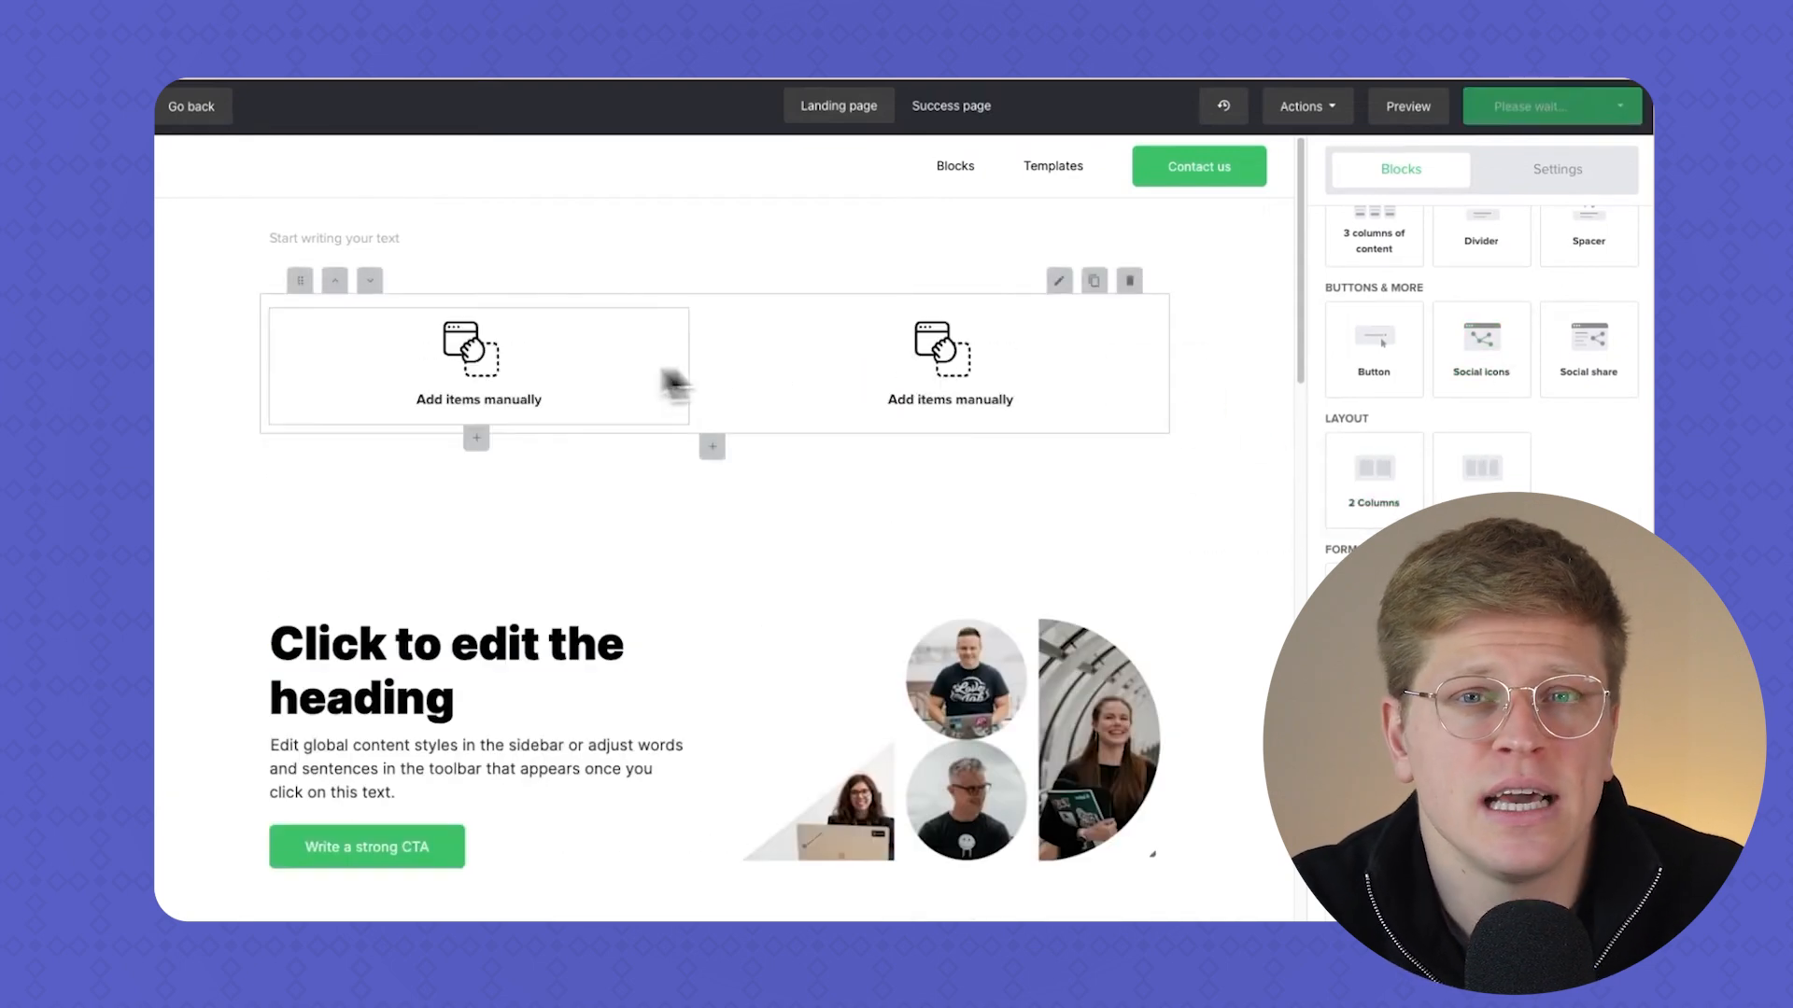
{"action": "left_click", "coordinate": [475, 438]}
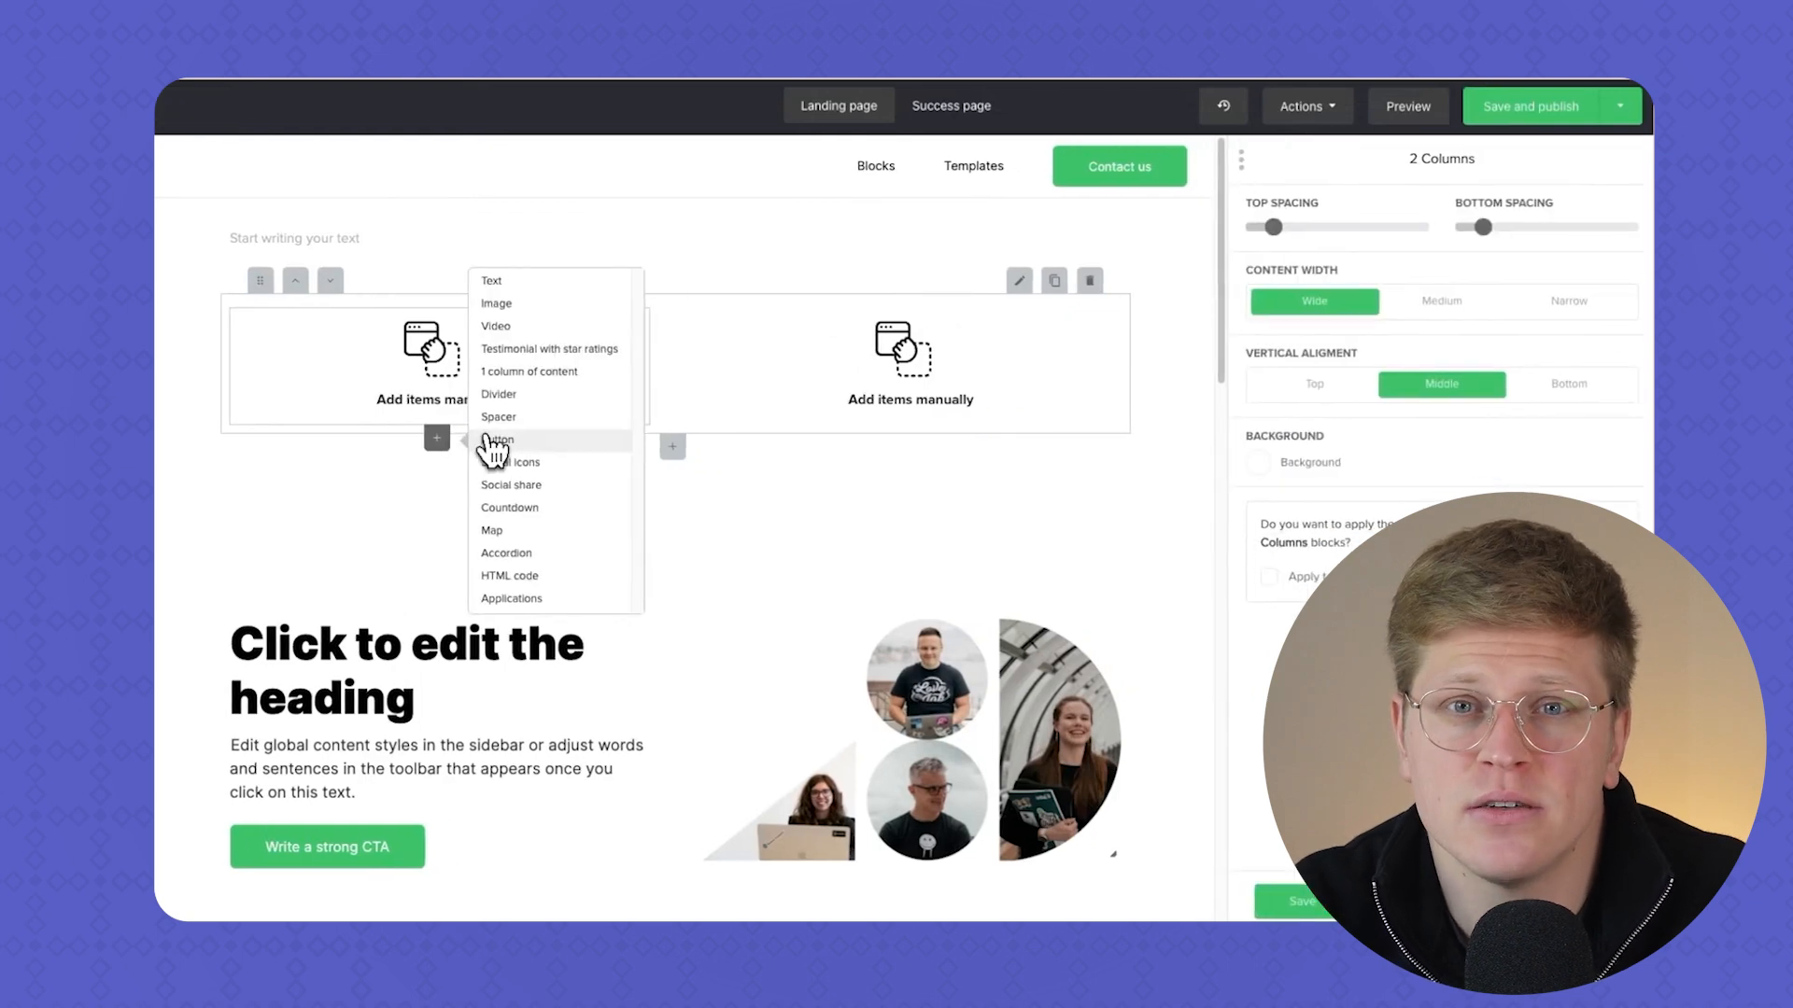
{"action": "mouse_move", "coordinate": [515, 525]}
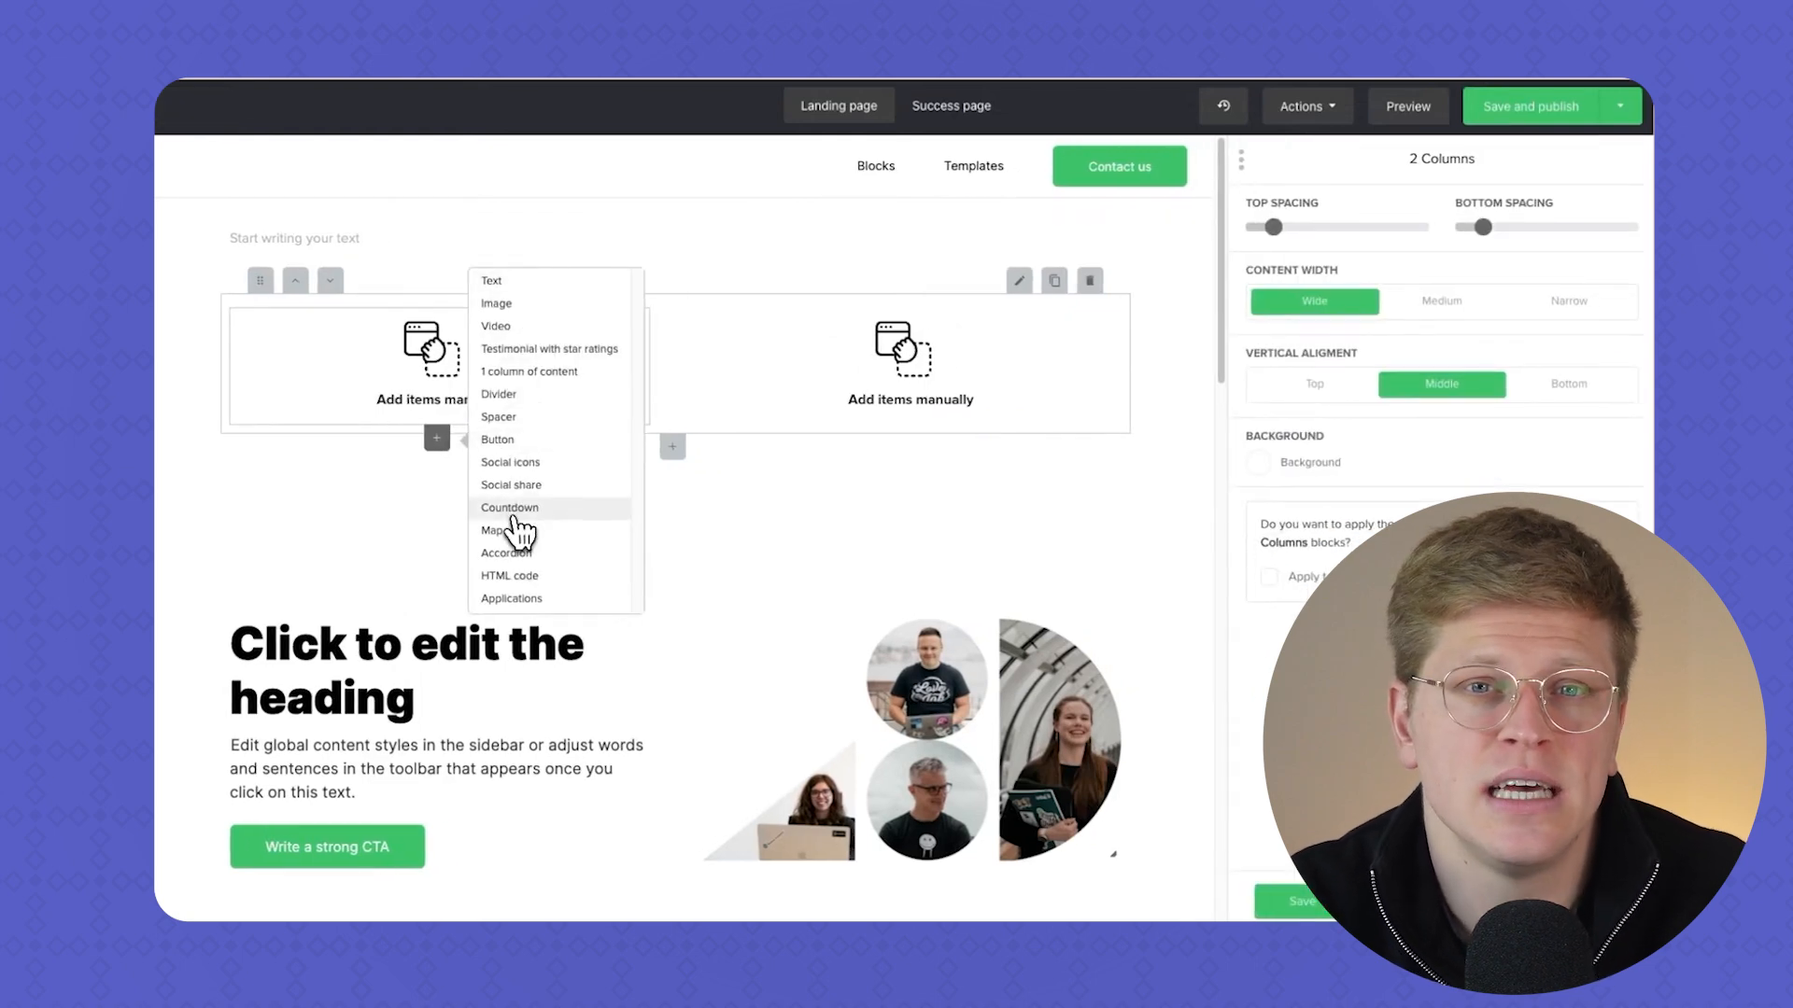
{"action": "mouse_move", "coordinate": [535, 287]}
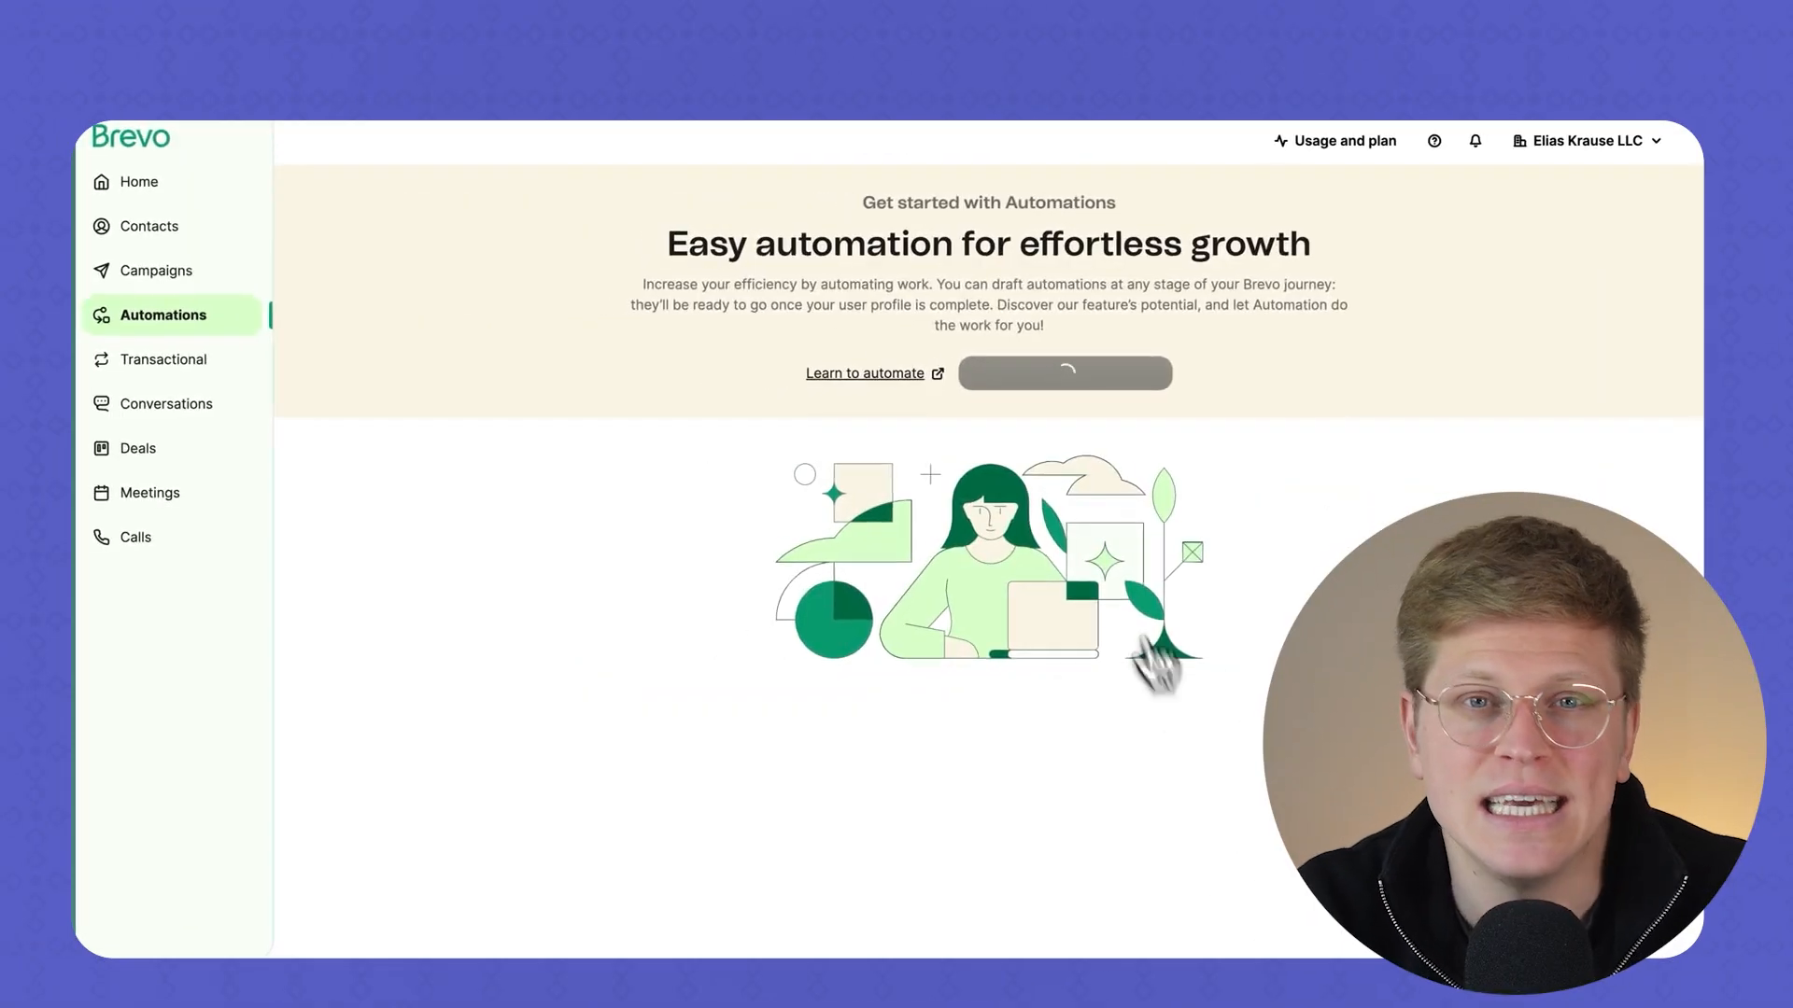
{"action": "mouse_move", "coordinate": [1035, 376]}
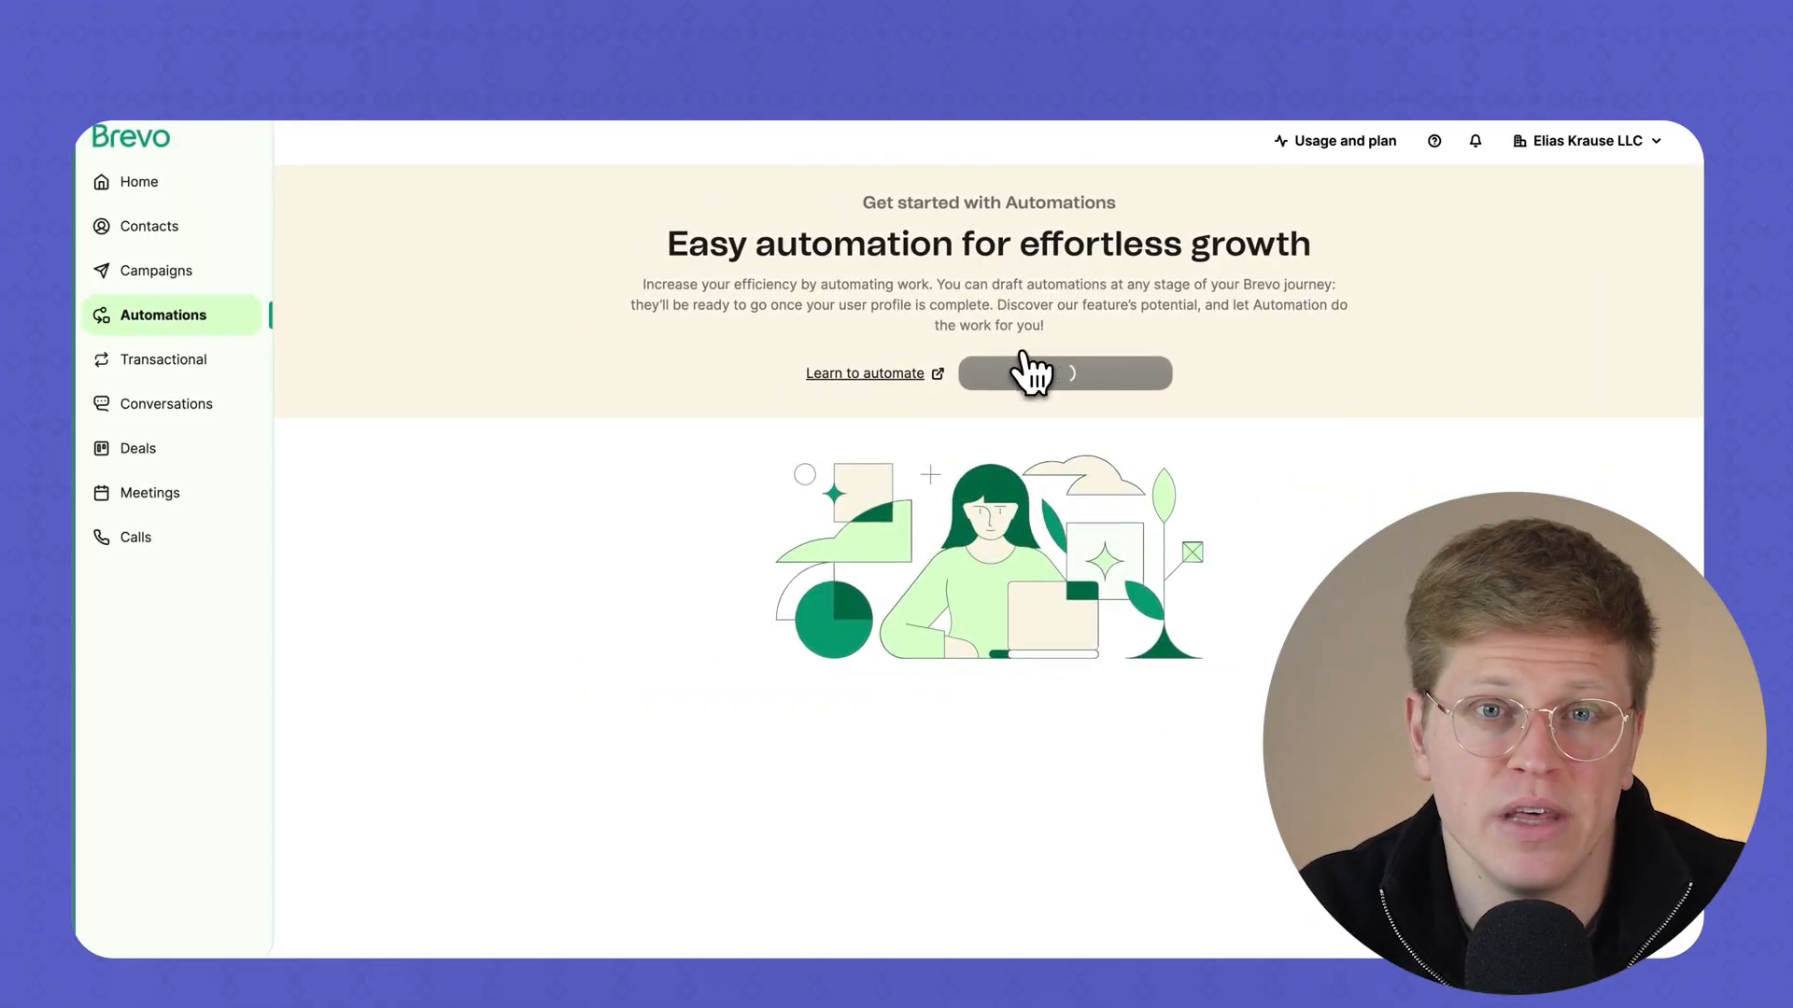
Begin creating a new Brevo automation from the Automations page
{"action": "left_click", "coordinate": [1064, 372]}
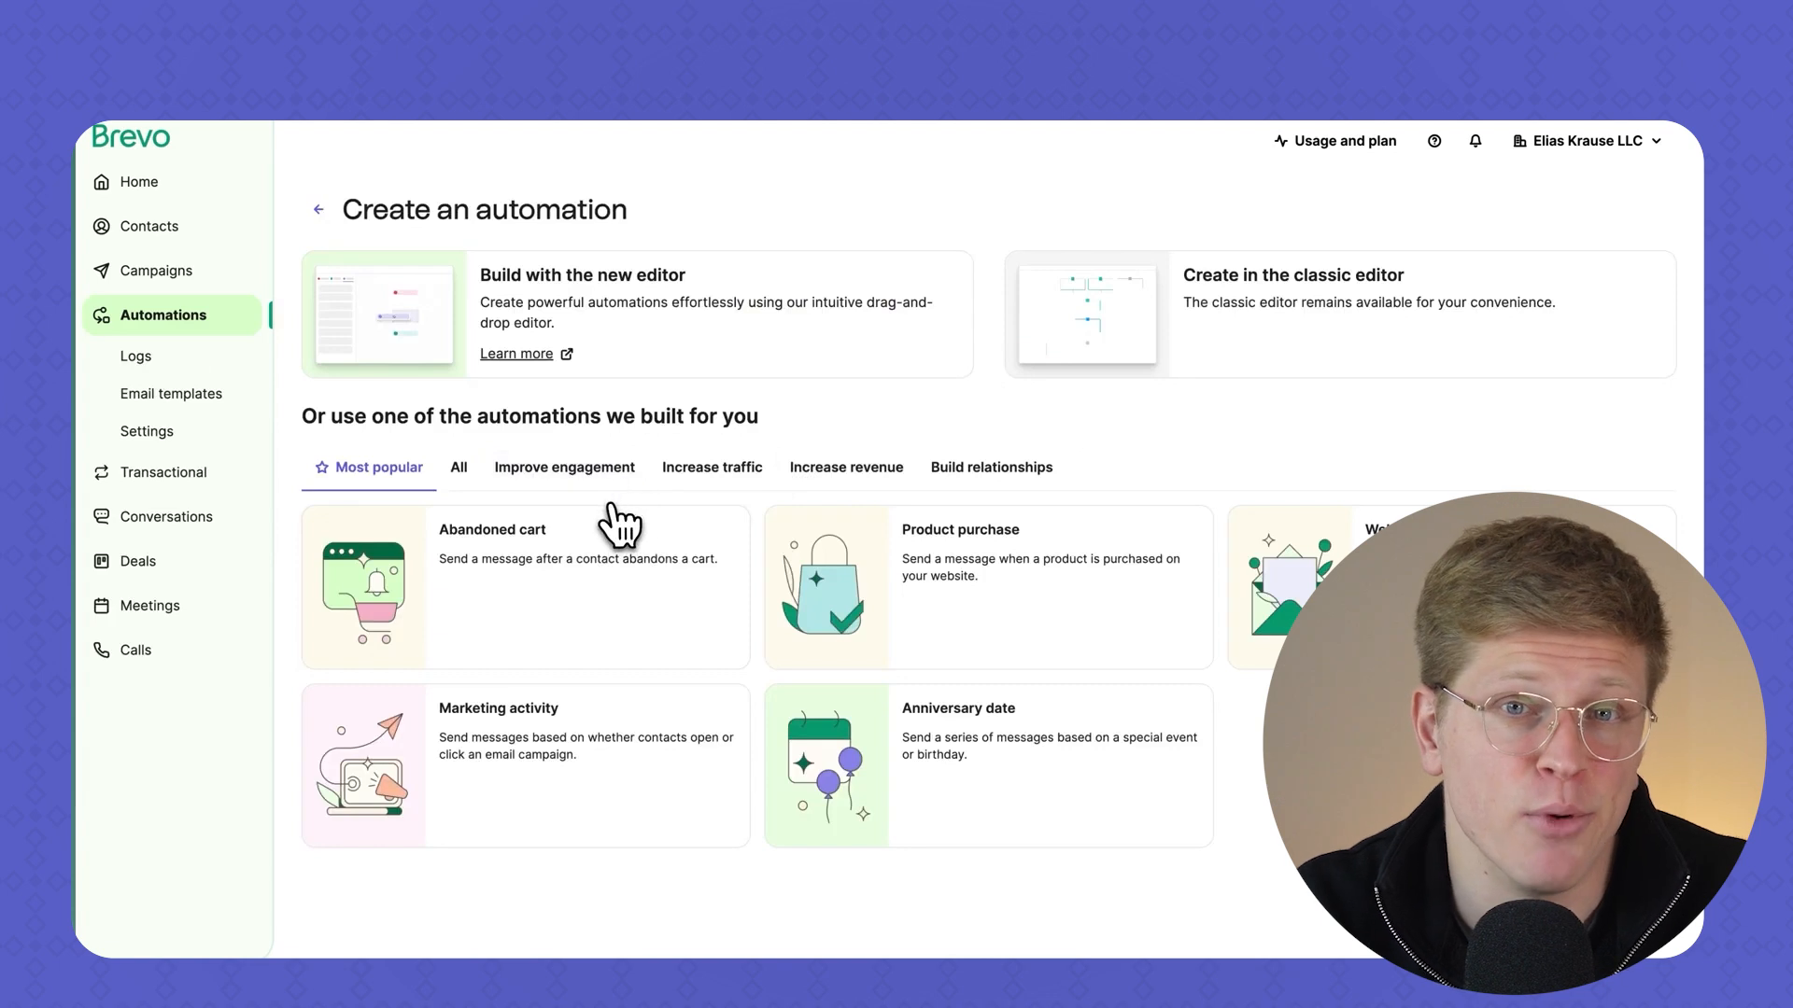
{"action": "mouse_move", "coordinate": [561, 585]}
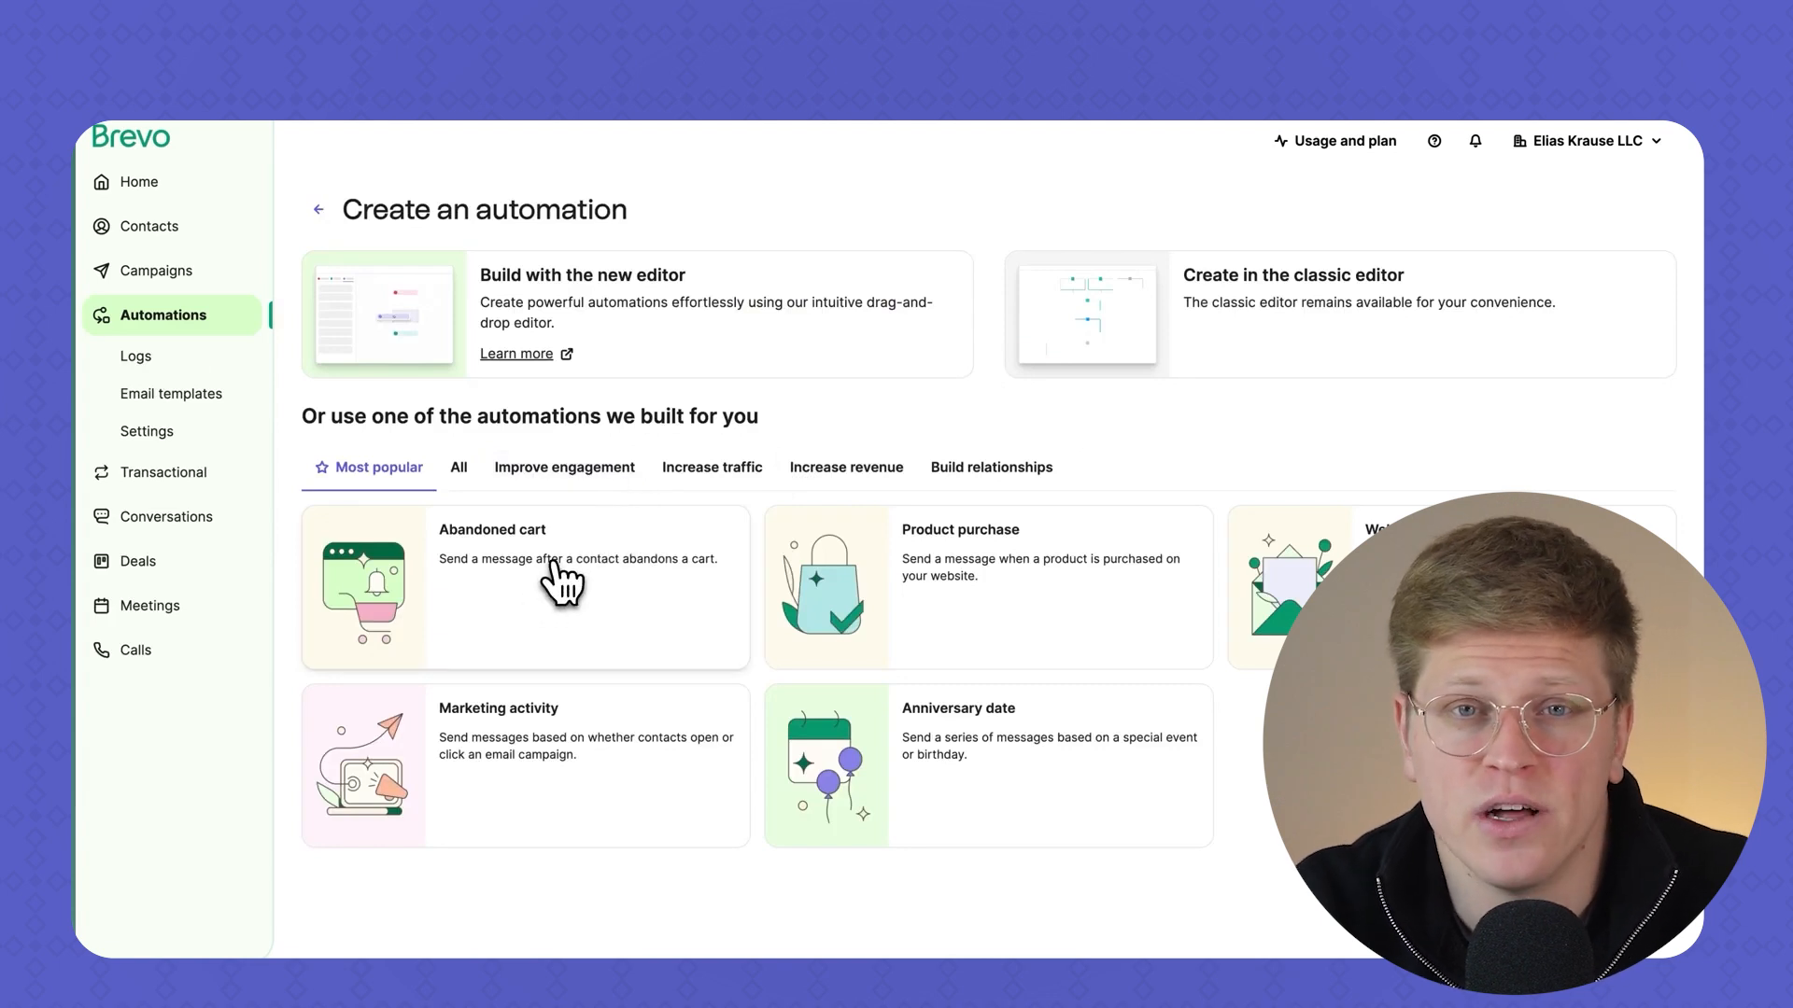
{"action": "mouse_move", "coordinate": [575, 830]}
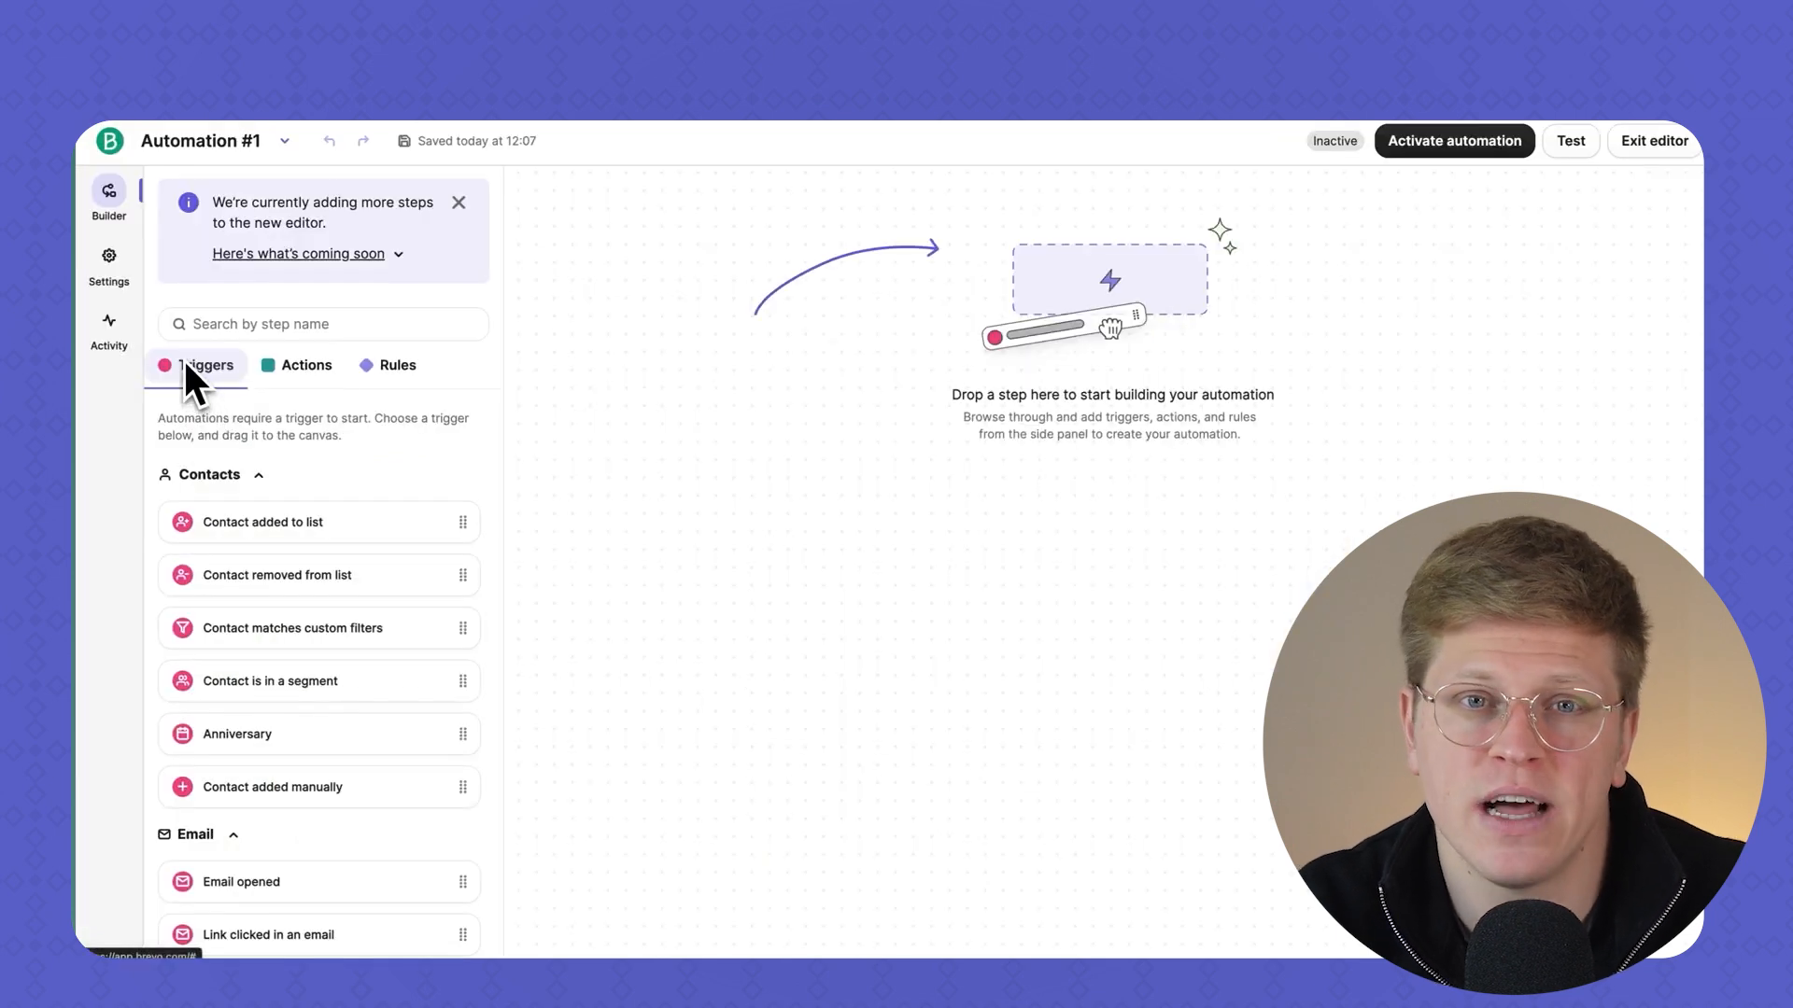
{"action": "scroll", "scroll_direction": "down", "scroll_amount": 3}
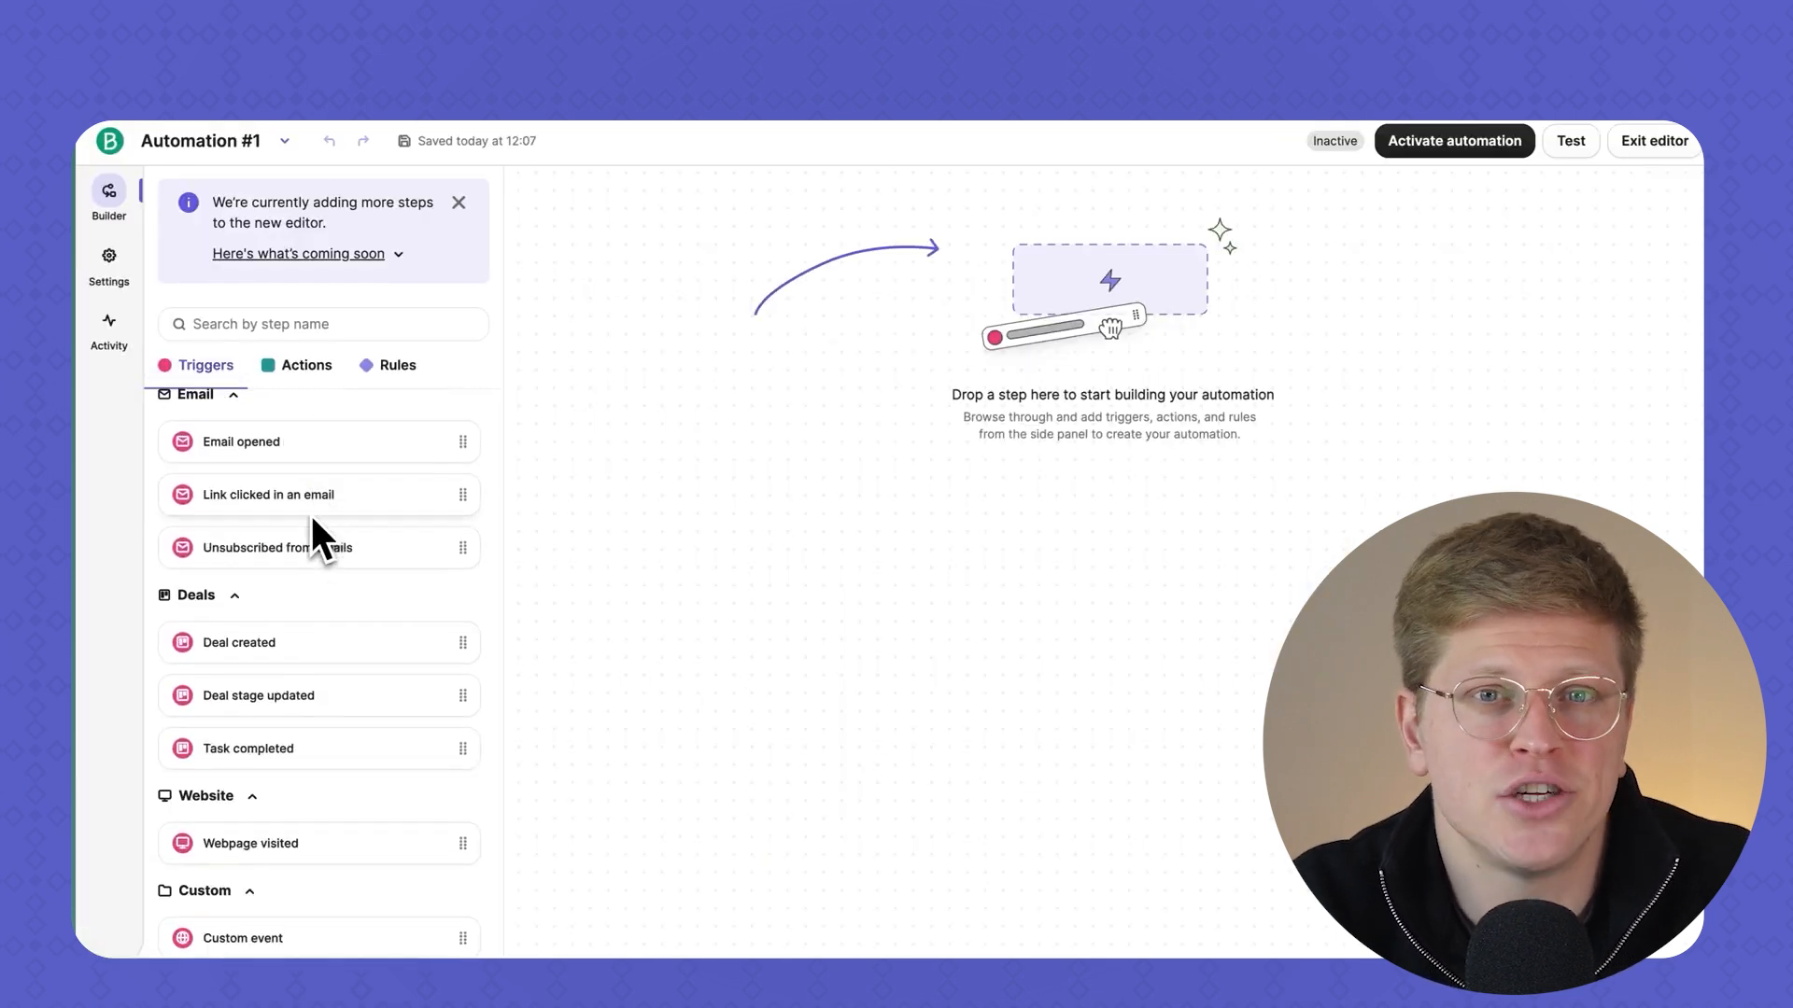
{"action": "mouse_move", "coordinate": [317, 657]}
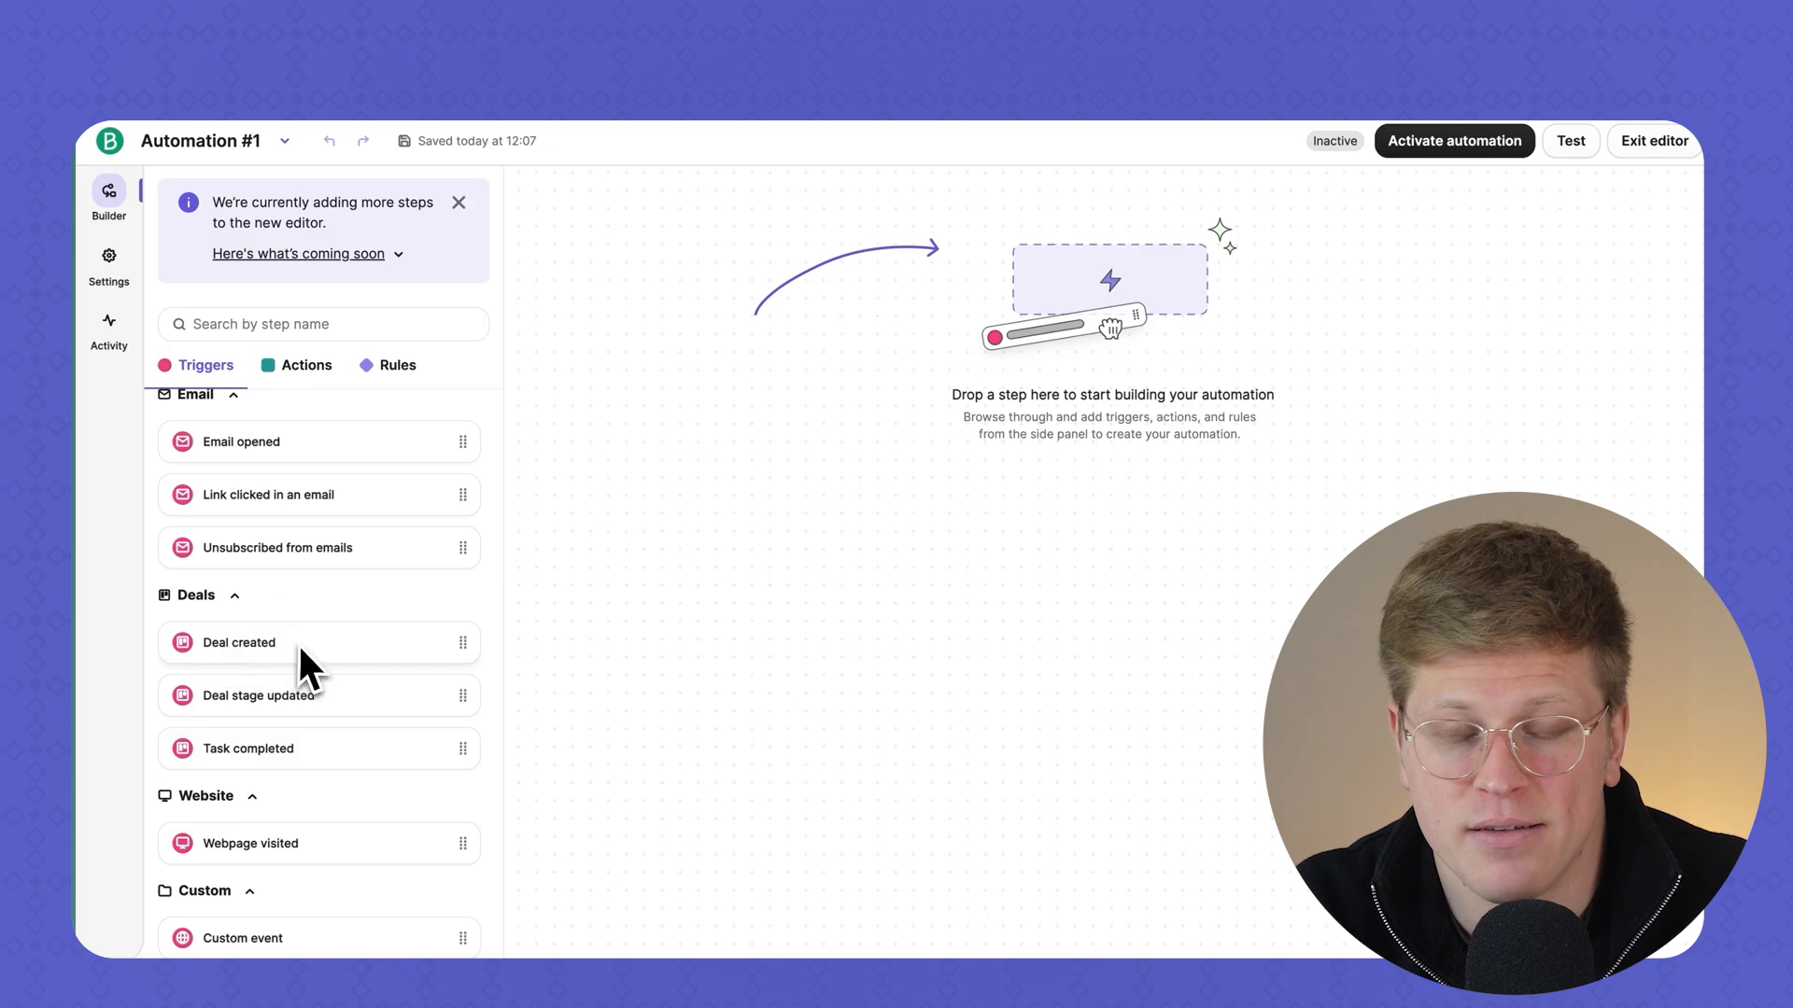
{"action": "scroll", "scroll_direction": "up", "scroll_amount": 3}
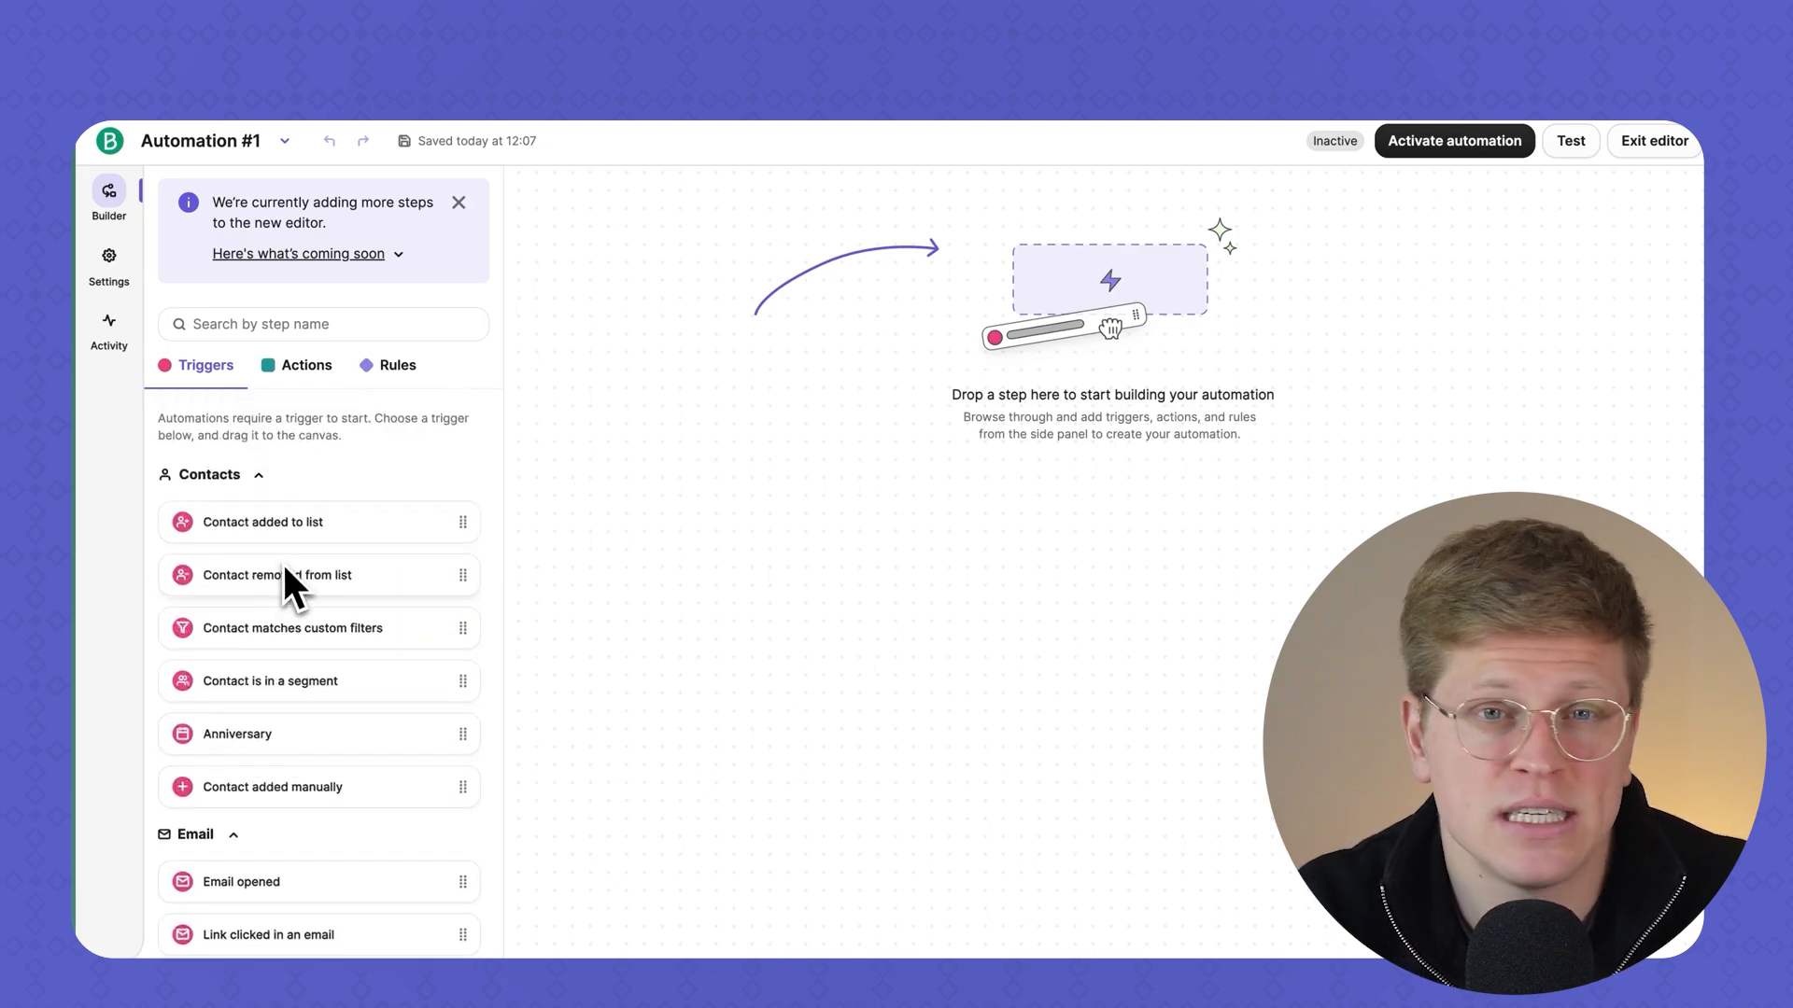
{"action": "mouse_move", "coordinate": [345, 505]}
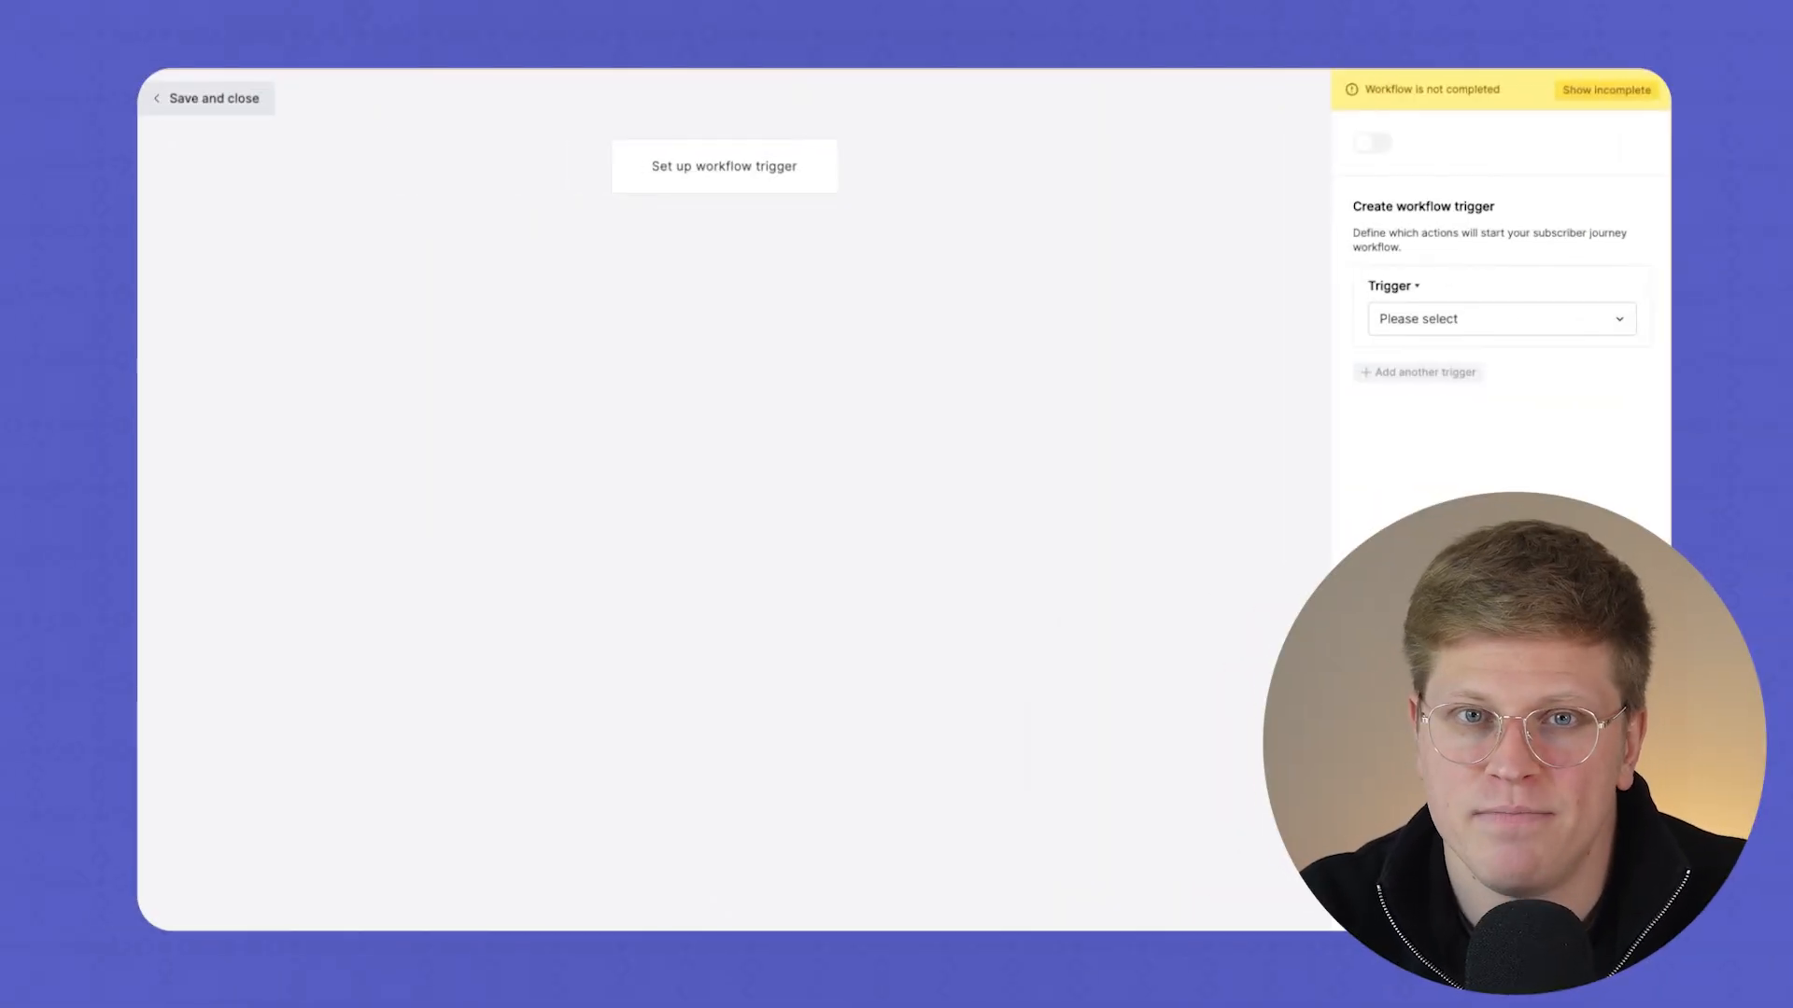
Show the workflow trigger options, like joining a group or completing a form
{"action": "left_click", "coordinate": [1501, 320]}
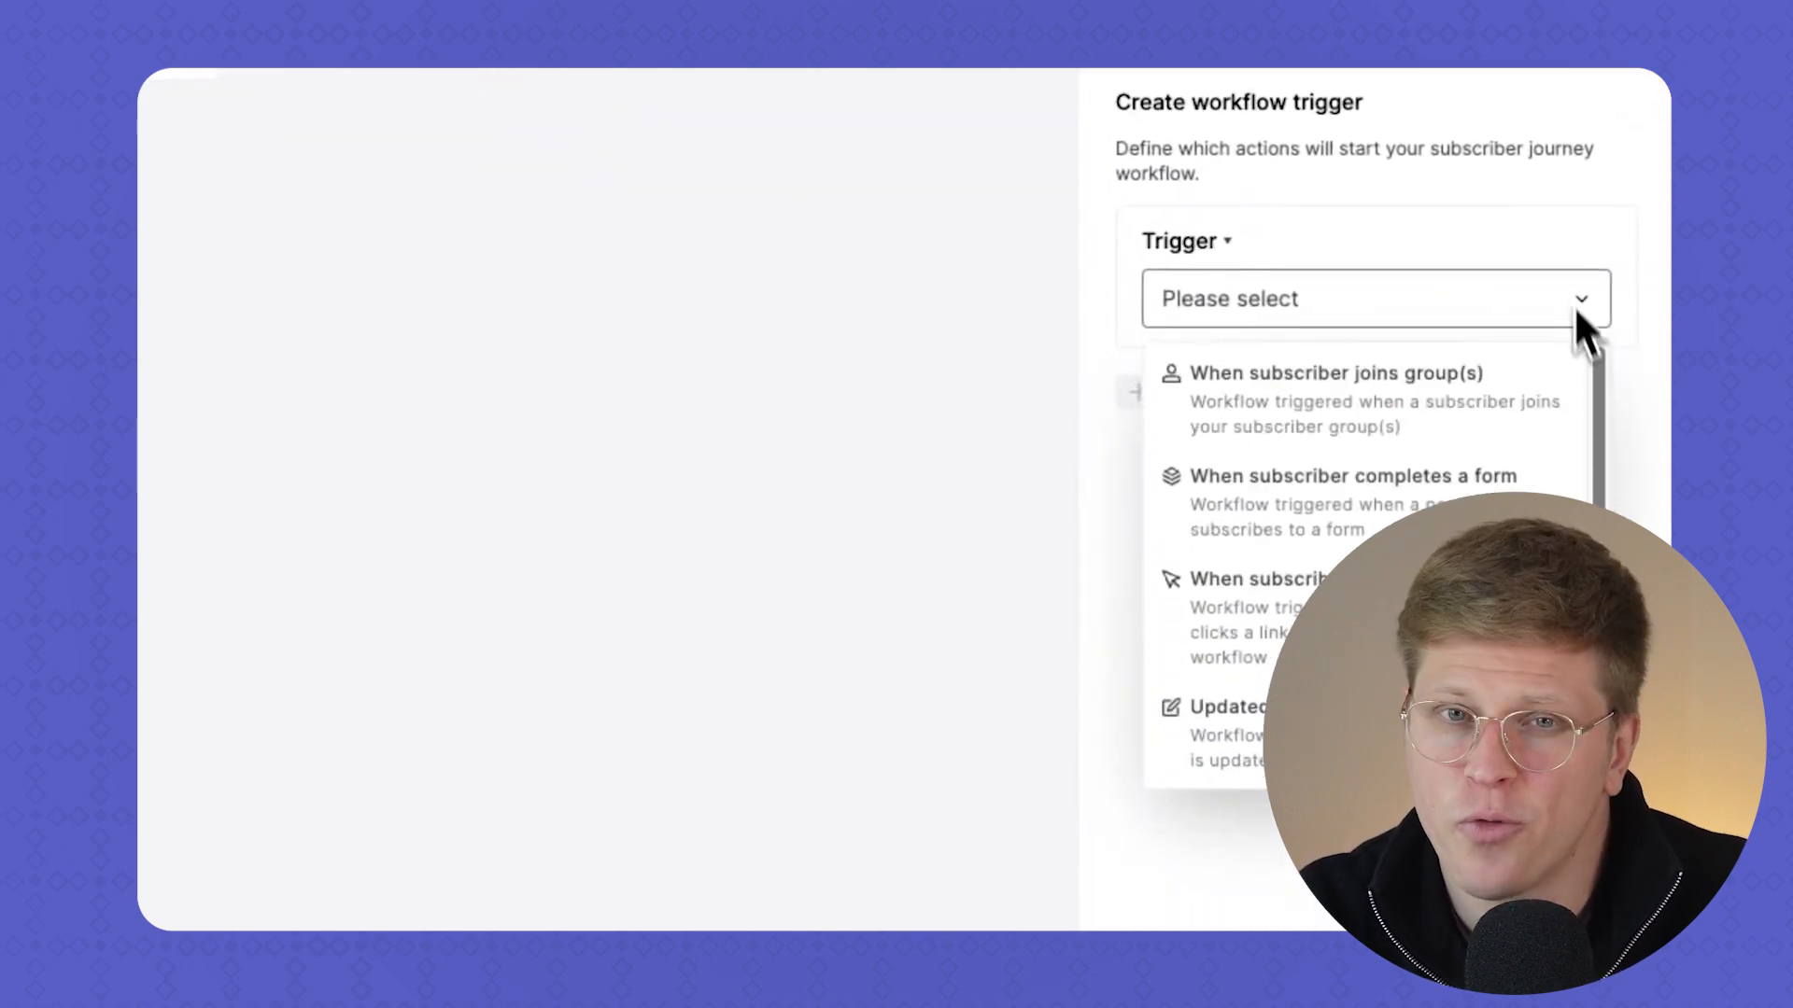
{"action": "mouse_move", "coordinate": [1651, 326]}
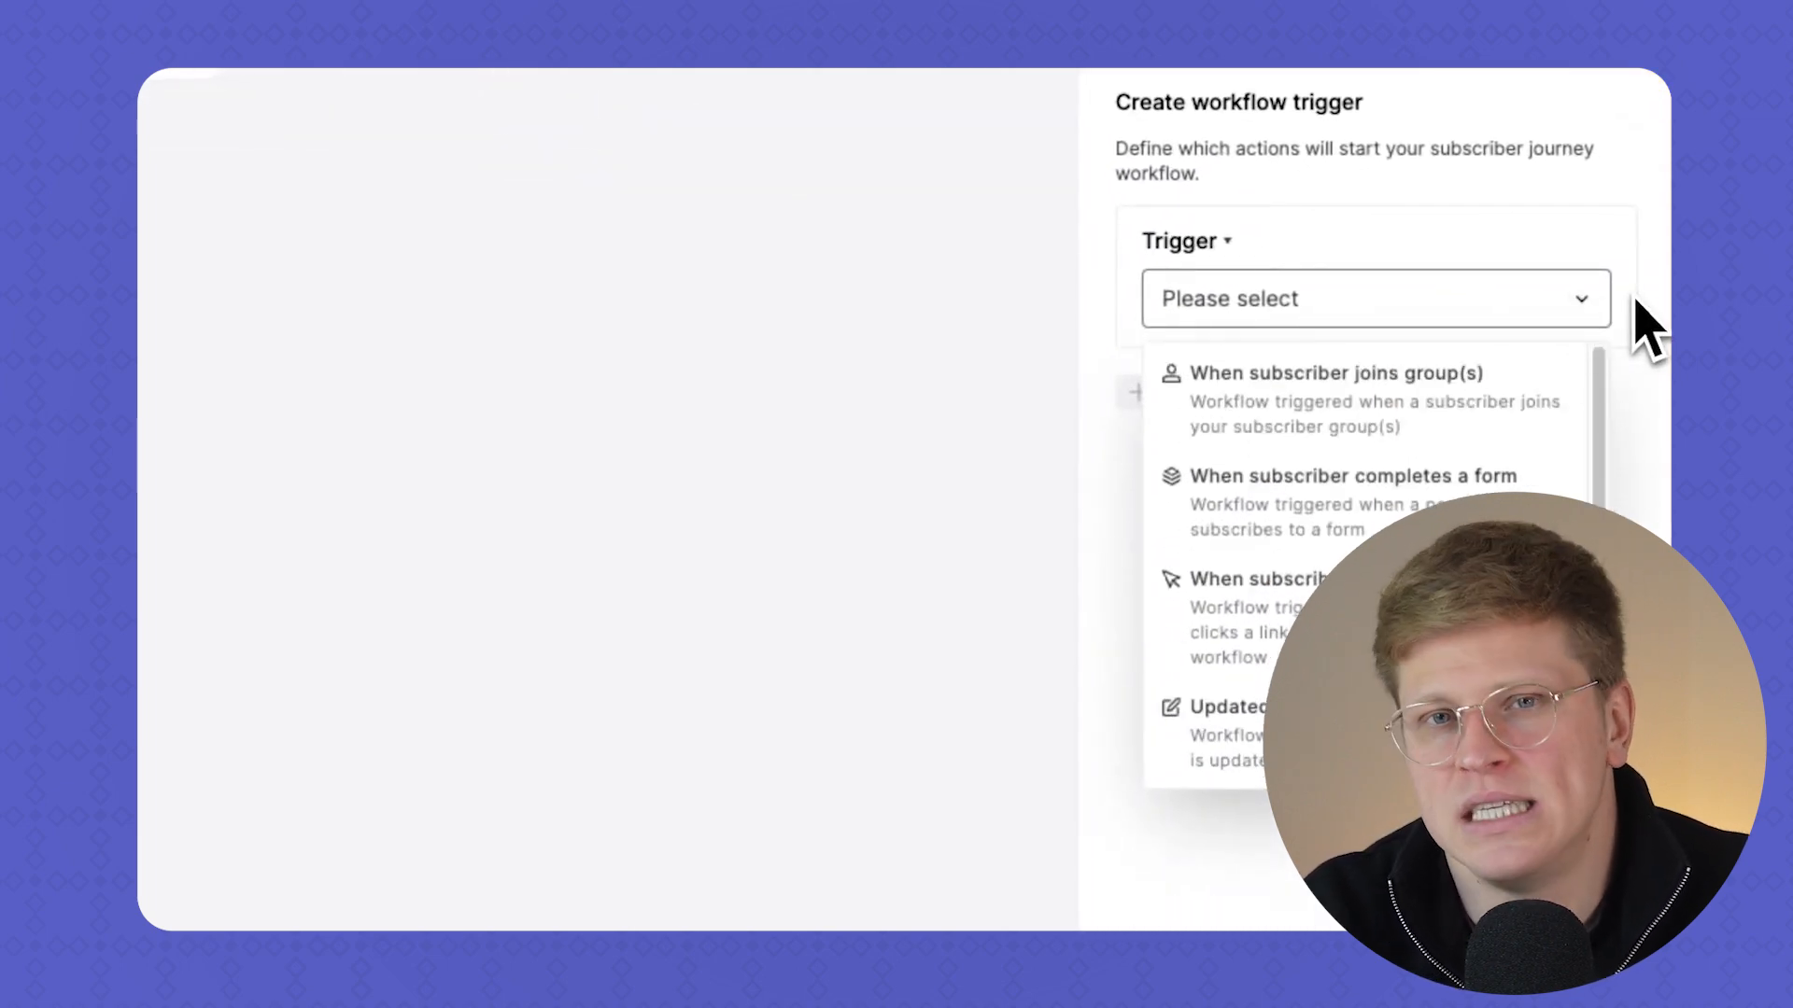
{"action": "left_click", "coordinate": [1351, 475]}
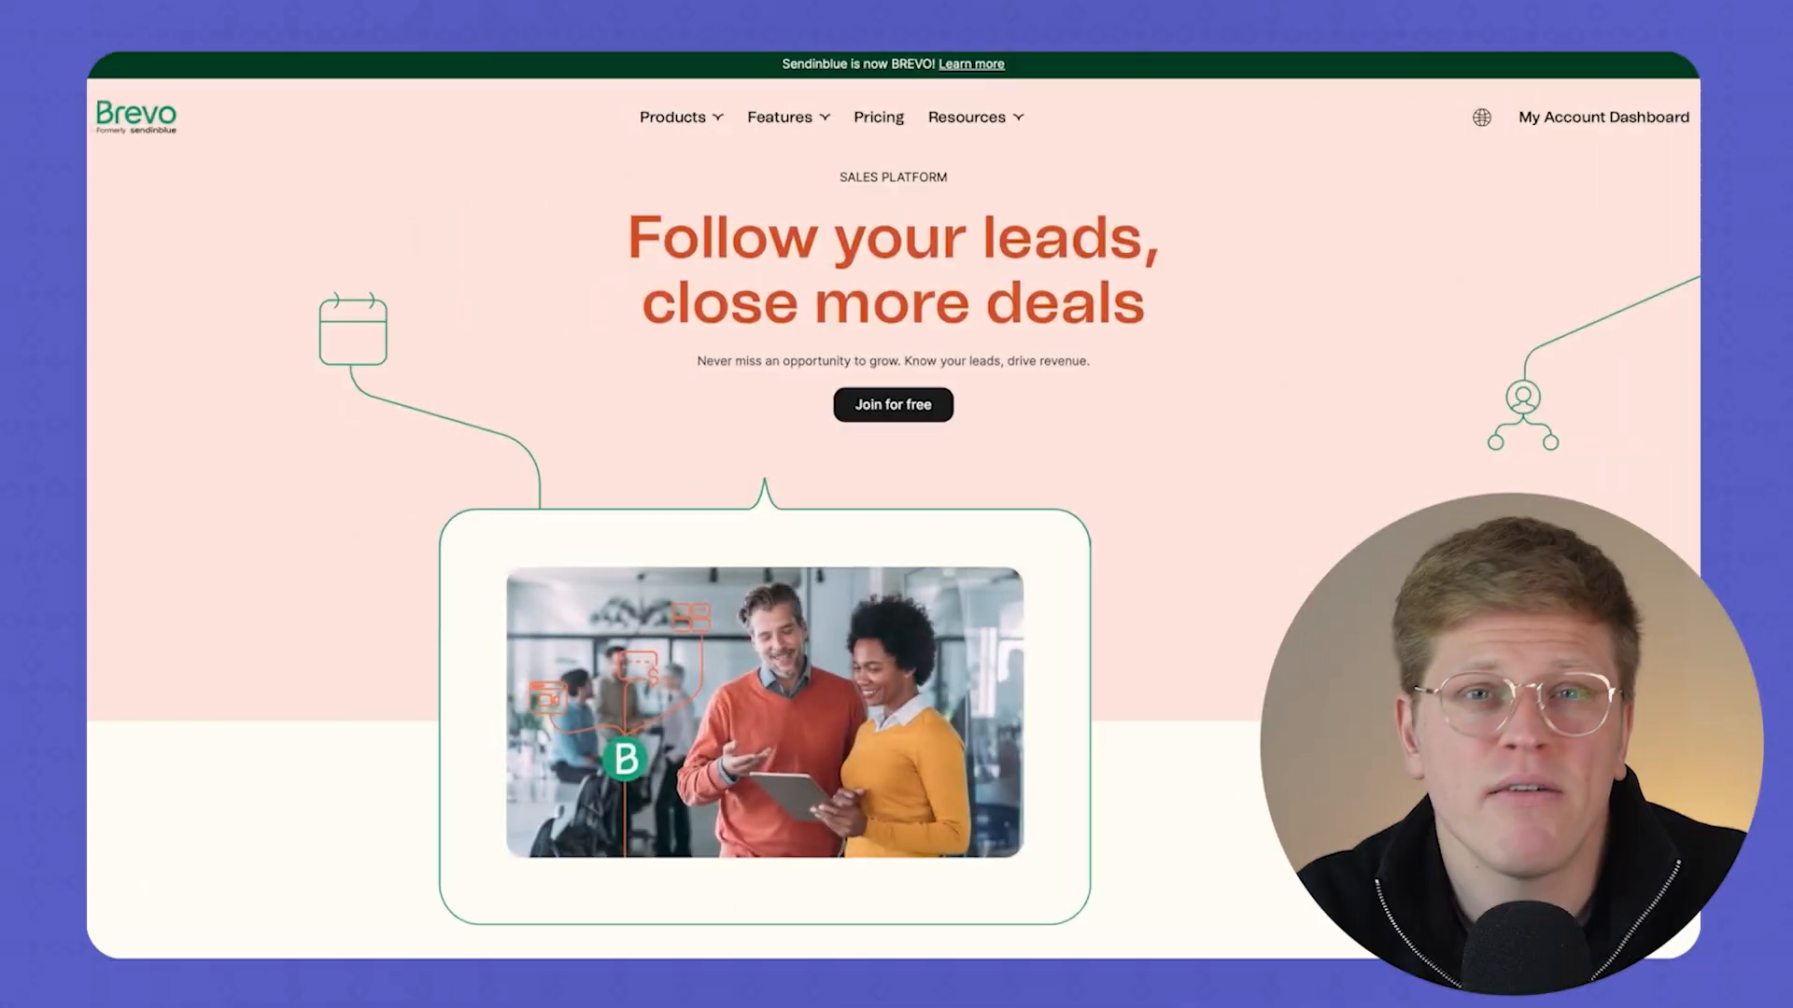
{"action": "scroll", "scroll_direction": "down", "scroll_amount": 3}
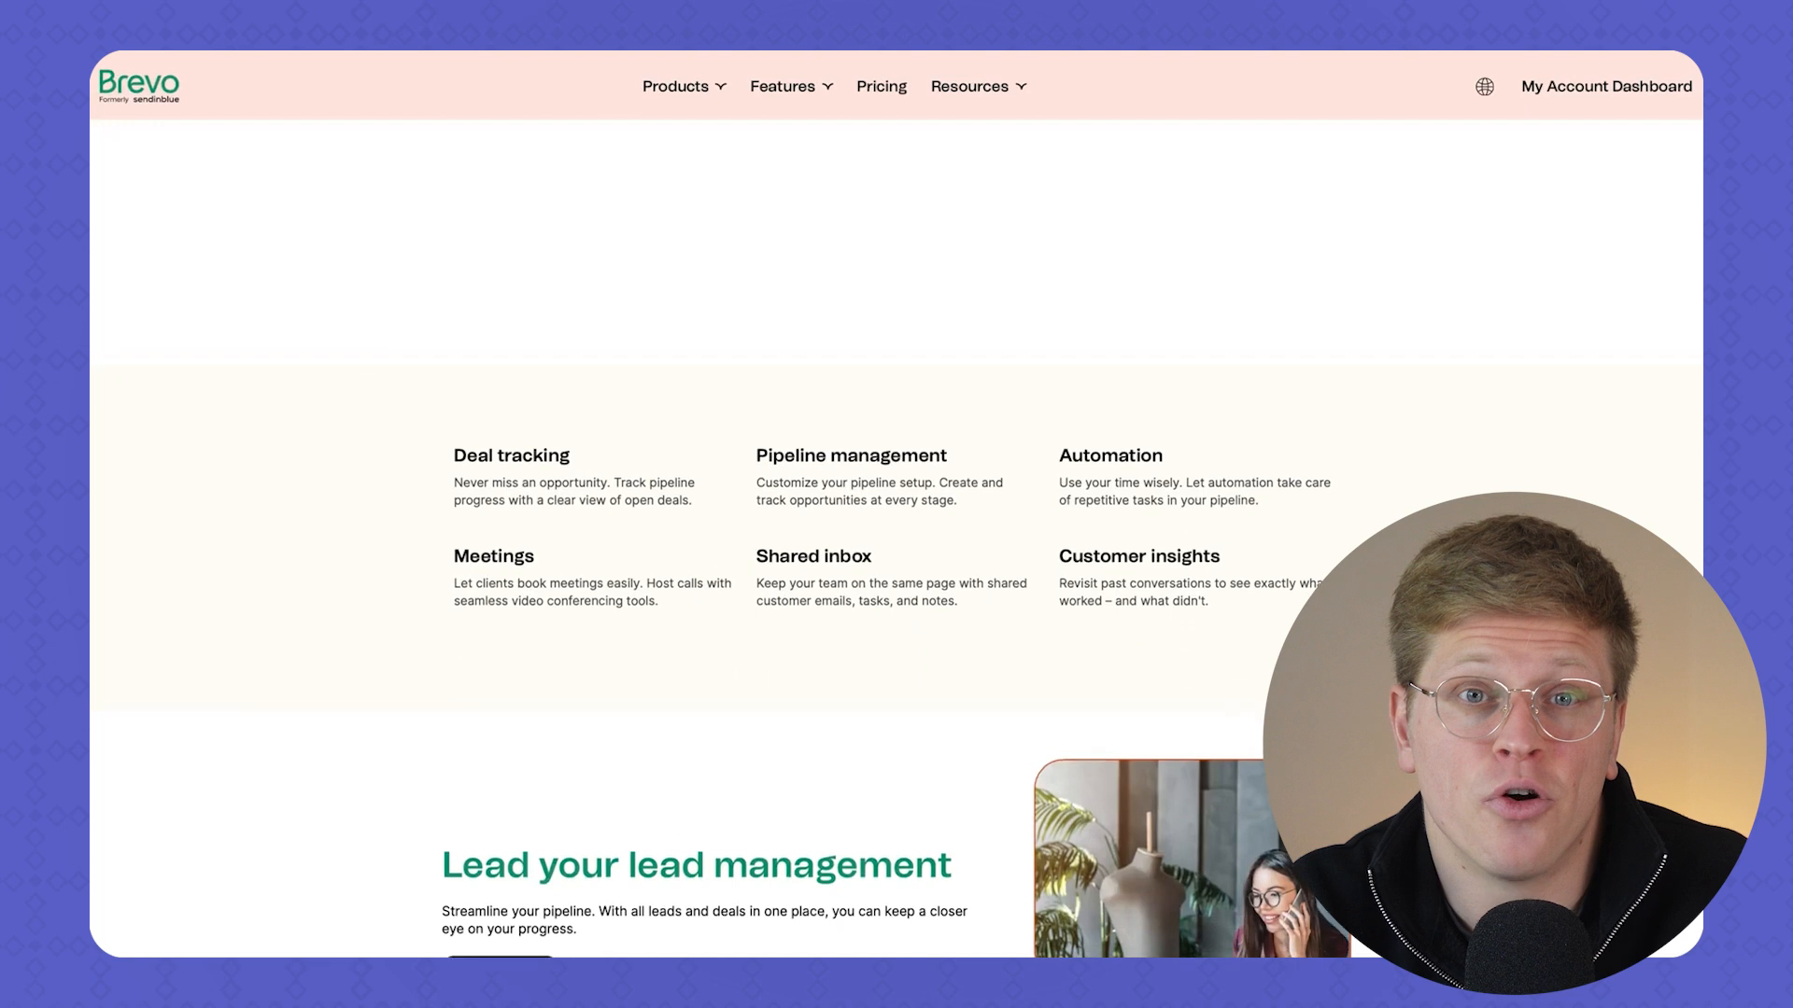
{"action": "scroll", "scroll_direction": "down", "scroll_amount": 3}
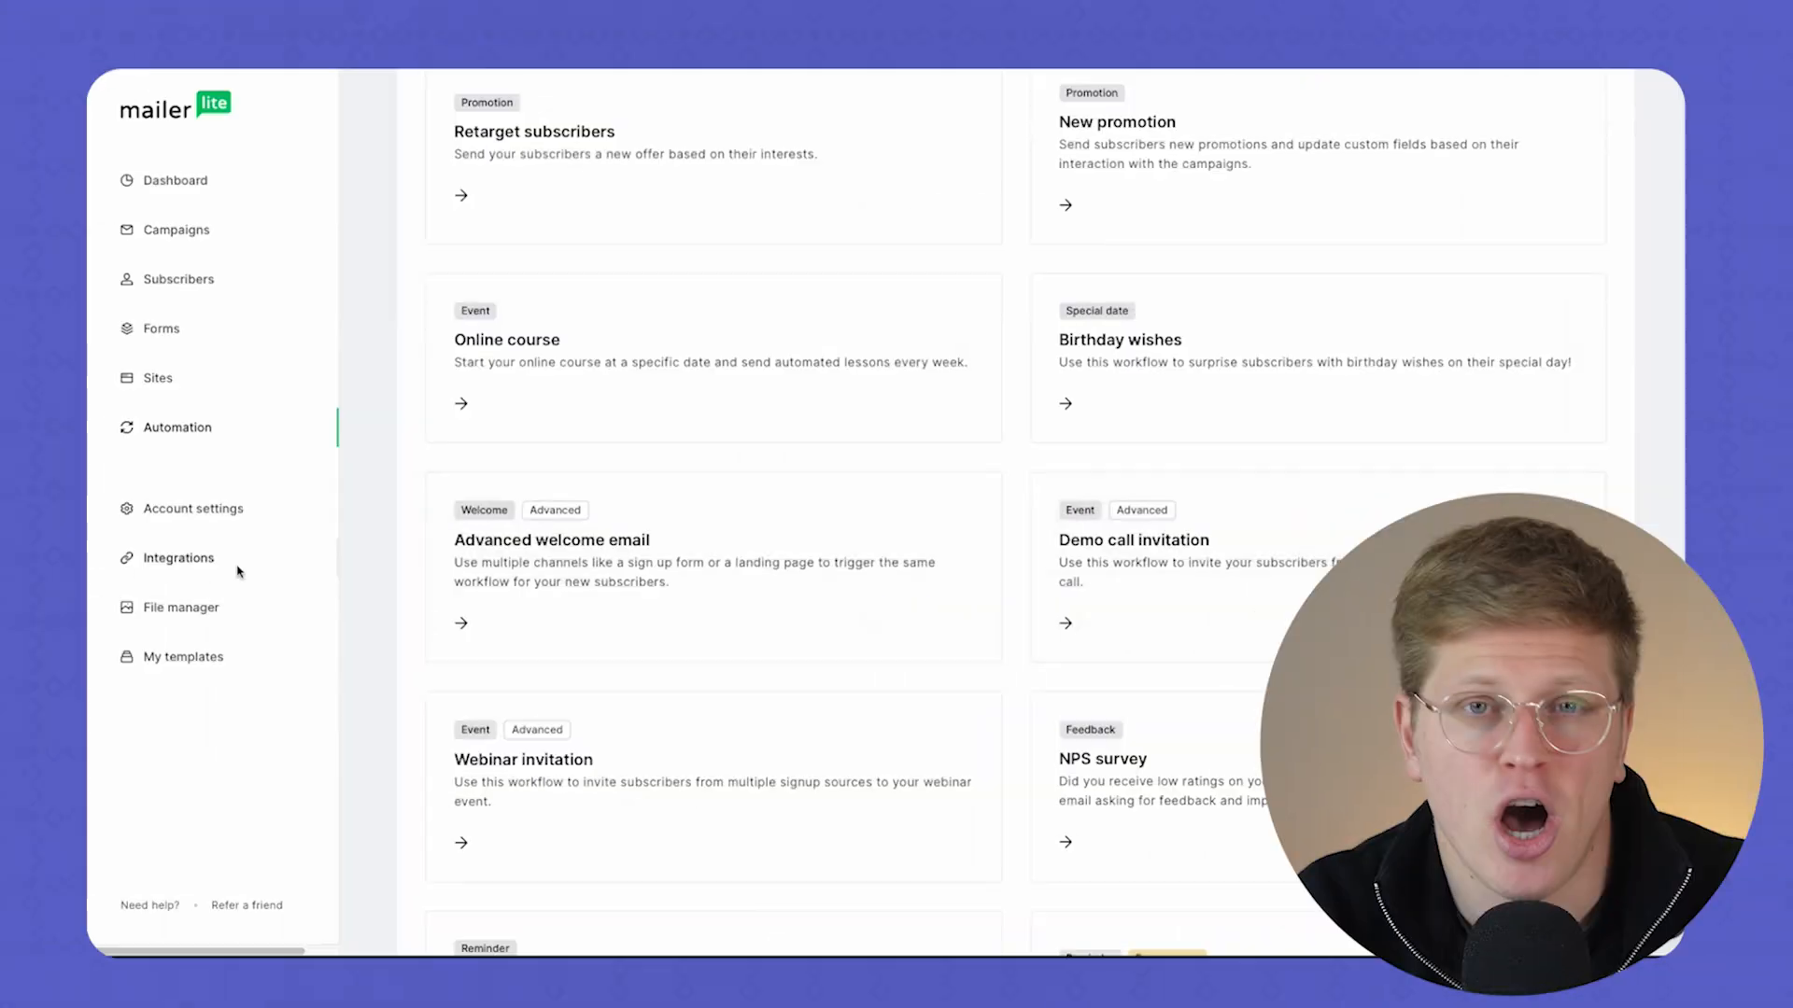
Open Integrations and scroll past the API, BigCommerce, Zapier, Canva and Shopify listings
{"action": "left_click", "coordinate": [179, 557]}
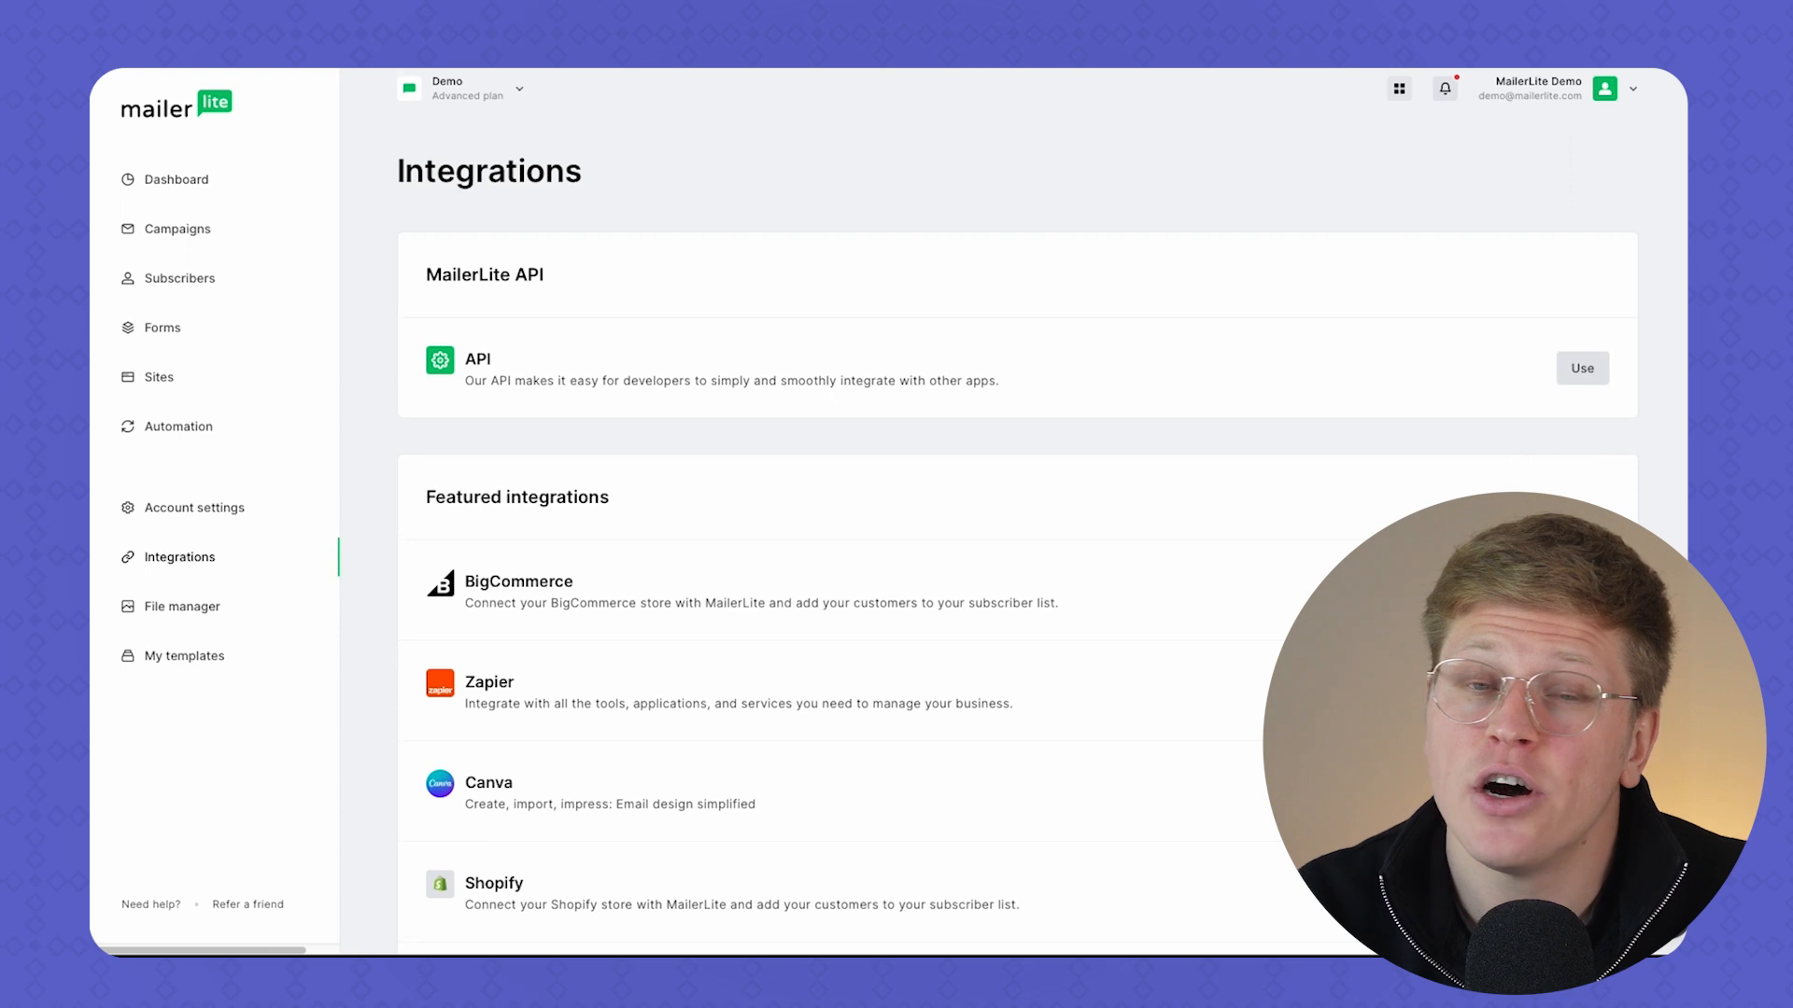
{"action": "scroll", "scroll_direction": "down", "scroll_amount": 3}
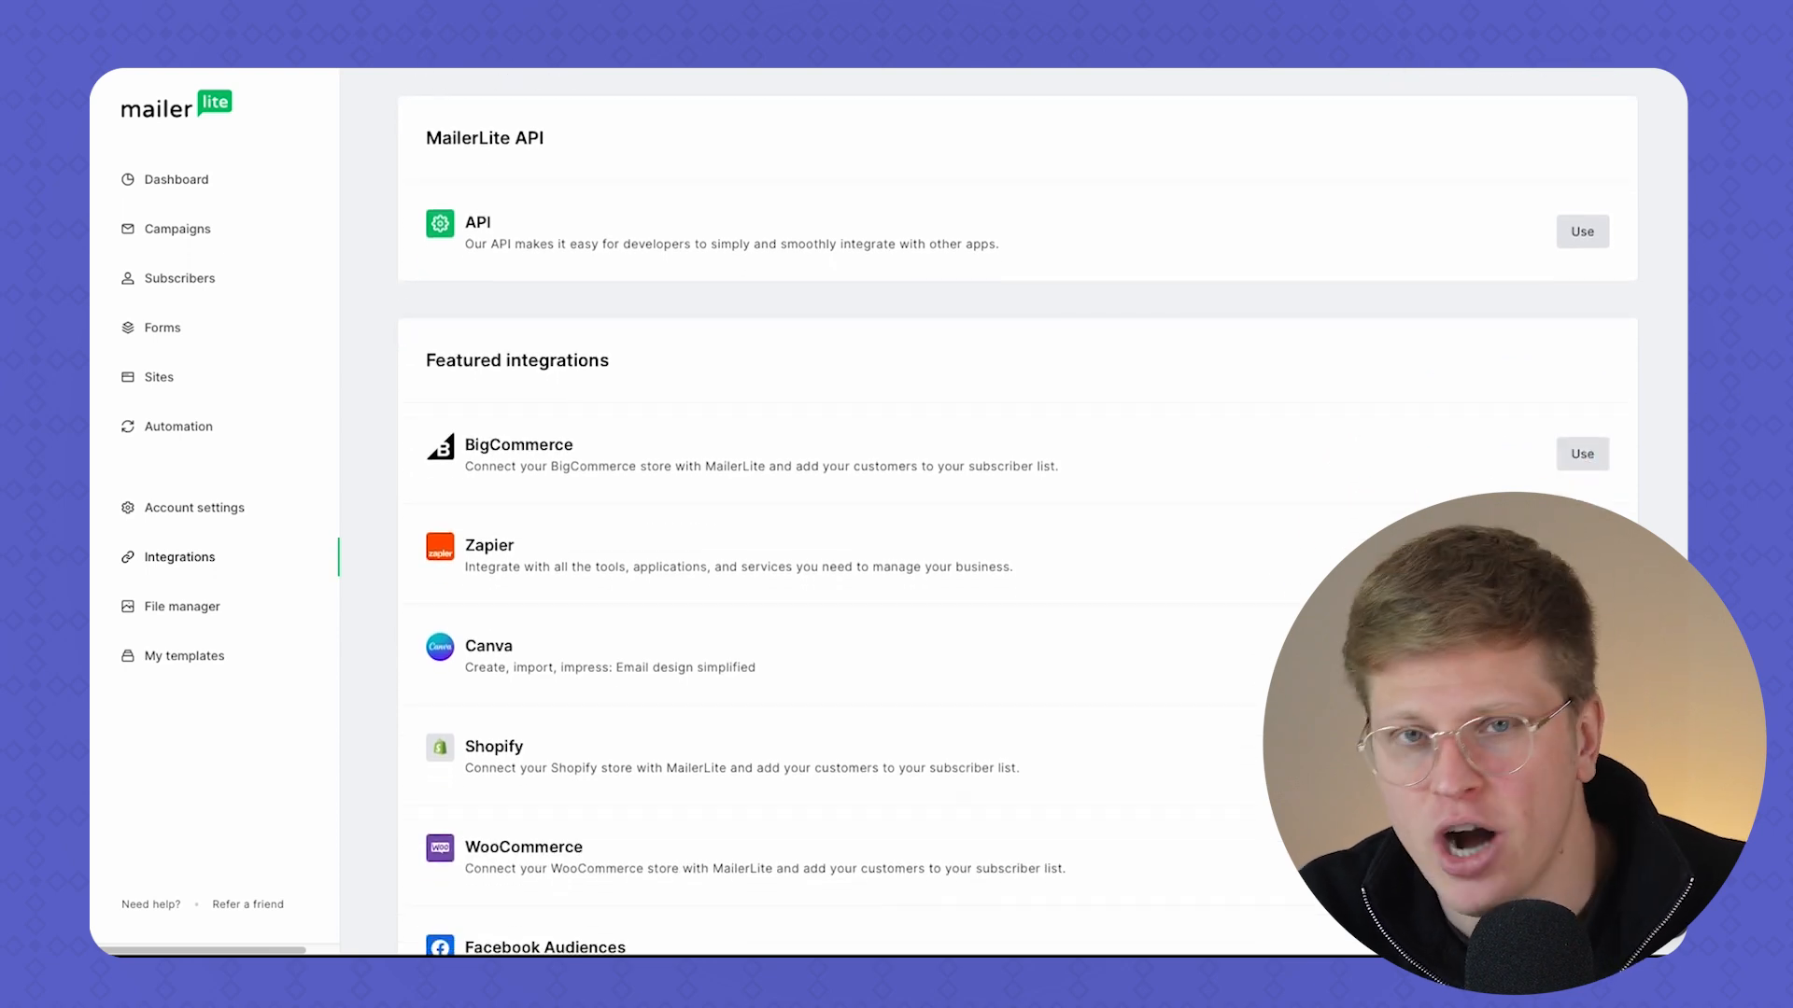
{"action": "scroll", "scroll_direction": "down", "scroll_amount": 3}
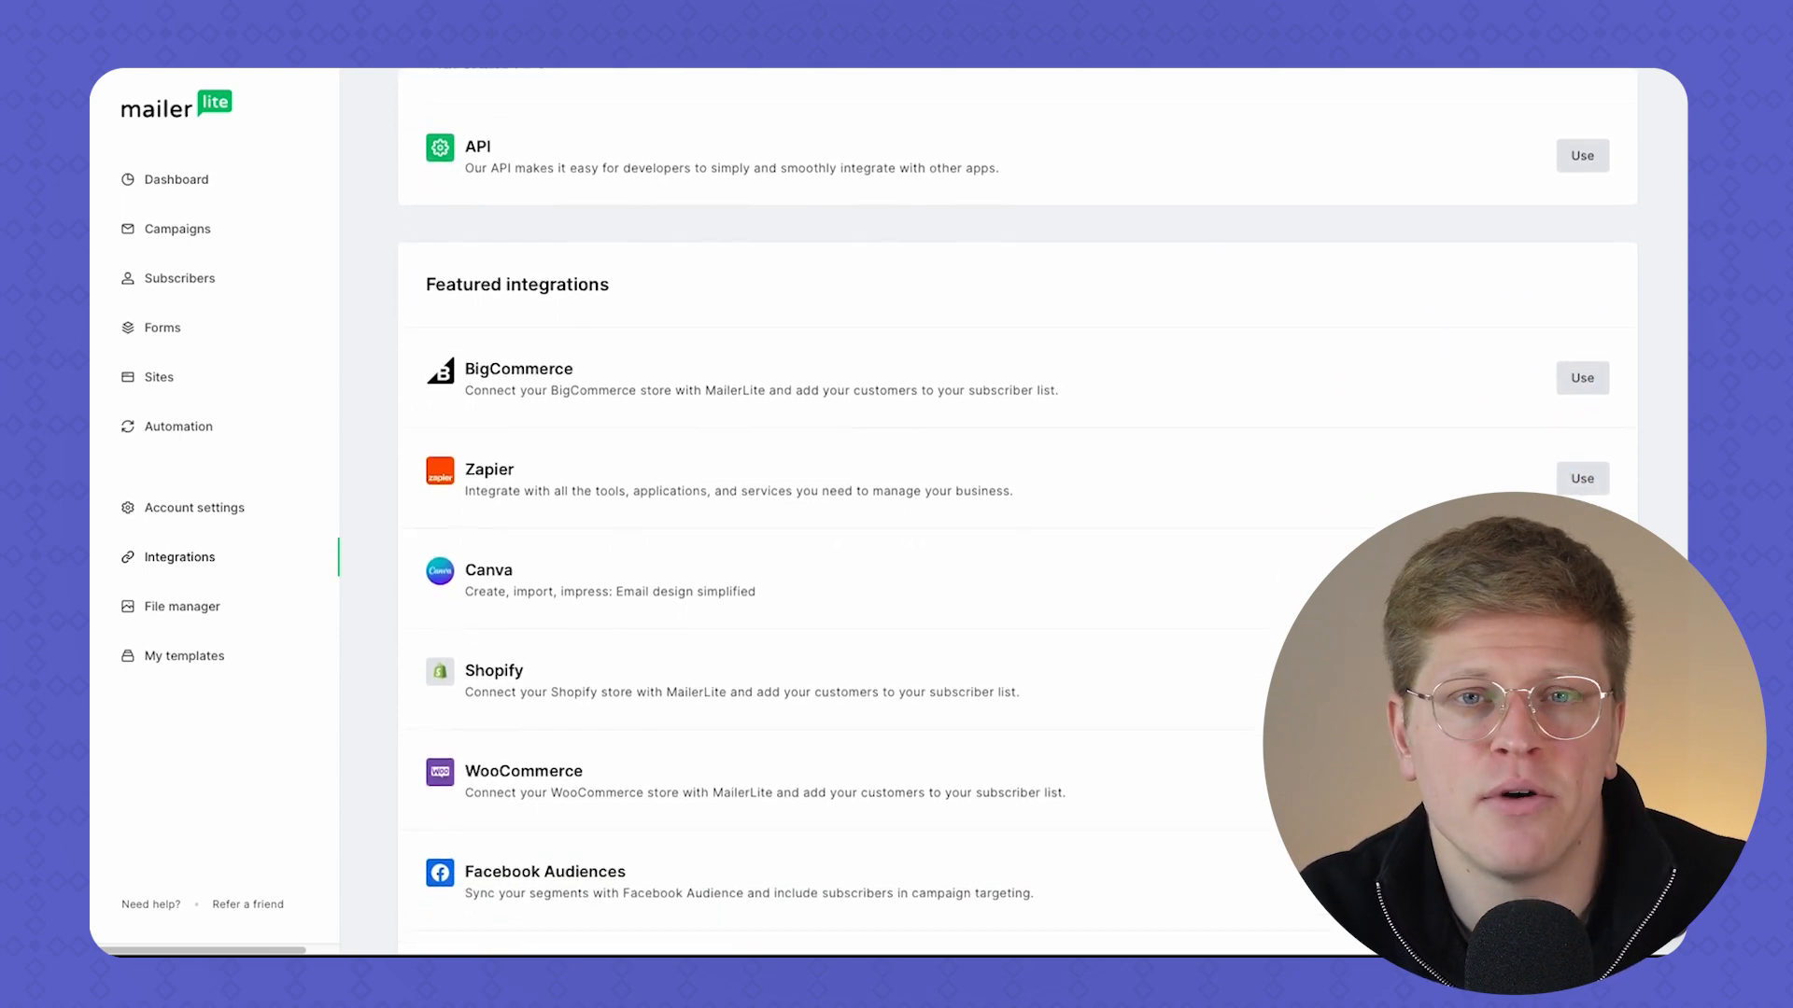
{"action": "scroll", "scroll_direction": "down", "scroll_amount": 3}
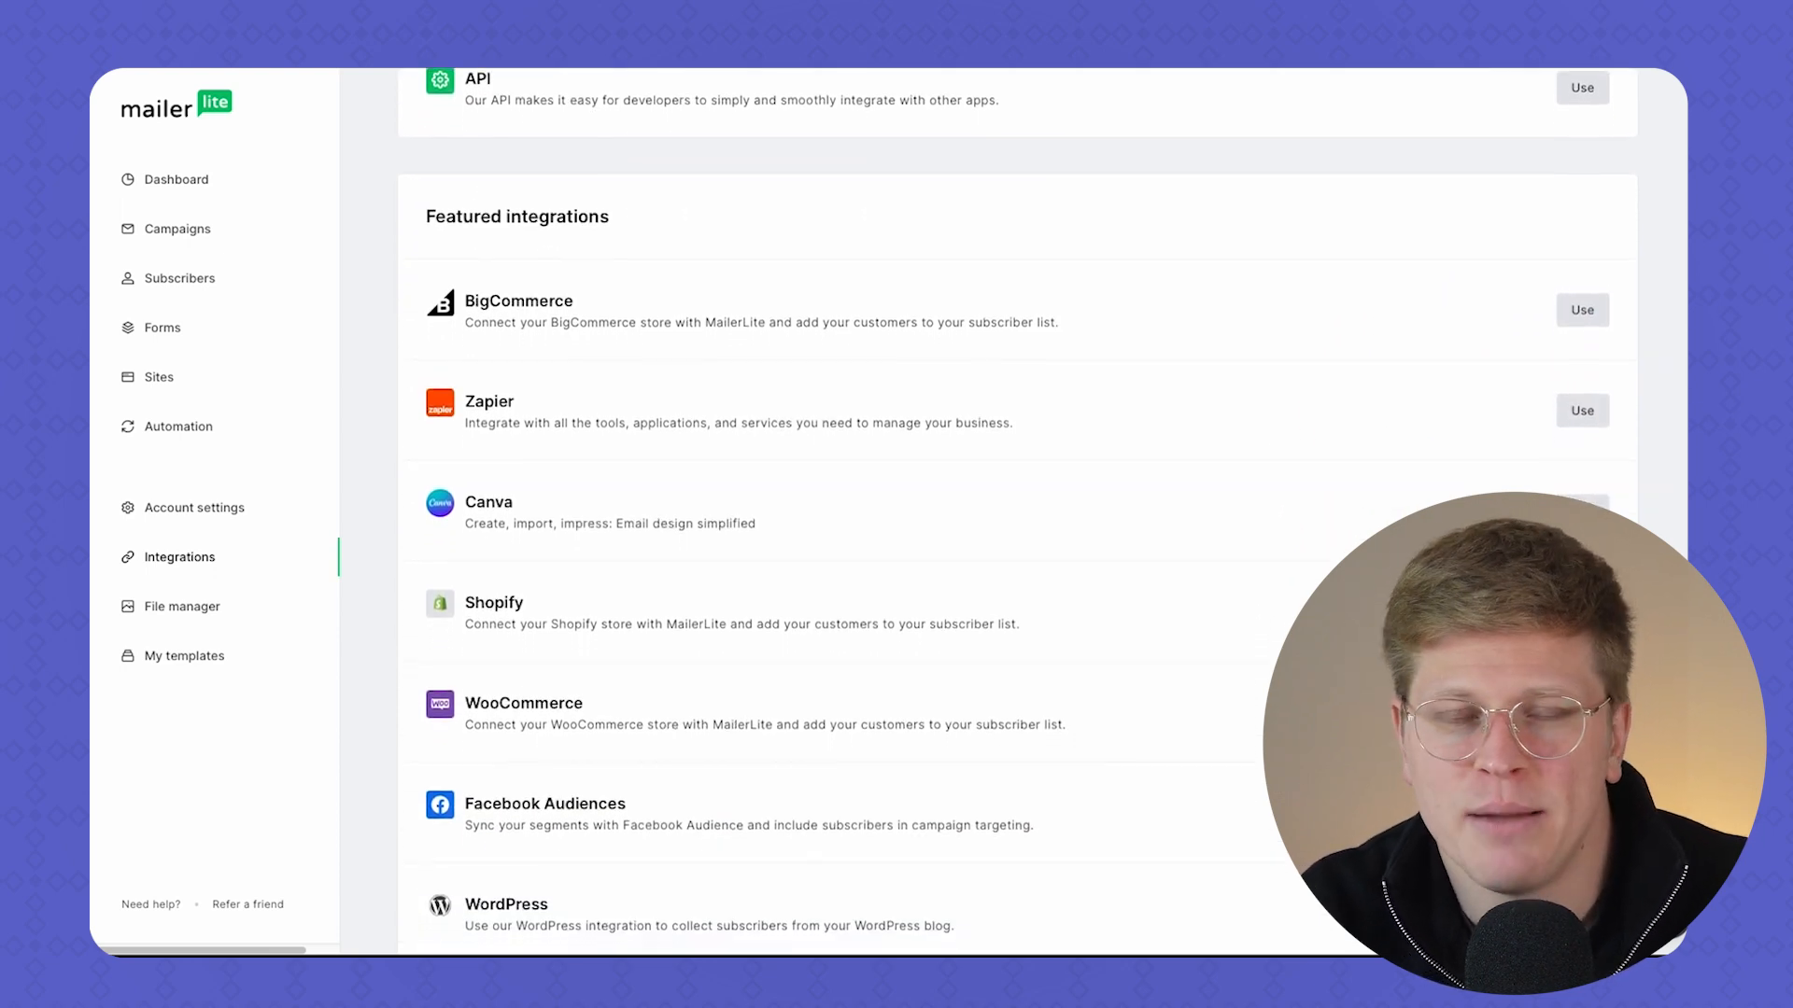